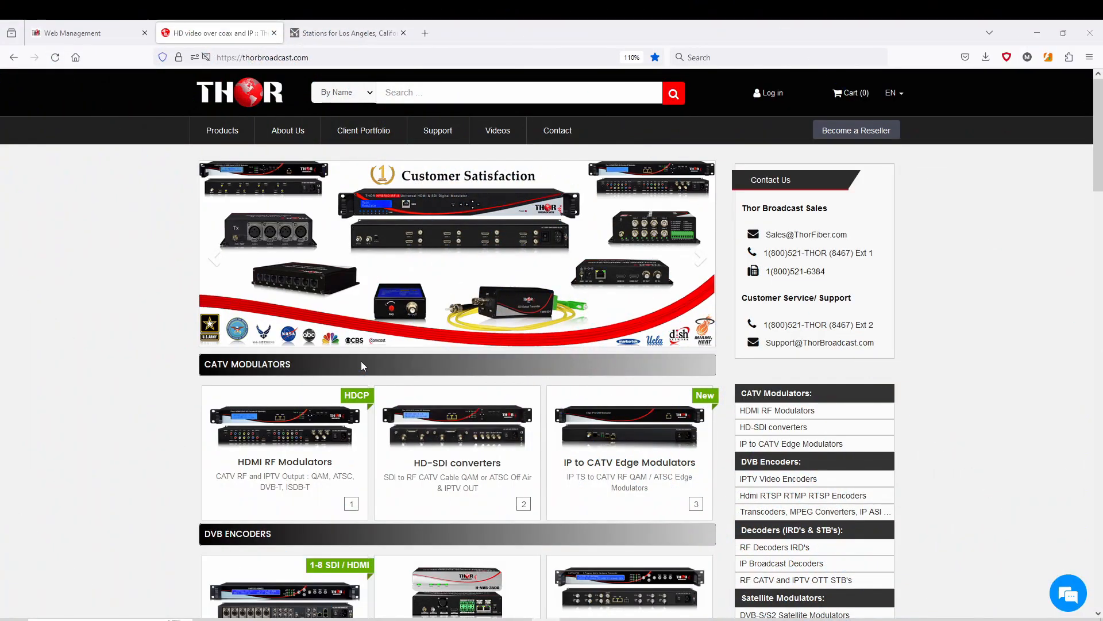
# Open the H-HYBRID-RF-8 product page from the HDMI RF Modulators category.
pyautogui.click(699, 258)
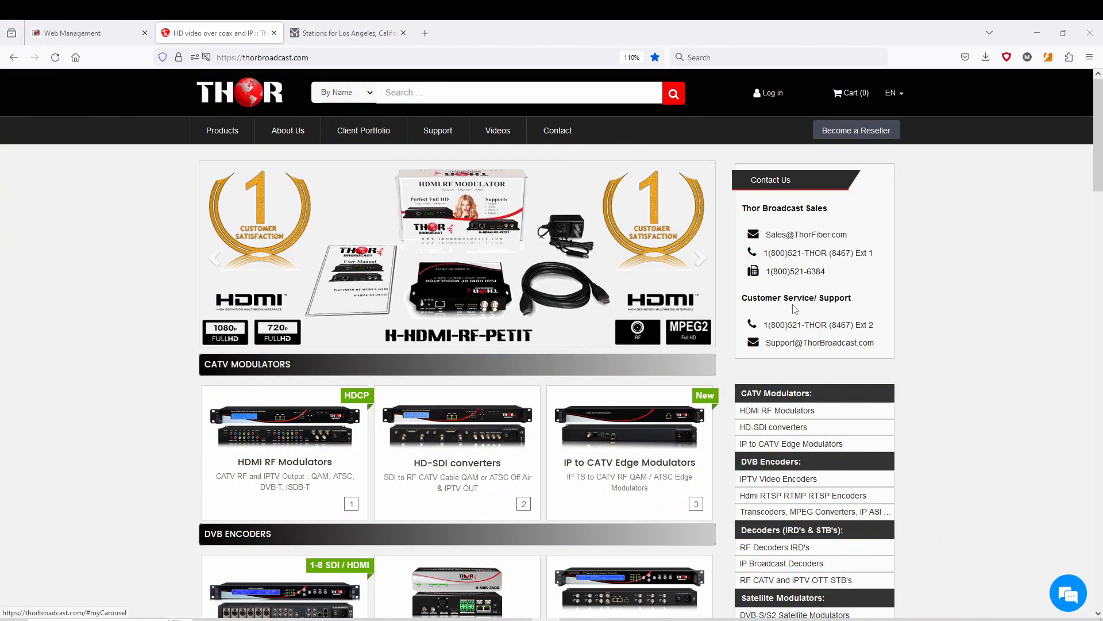
pyautogui.moveTo(946, 312)
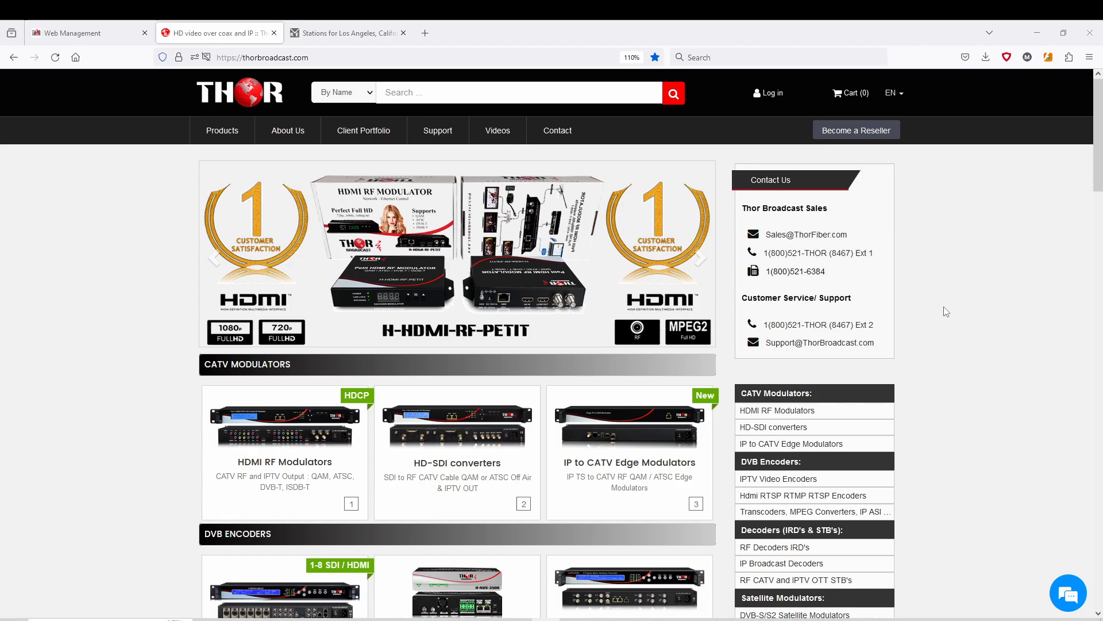
pyautogui.moveTo(950, 324)
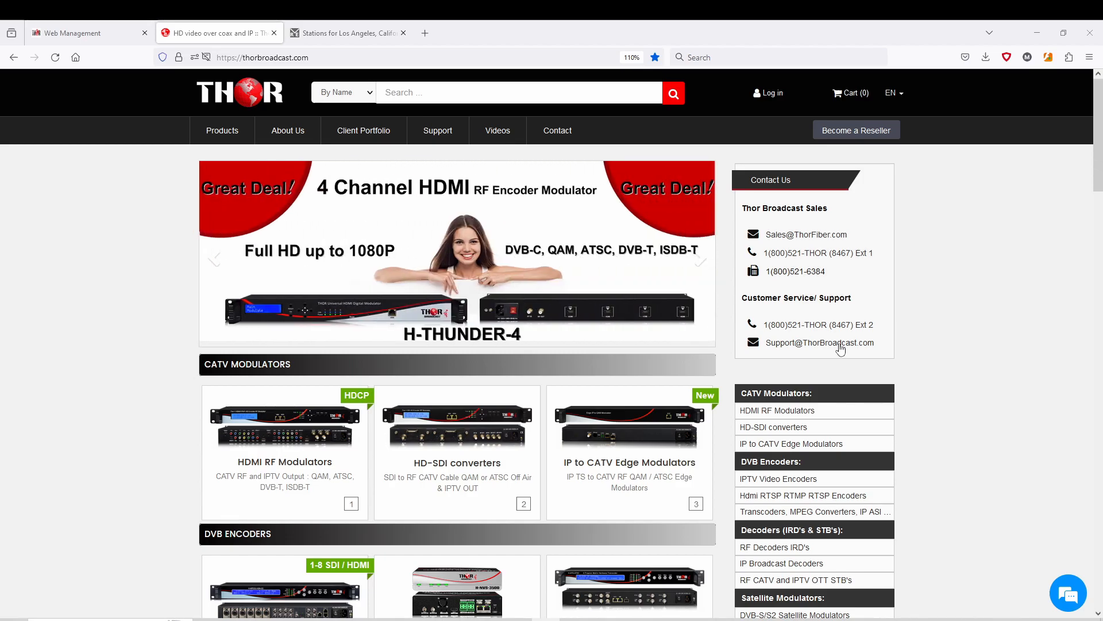
pyautogui.moveTo(147, 424)
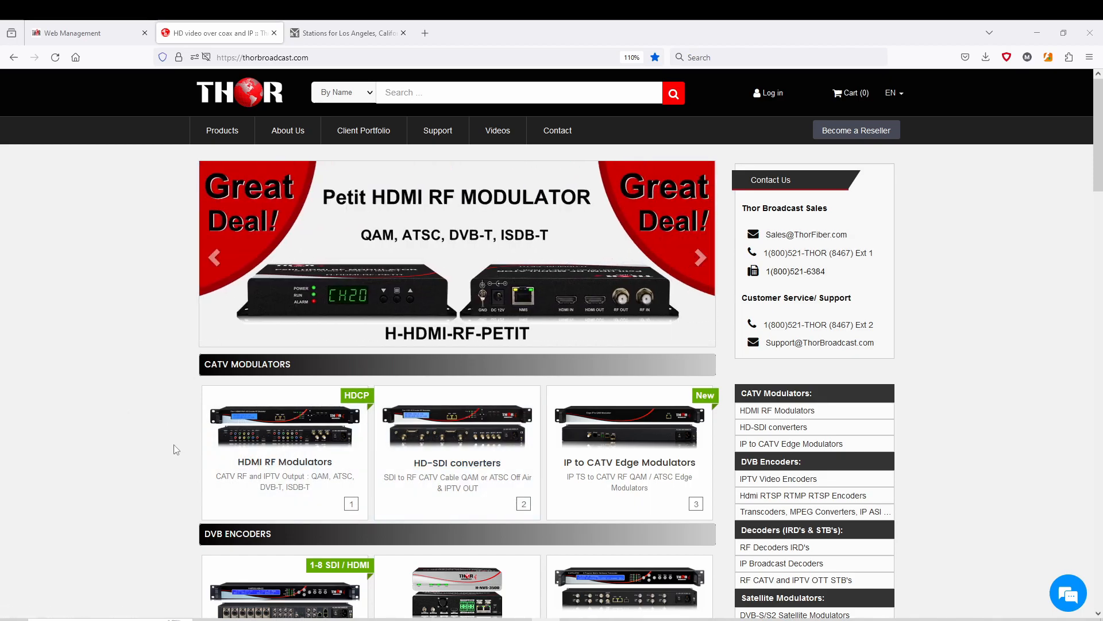
pyautogui.moveTo(274, 444)
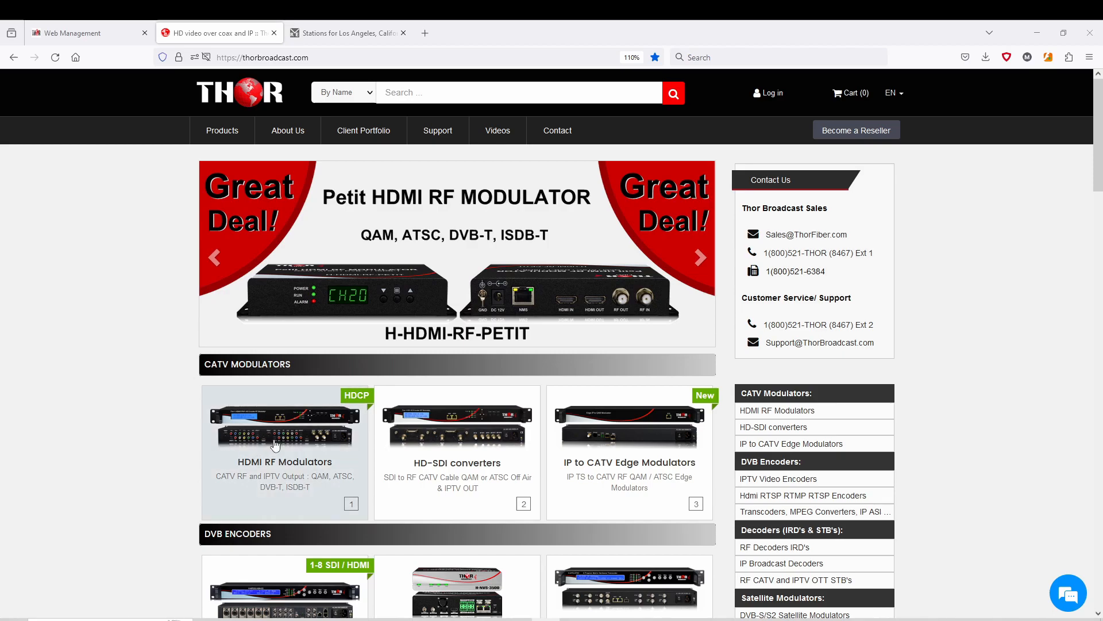
pyautogui.click(285, 462)
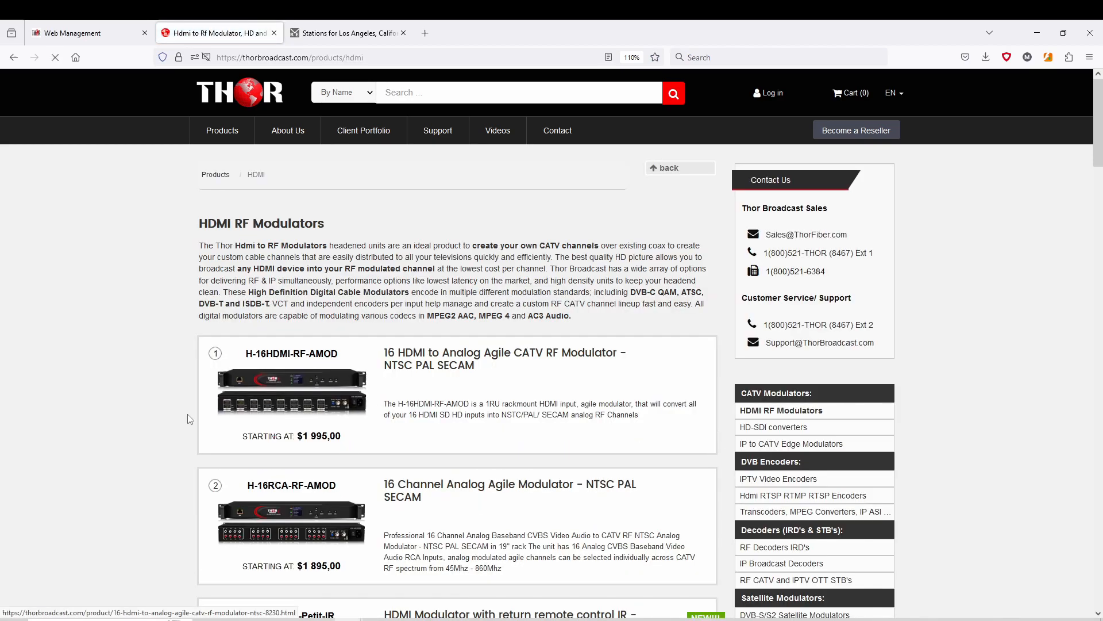
pyautogui.scroll(-3)
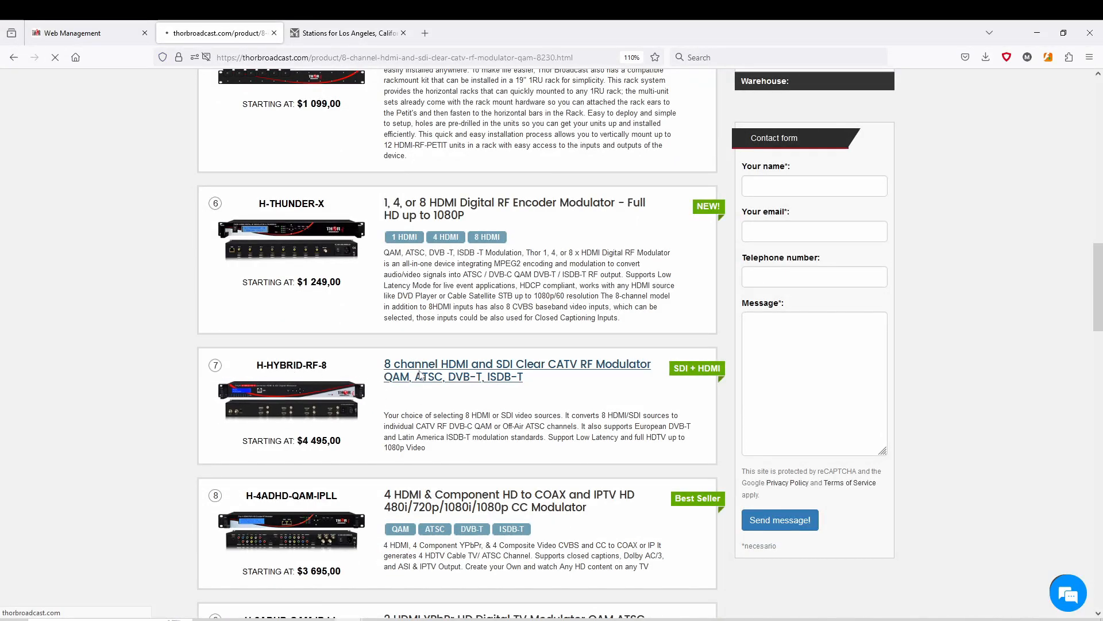
pyautogui.click(517, 370)
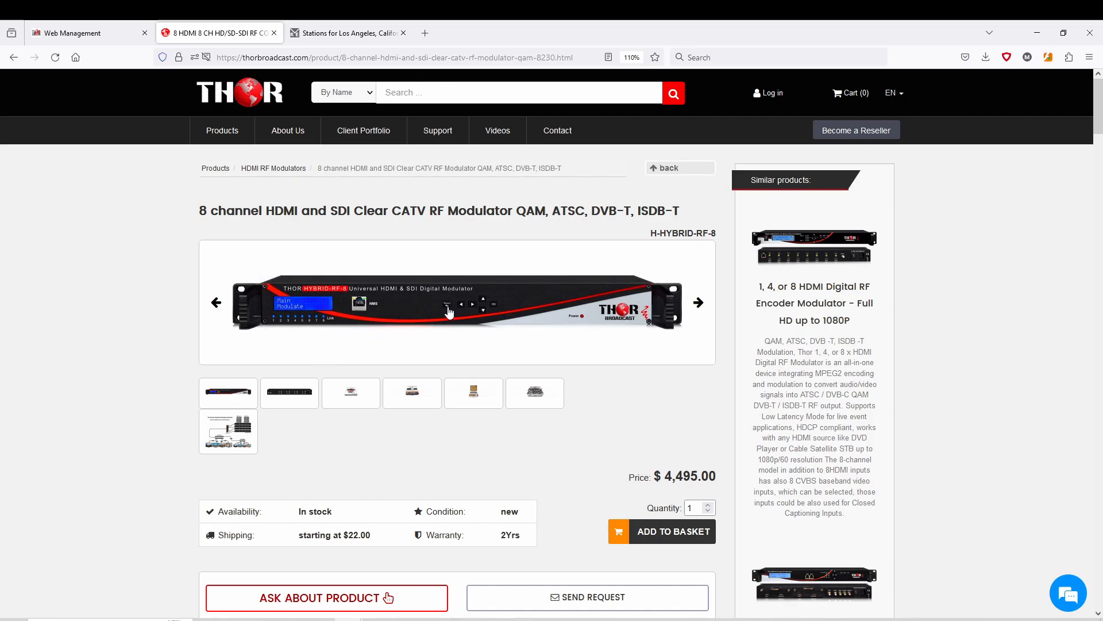
# Enlarge the H-HYBRID-RF-8 front-panel photo into the full-screen gallery viewer.
pyautogui.click(458, 303)
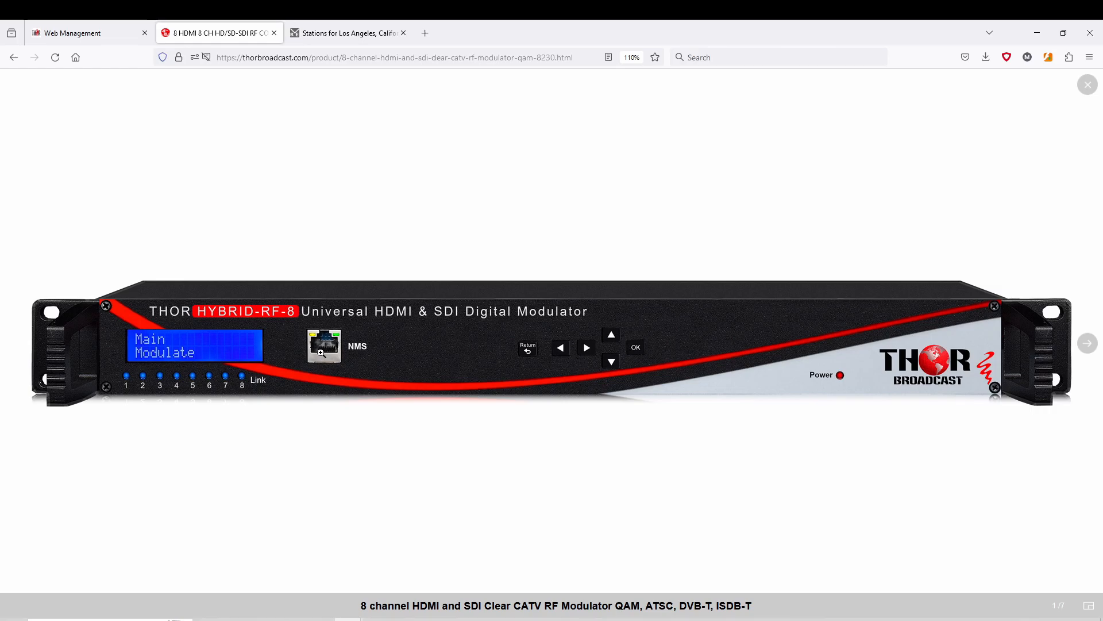
# Advance the gallery through rear panel and box to photo 4 of 7, the opened package.
pyautogui.click(1087, 343)
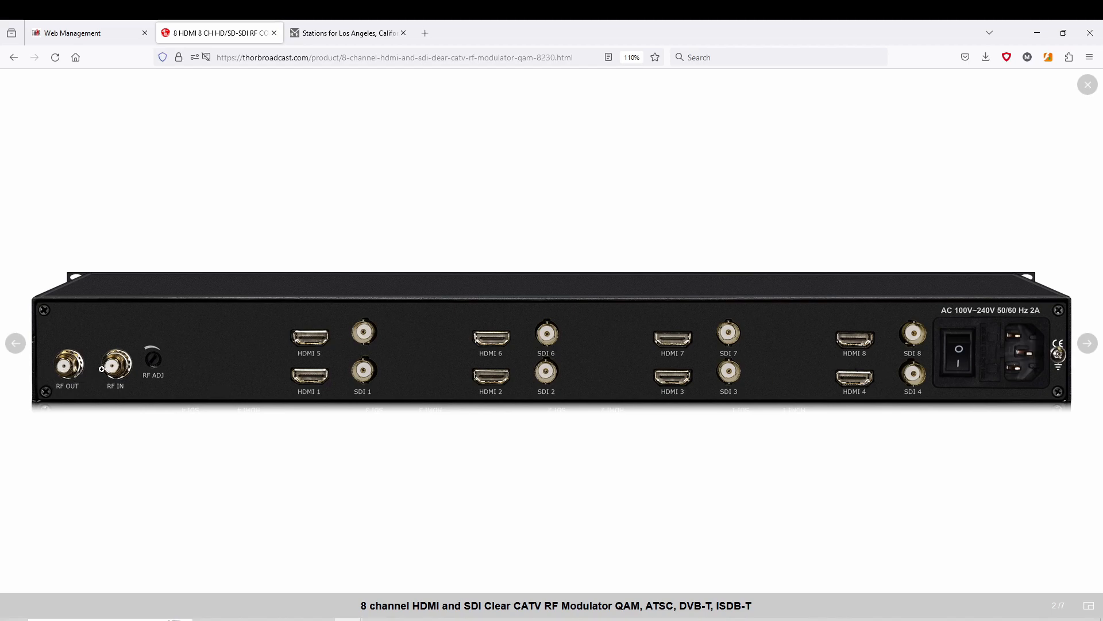
pyautogui.moveTo(153, 365)
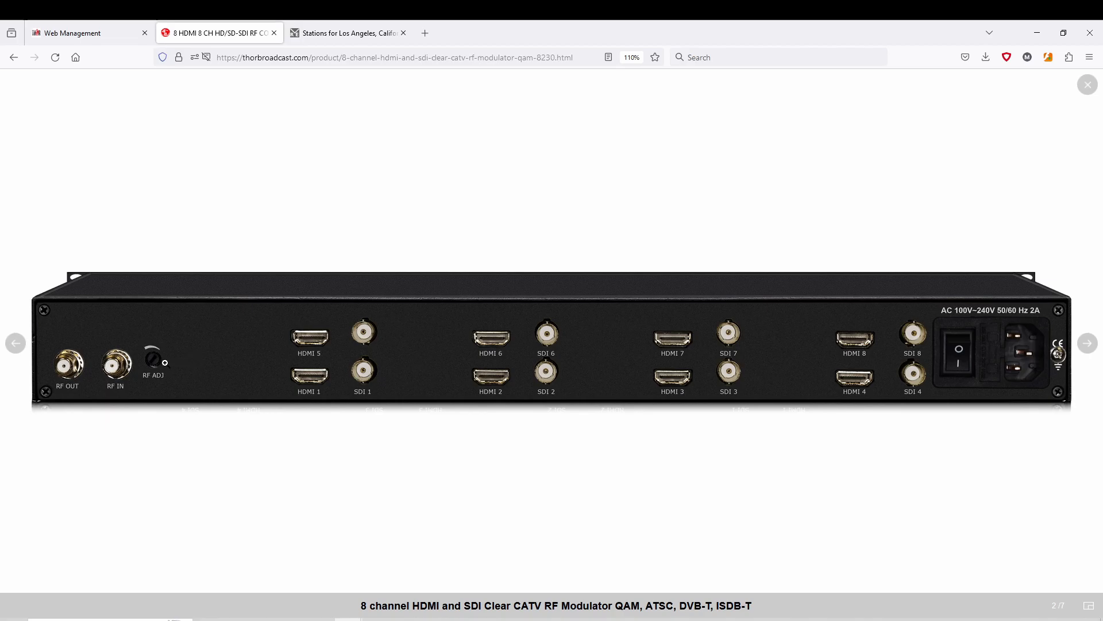
pyautogui.moveTo(380, 331)
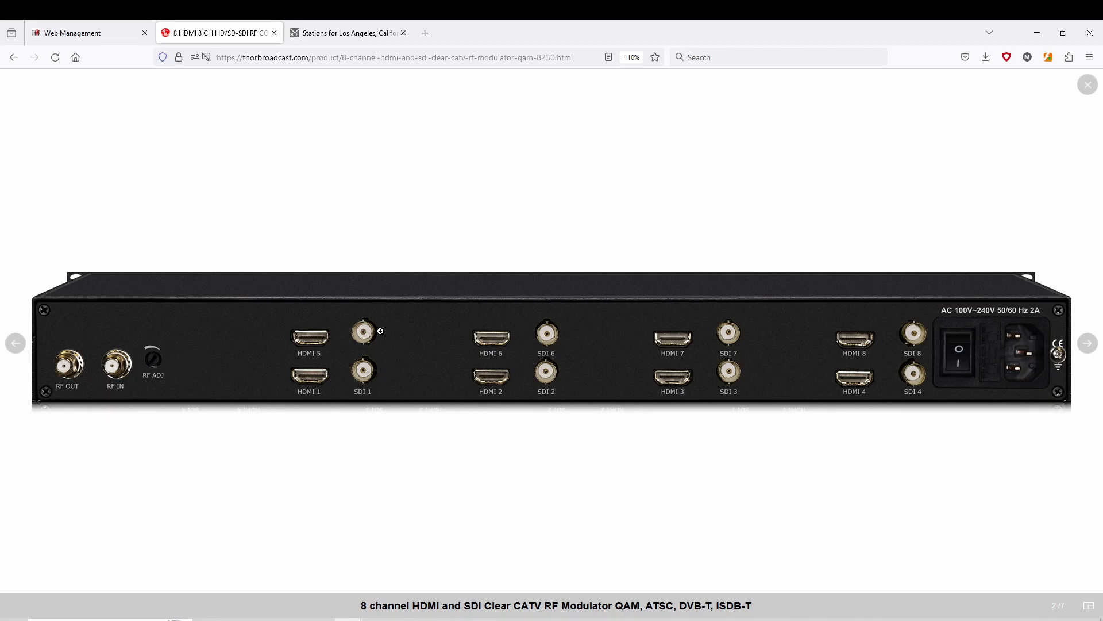
pyautogui.moveTo(629, 348)
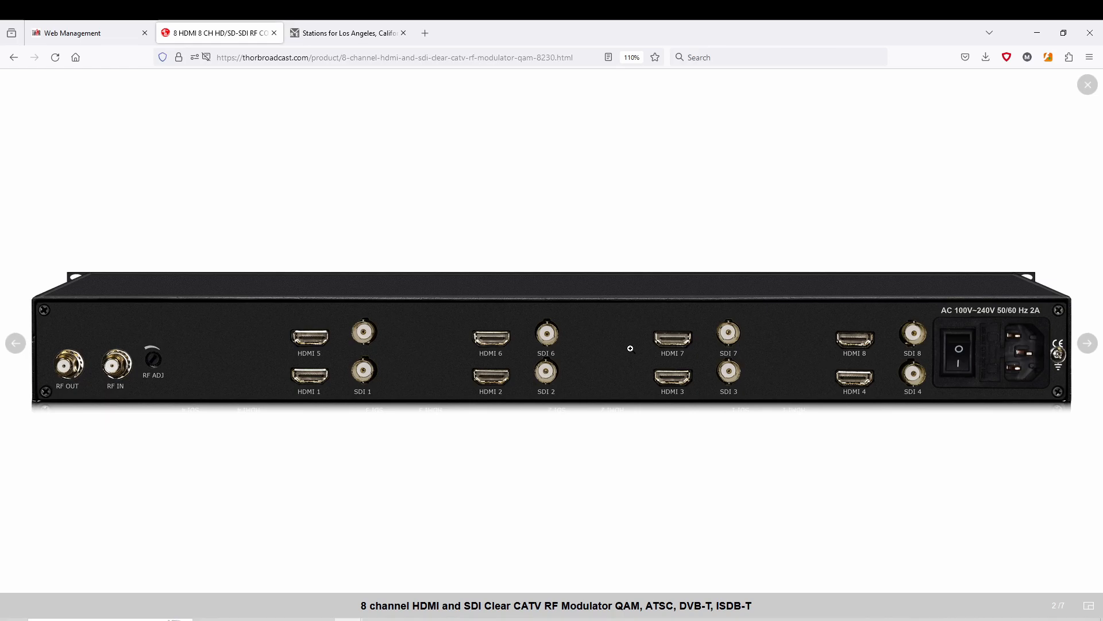
pyautogui.moveTo(806, 351)
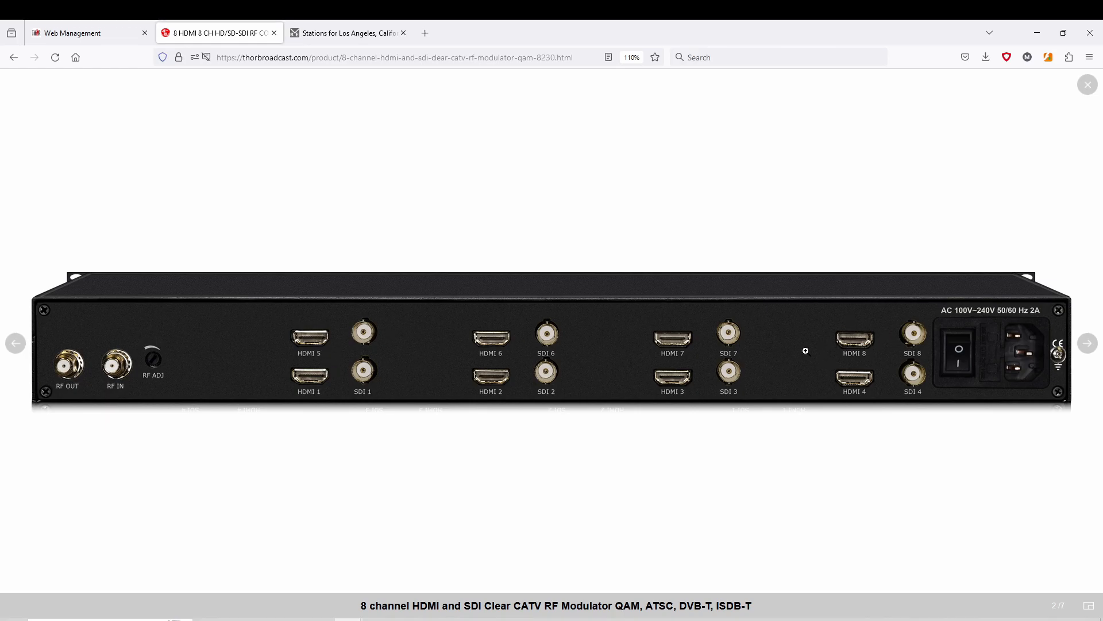
pyautogui.click(1087, 343)
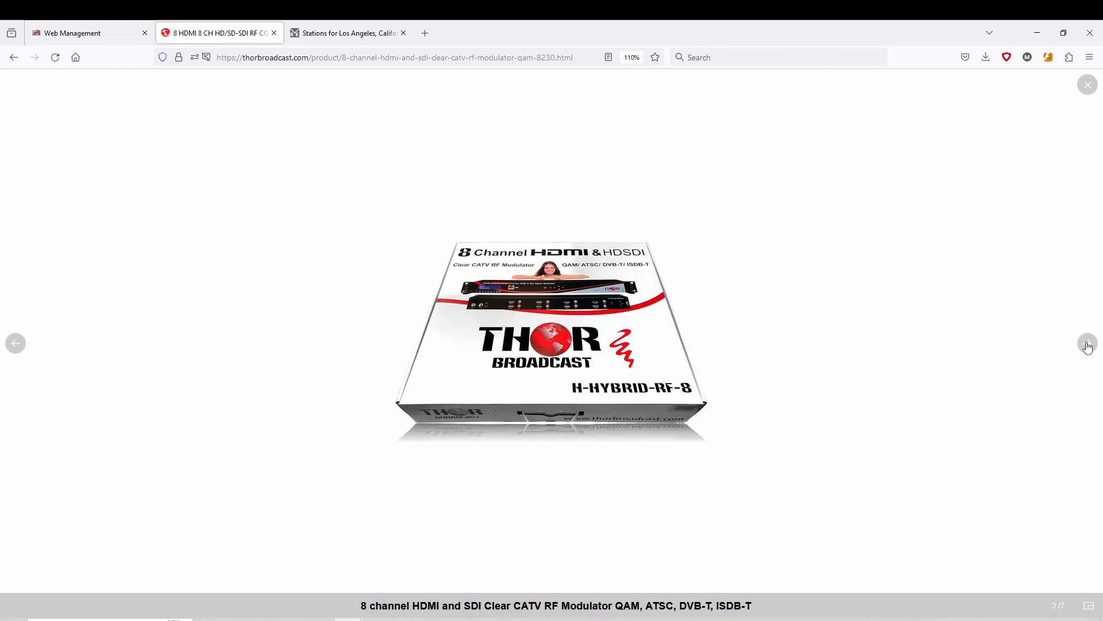
pyautogui.click(1088, 343)
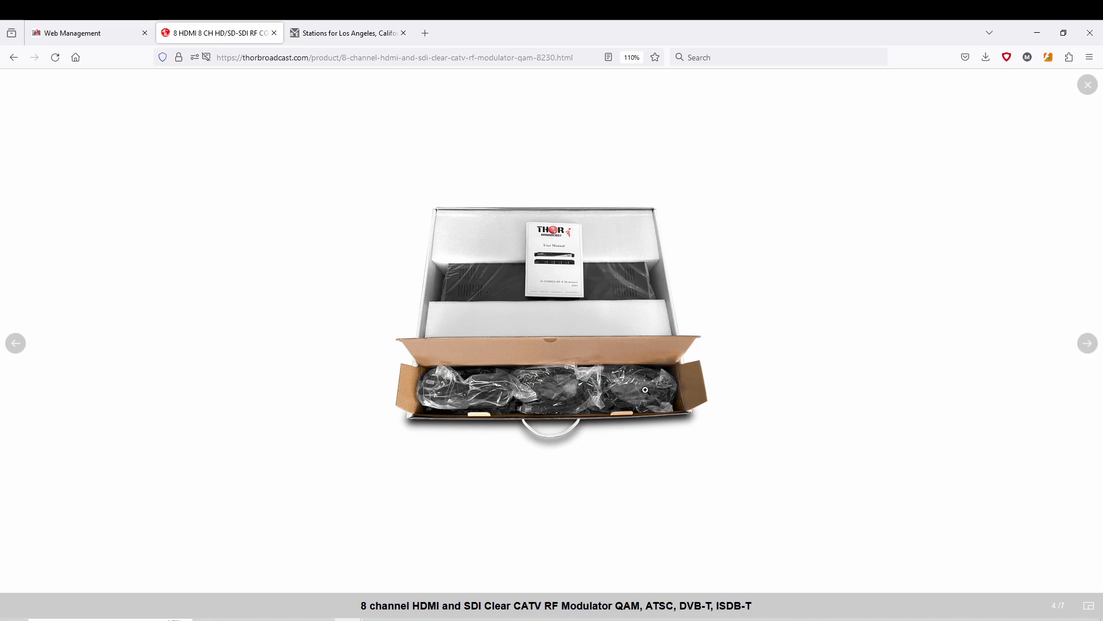
pyautogui.moveTo(179, 341)
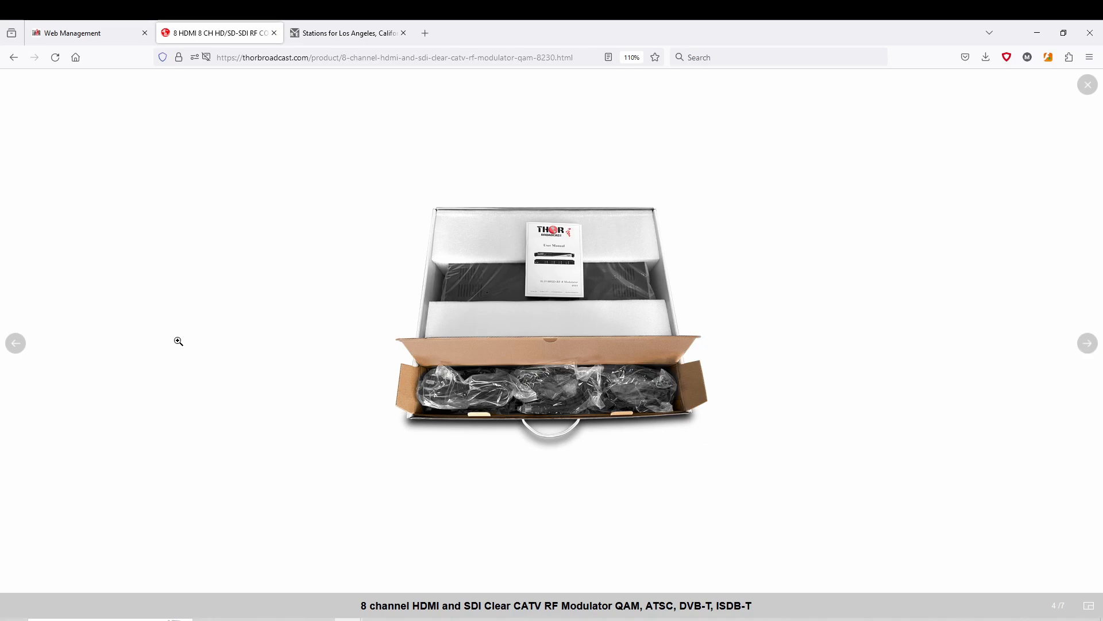
# Log in to the modulator's web management using the saved password.
pyautogui.click(90, 32)
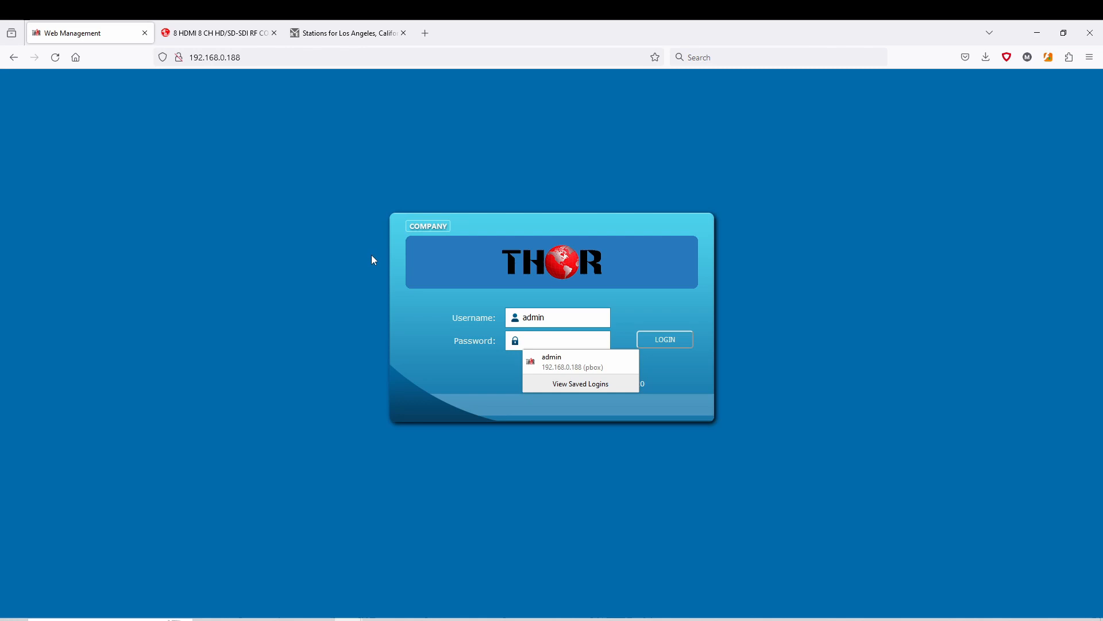
pyautogui.click(558, 340)
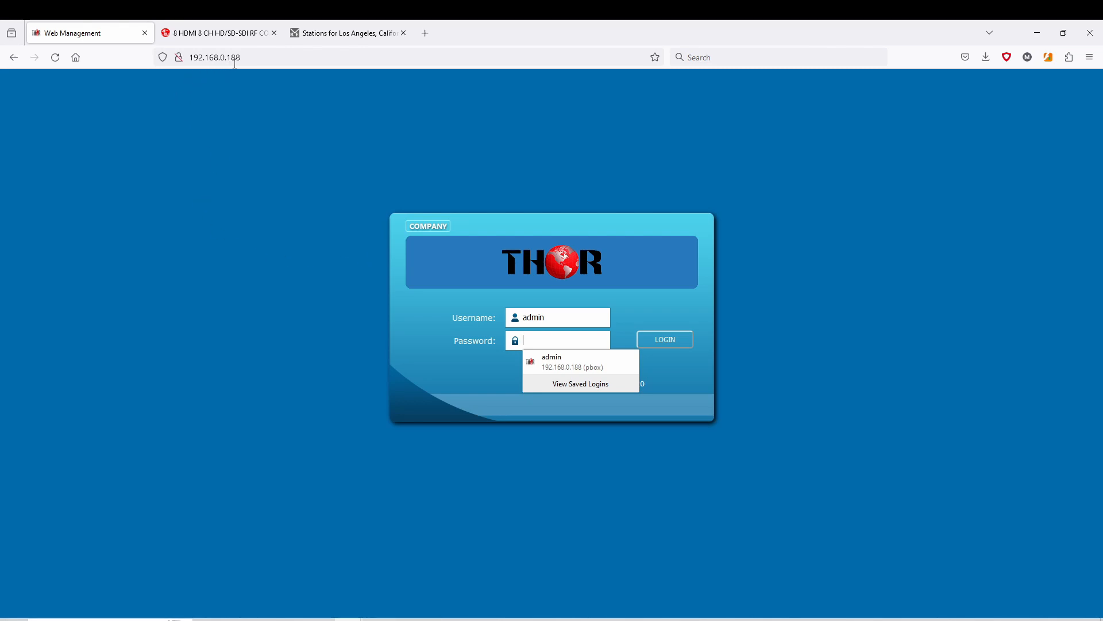
pyautogui.moveTo(344, 119)
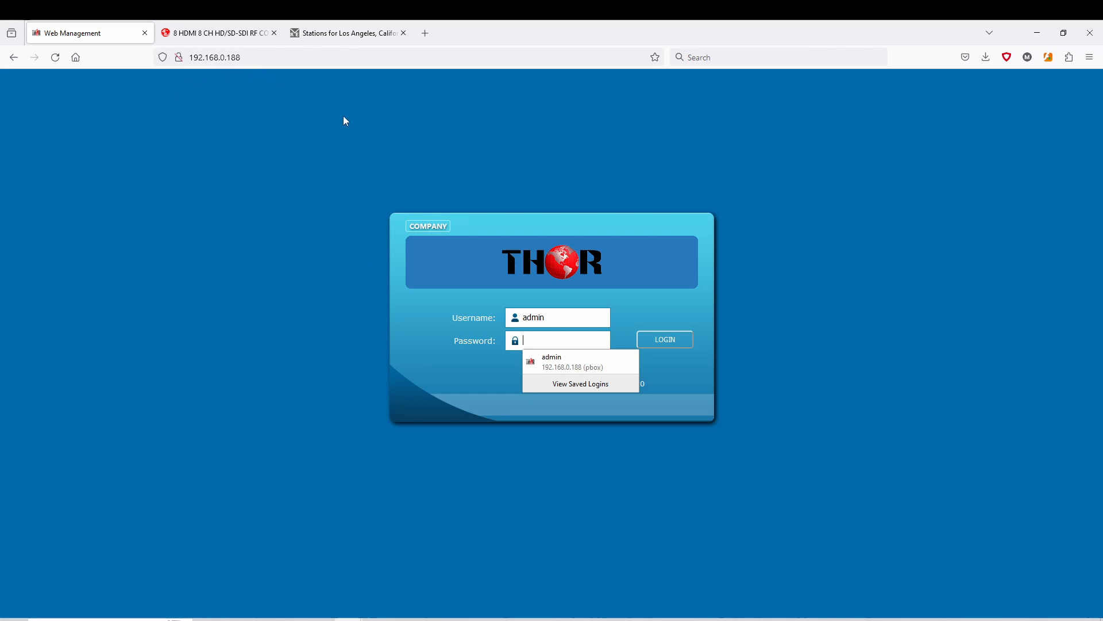
pyautogui.moveTo(541, 340)
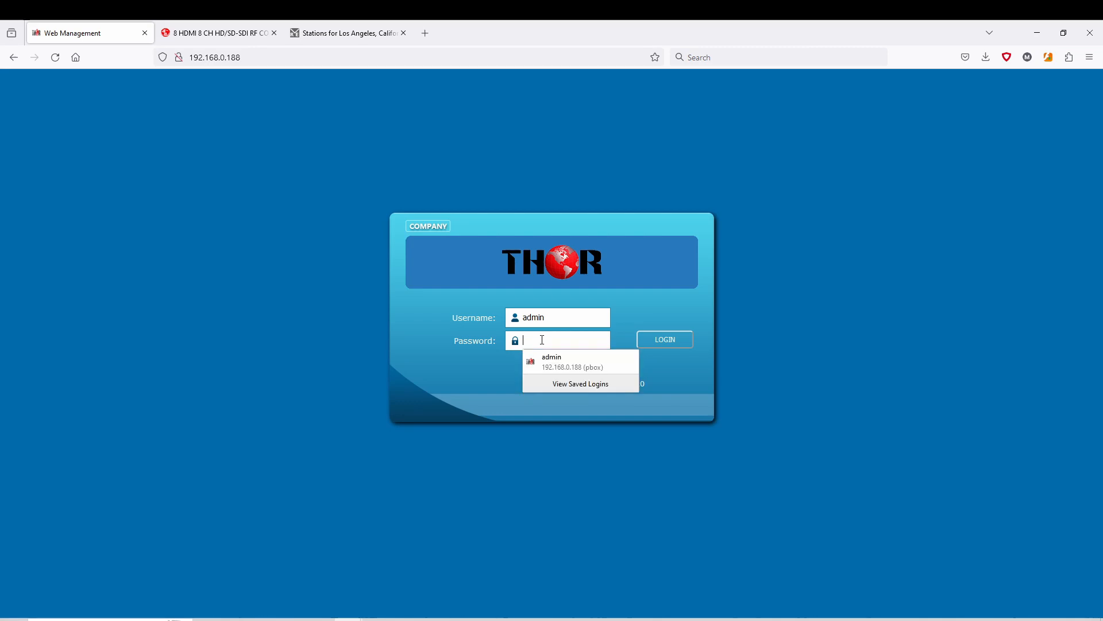
pyautogui.click(570, 361)
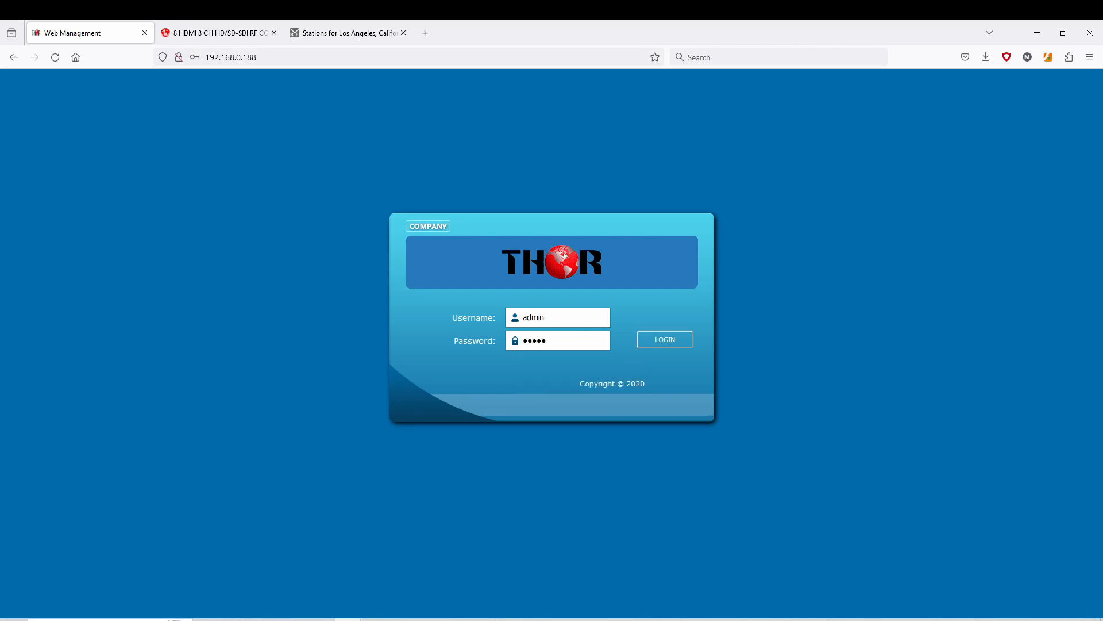
pyautogui.click(663, 339)
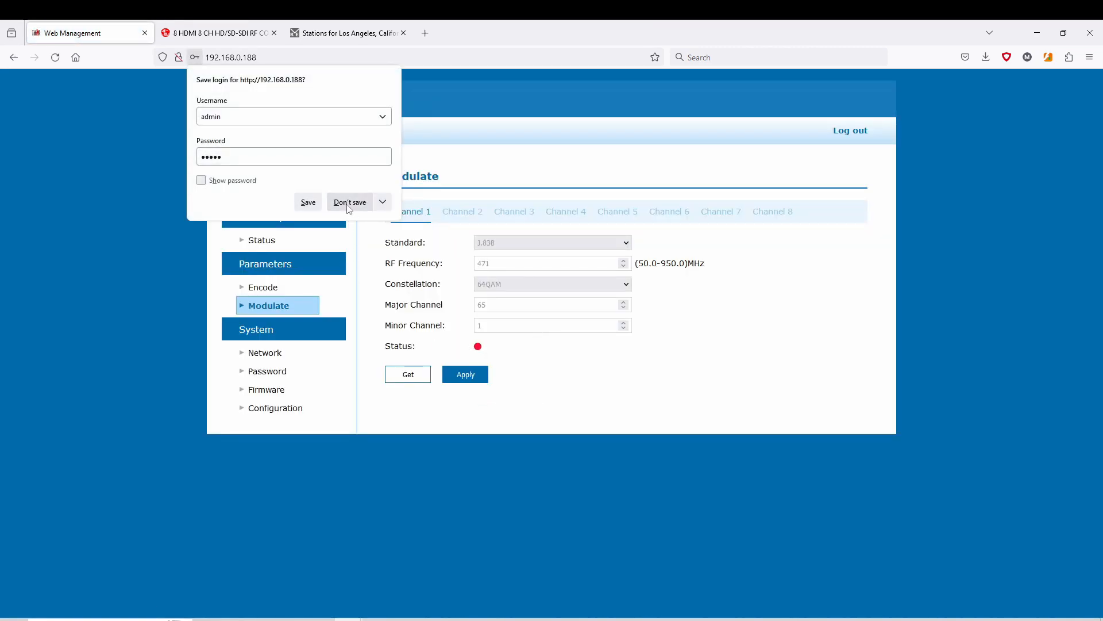
pyautogui.click(348, 202)
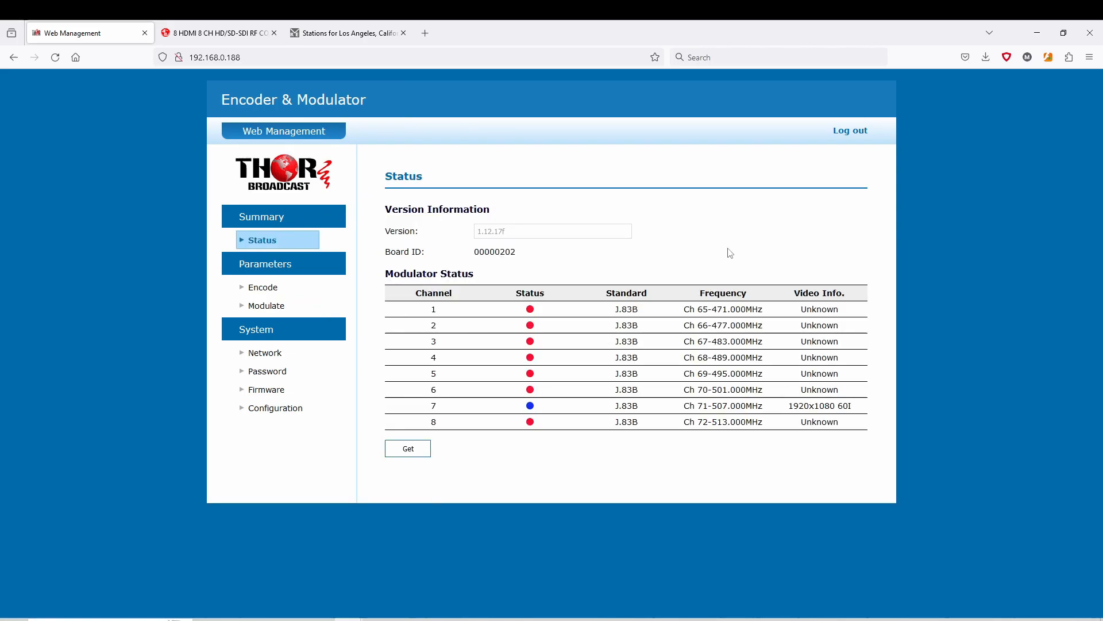
pyautogui.moveTo(573, 420)
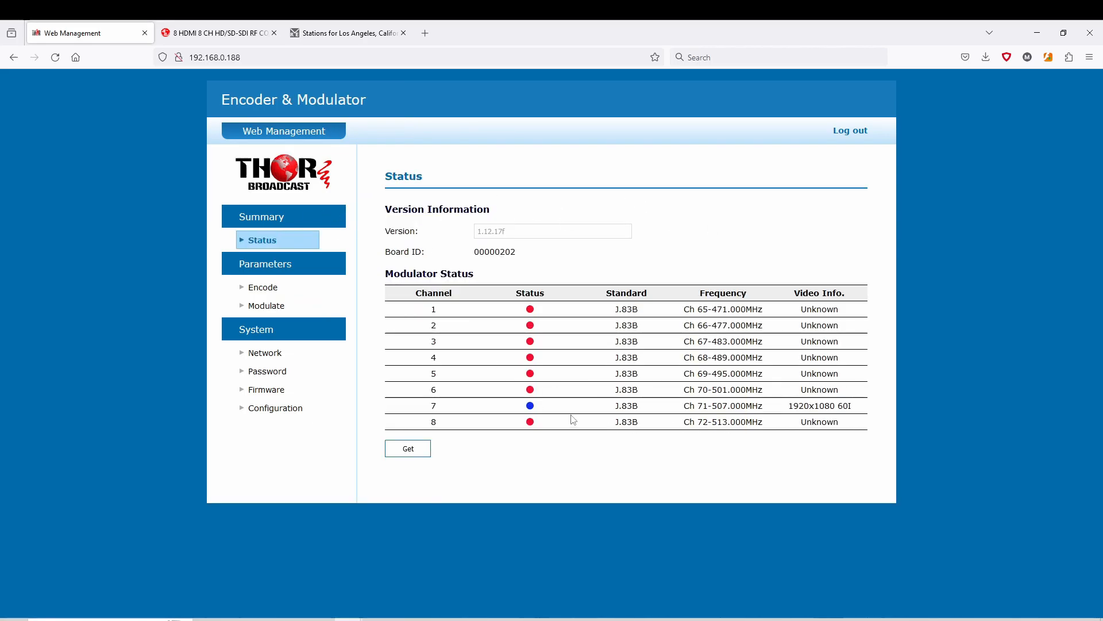
pyautogui.moveTo(525, 414)
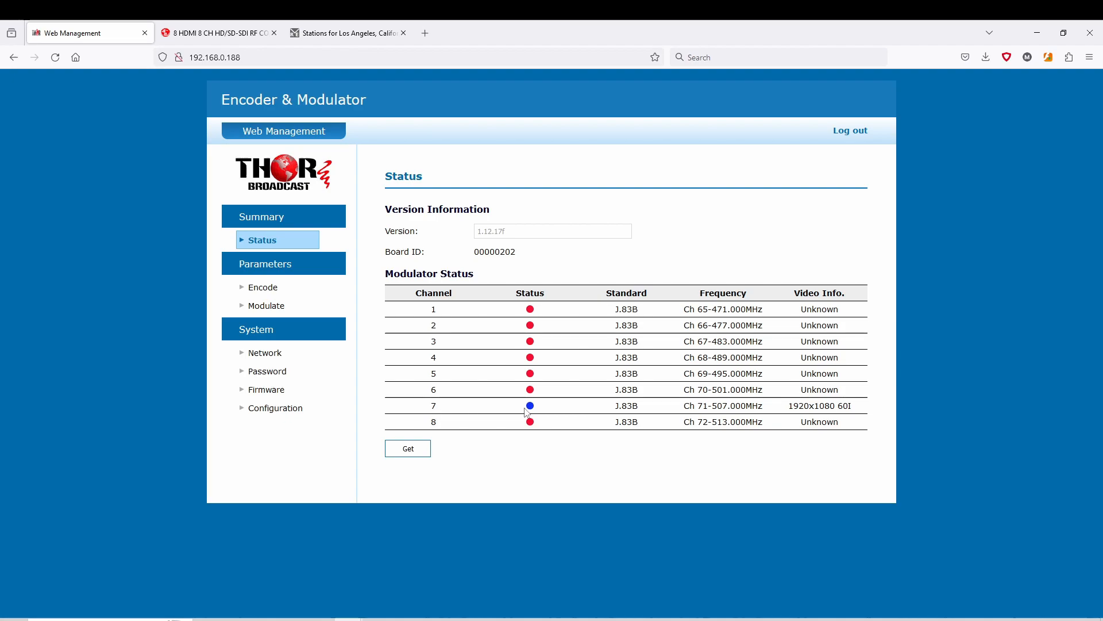
pyautogui.moveTo(538, 406)
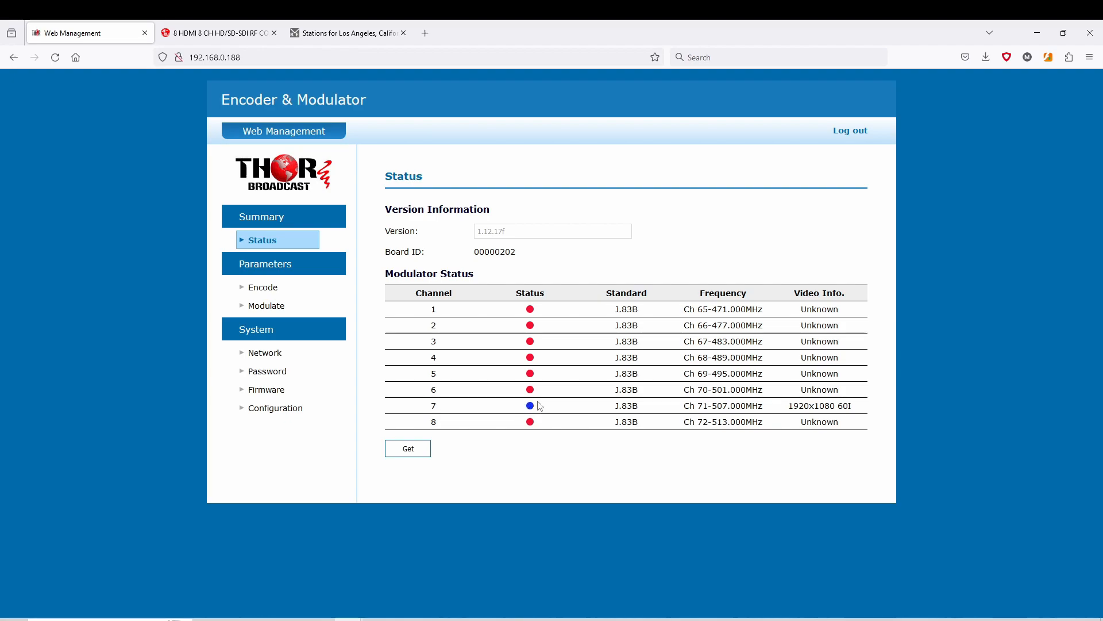
pyautogui.moveTo(520, 413)
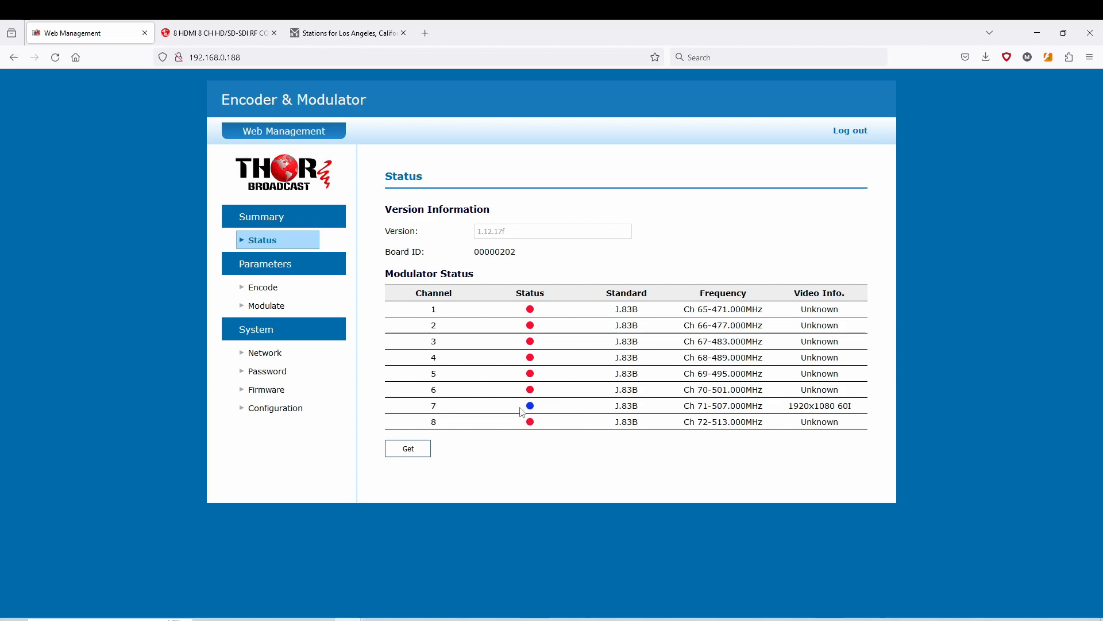
pyautogui.moveTo(835, 412)
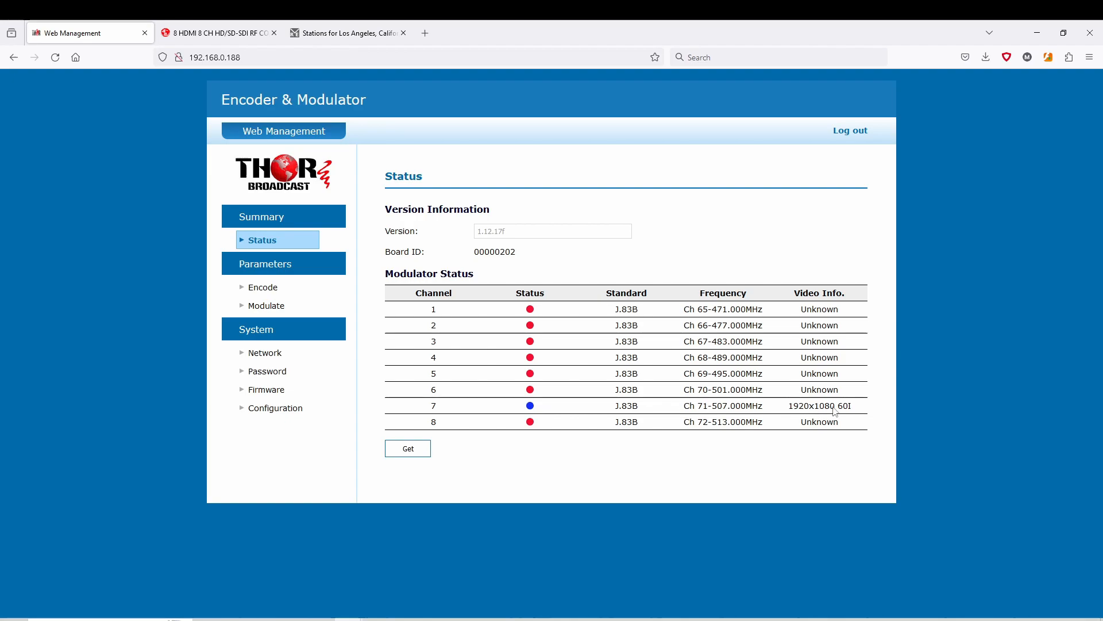
pyautogui.moveTo(537, 413)
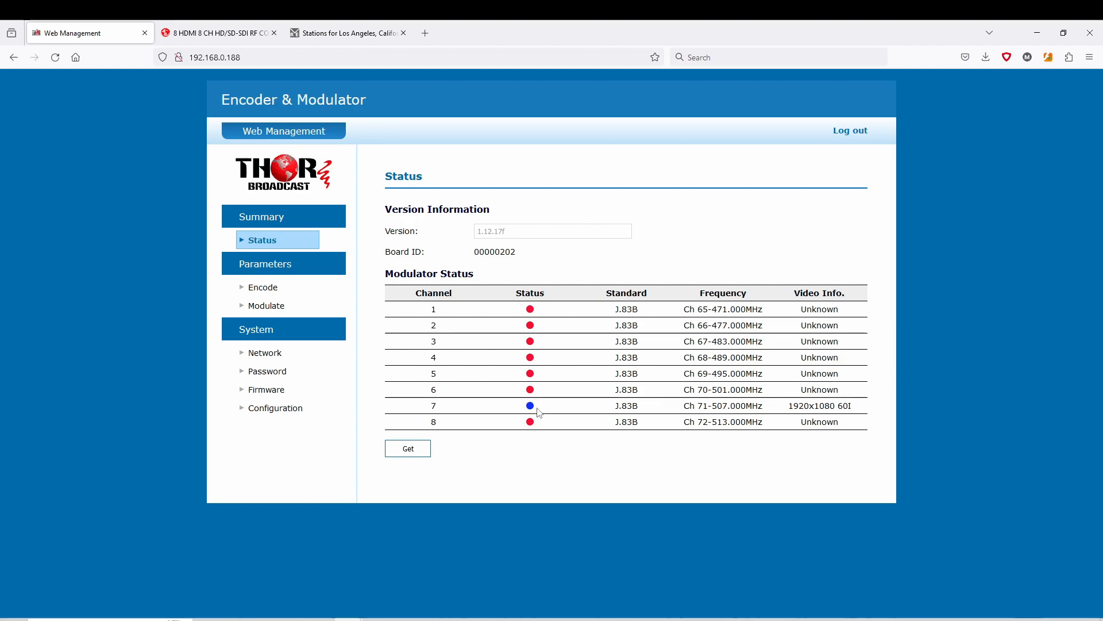
pyautogui.moveTo(538, 414)
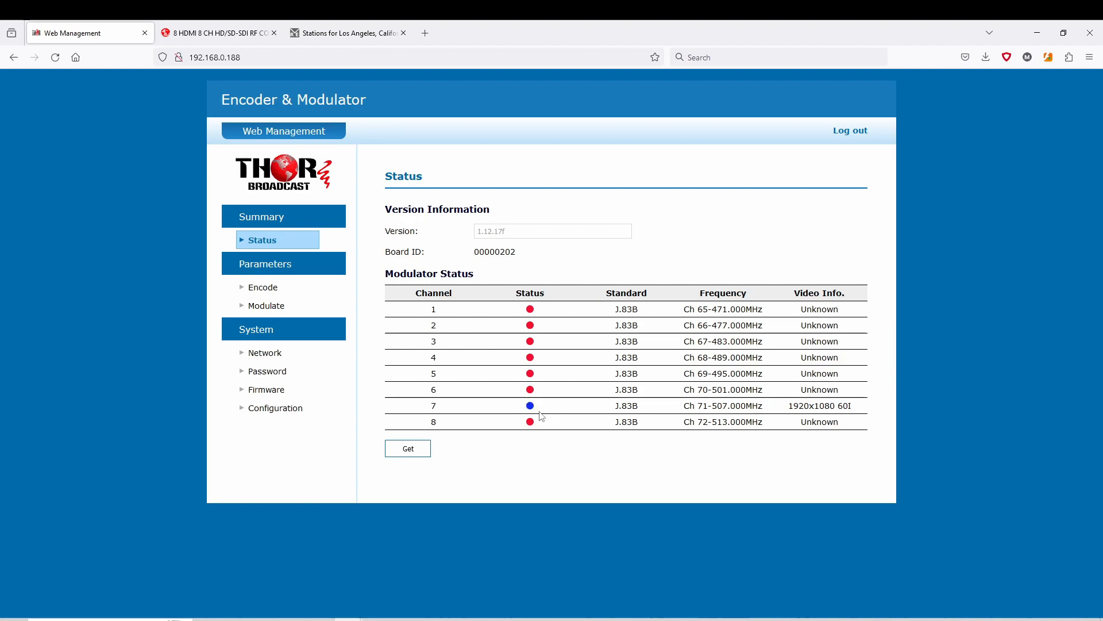
pyautogui.moveTo(679, 255)
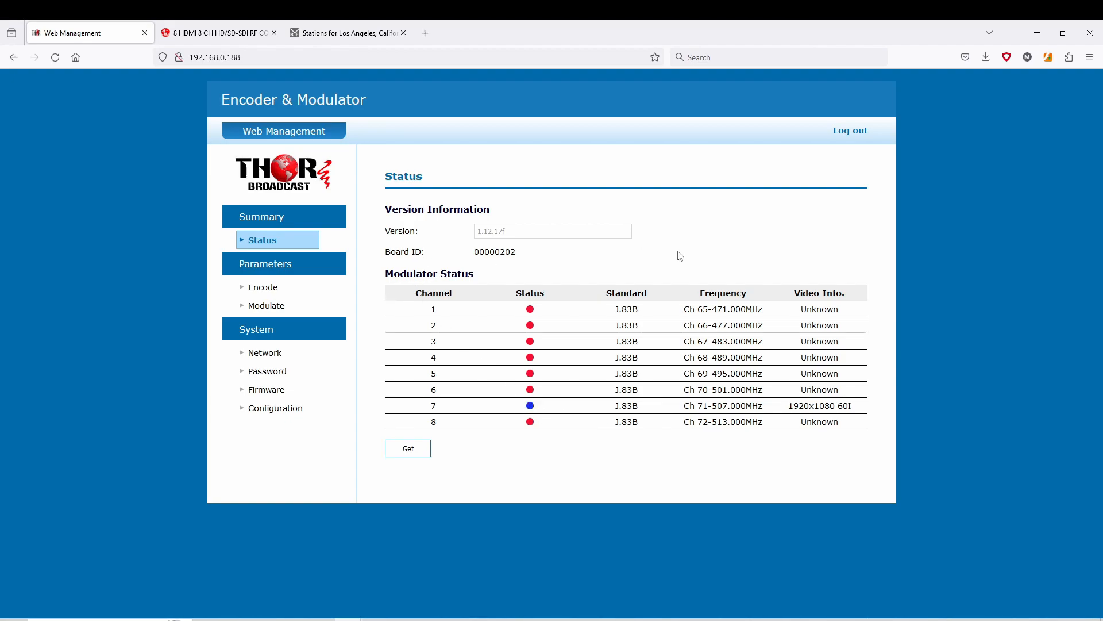
pyautogui.moveTo(551, 344)
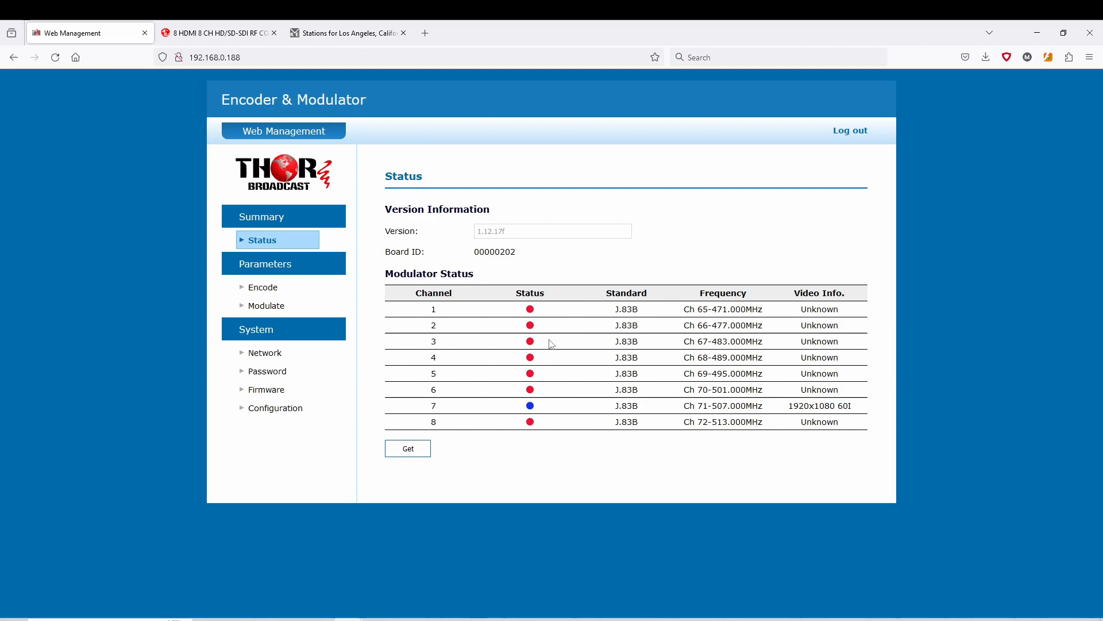
pyautogui.moveTo(553, 311)
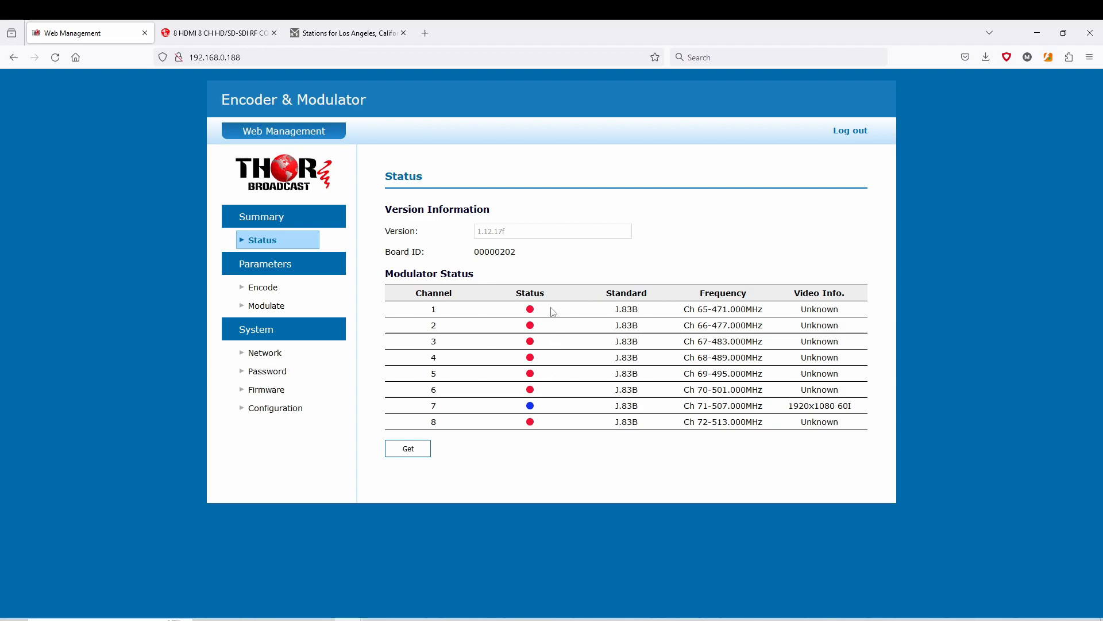
pyautogui.moveTo(541, 270)
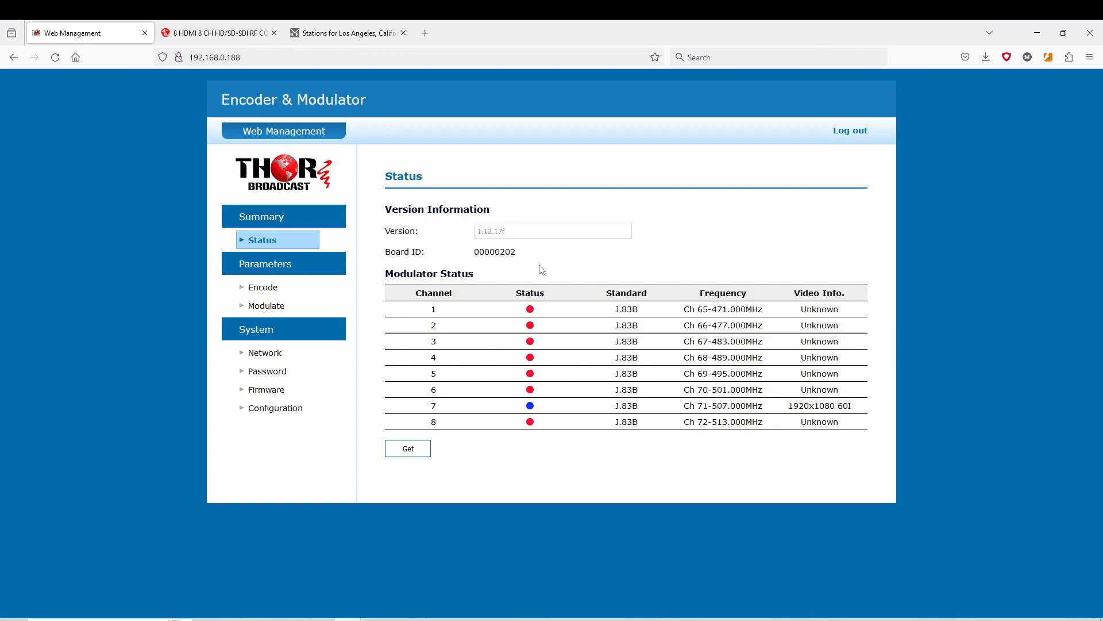
pyautogui.moveTo(550, 269)
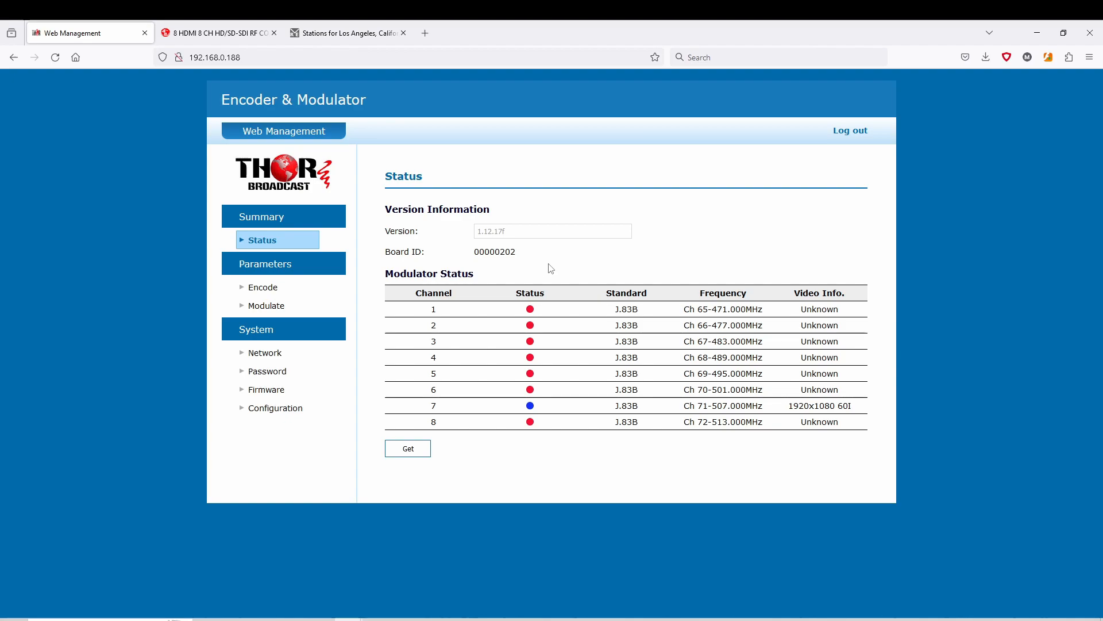
pyautogui.moveTo(528, 270)
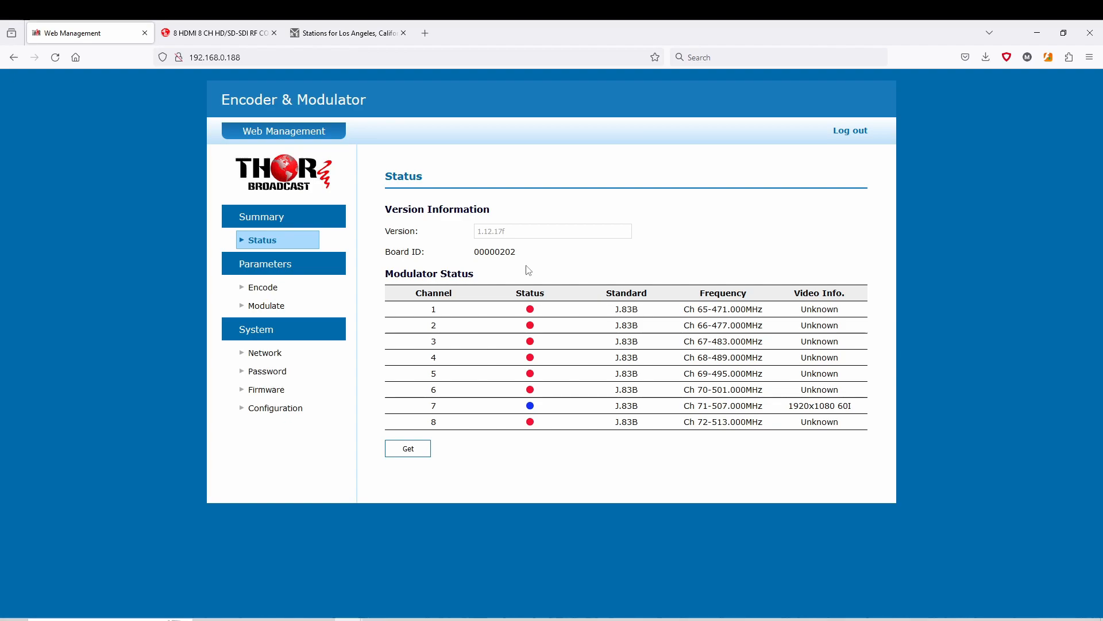
pyautogui.moveTo(655, 262)
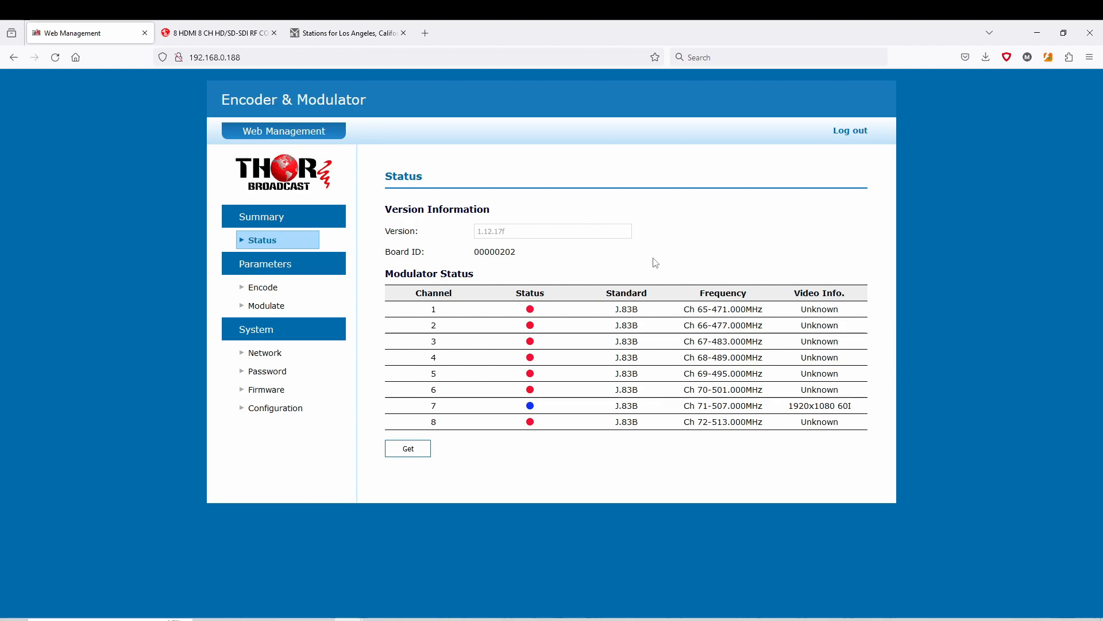
pyautogui.moveTo(676, 395)
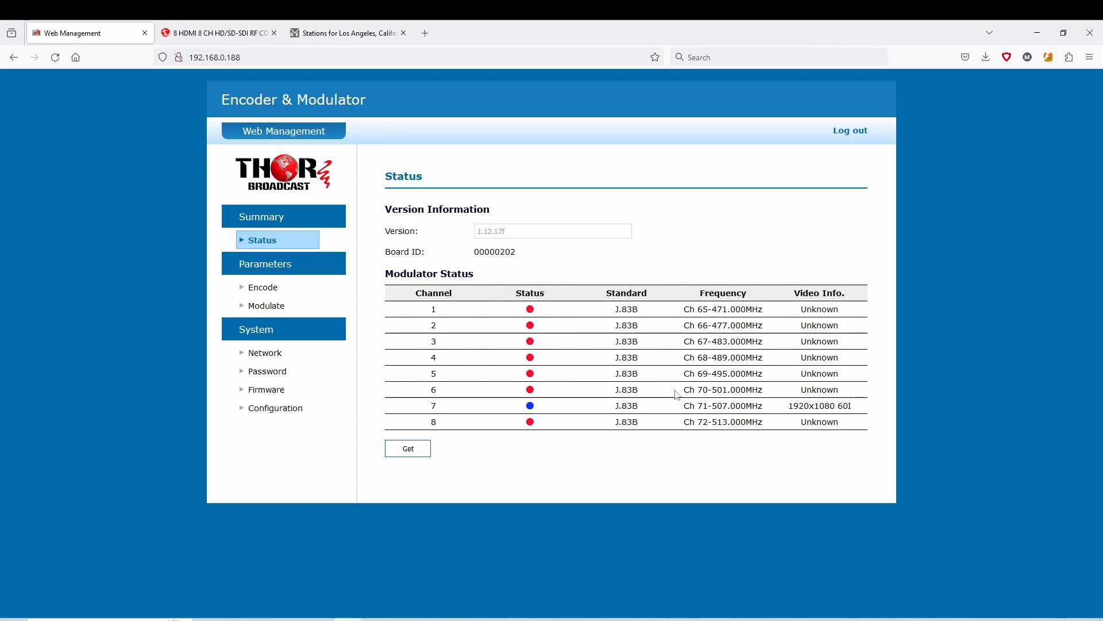
pyautogui.moveTo(499, 269)
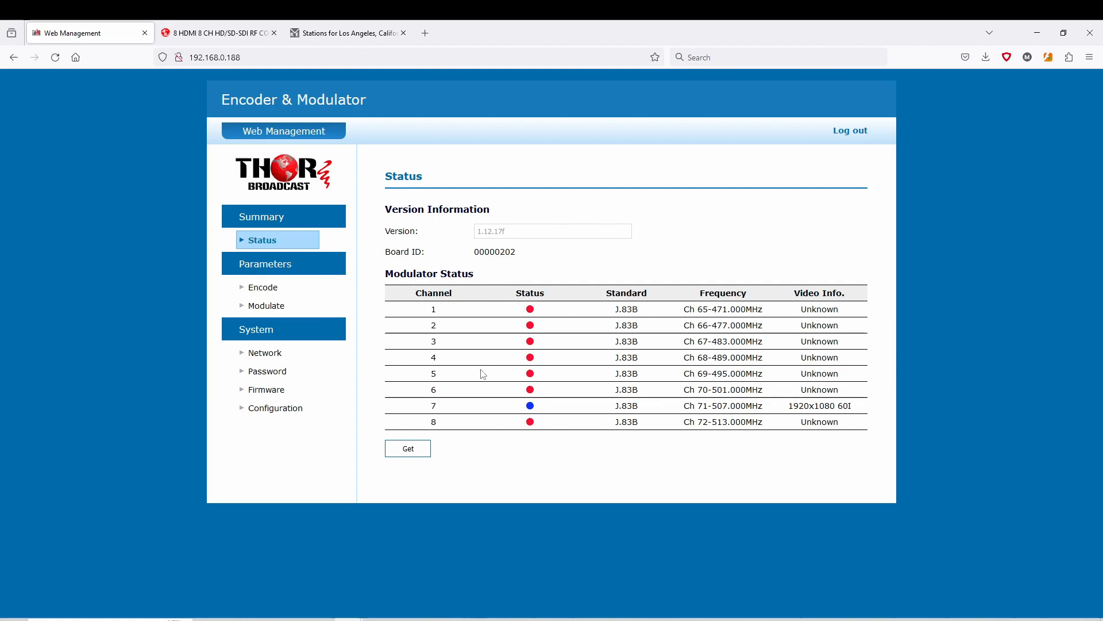
pyautogui.moveTo(520, 386)
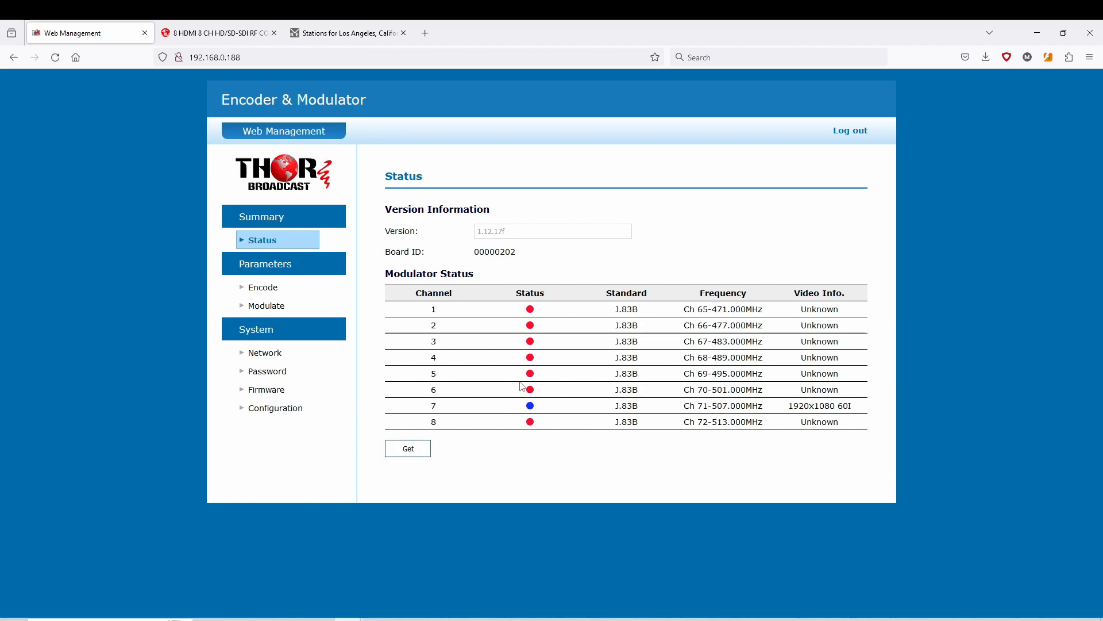
pyautogui.moveTo(529, 430)
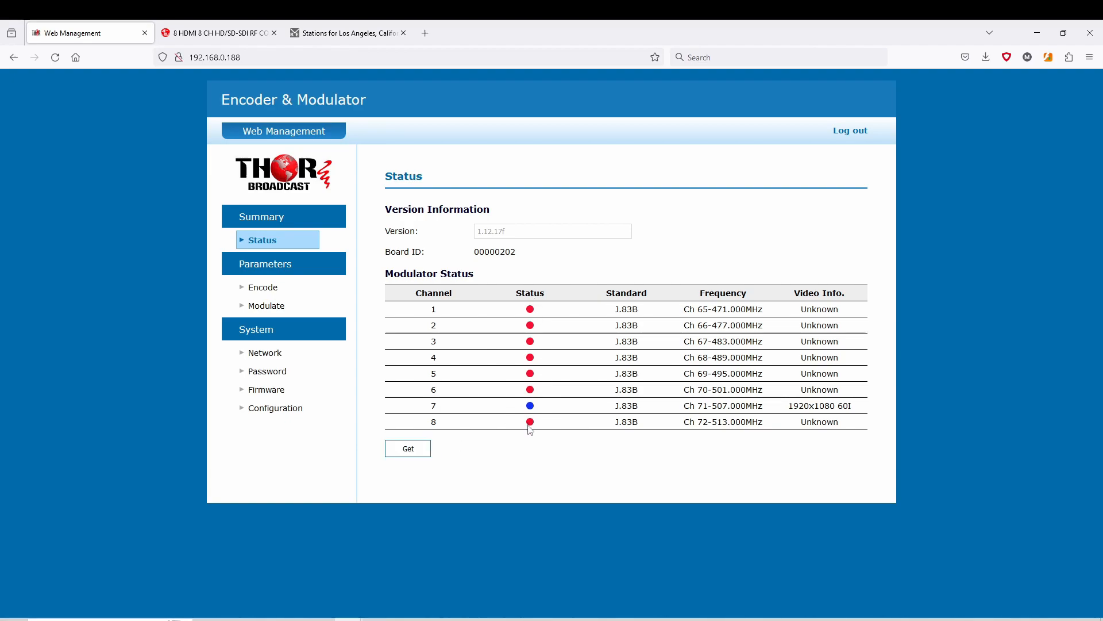
pyautogui.moveTo(786, 341)
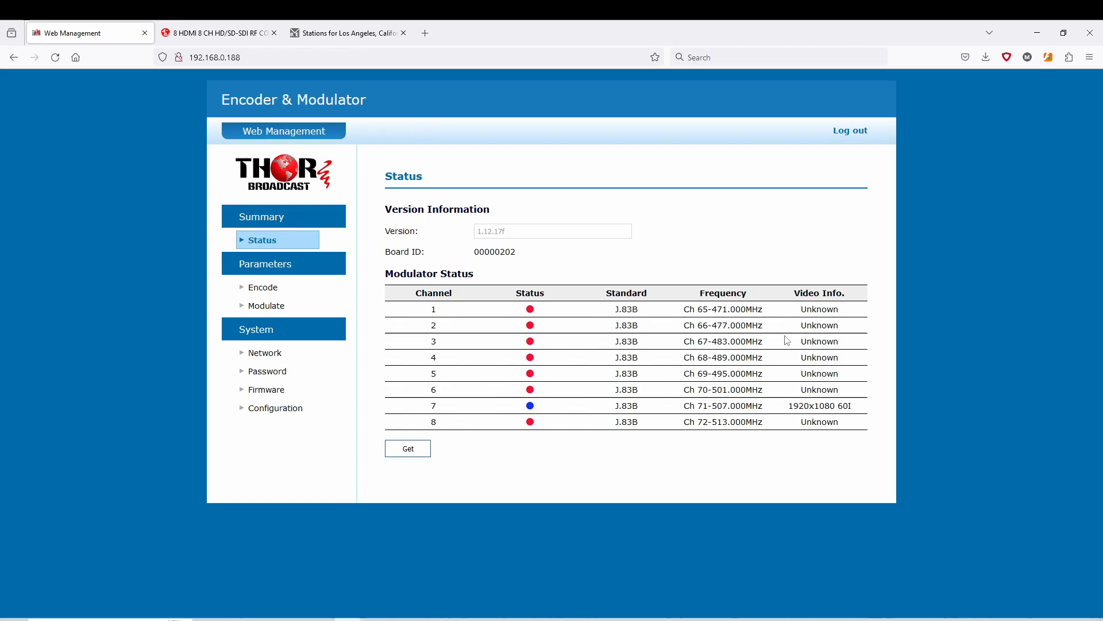
# Set channel 7's encode bit rate to 25 Mbps.
pyautogui.click(264, 286)
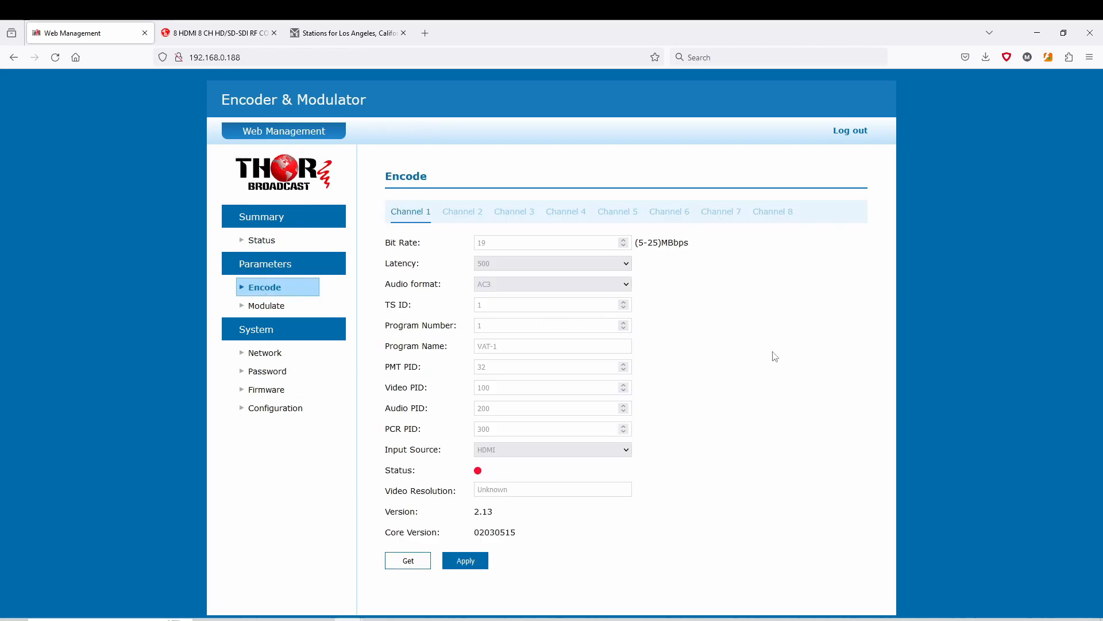
pyautogui.moveTo(726, 215)
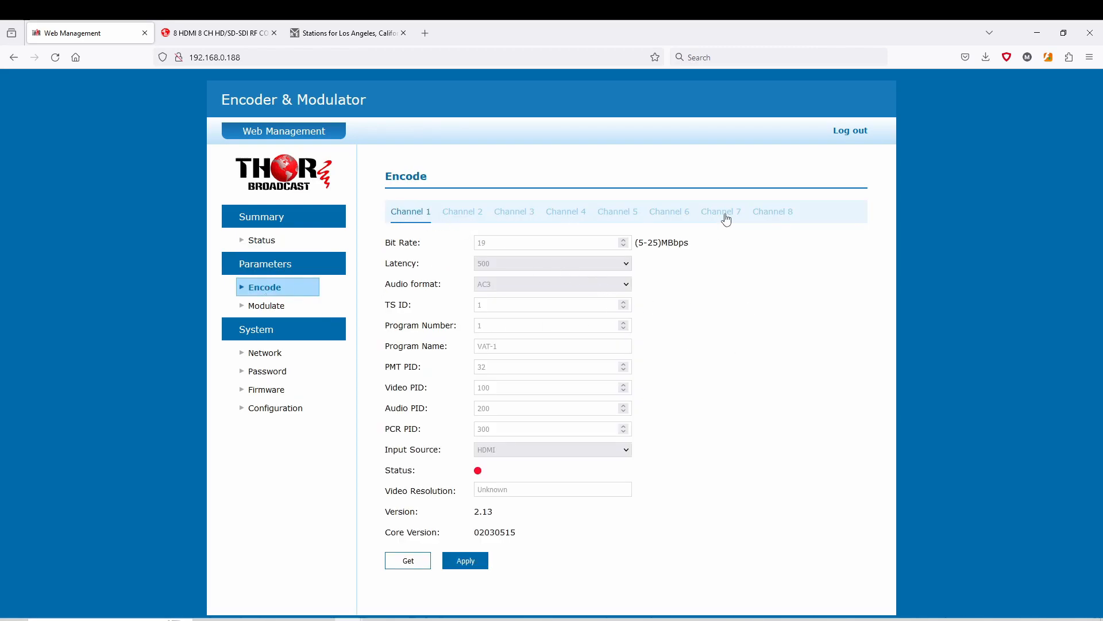
pyautogui.click(721, 211)
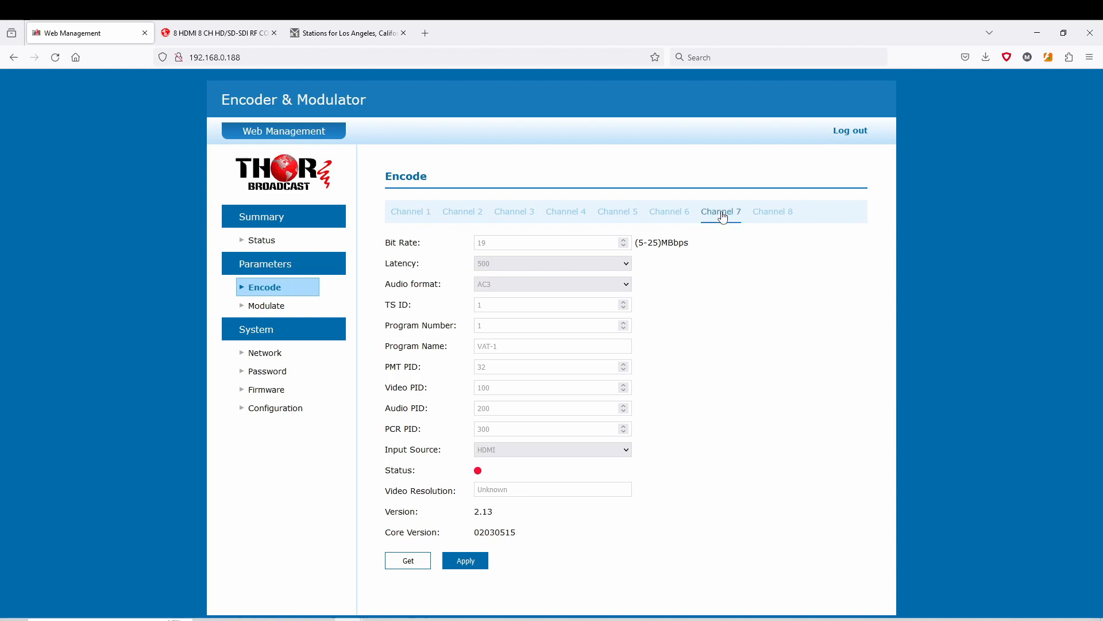
pyautogui.click(720, 211)
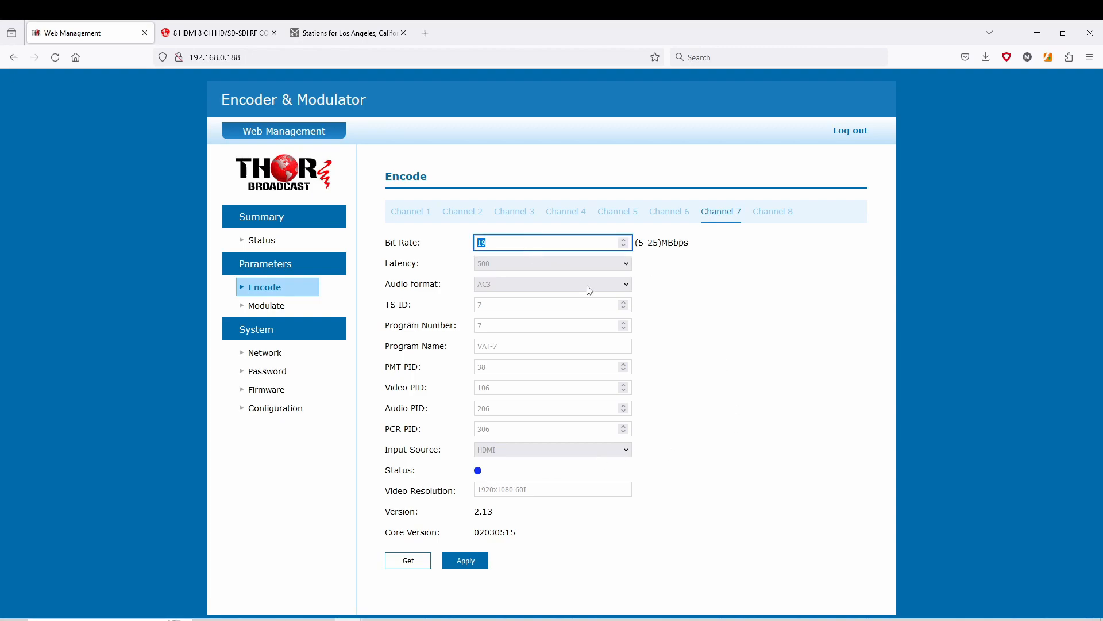
pyautogui.write('25')
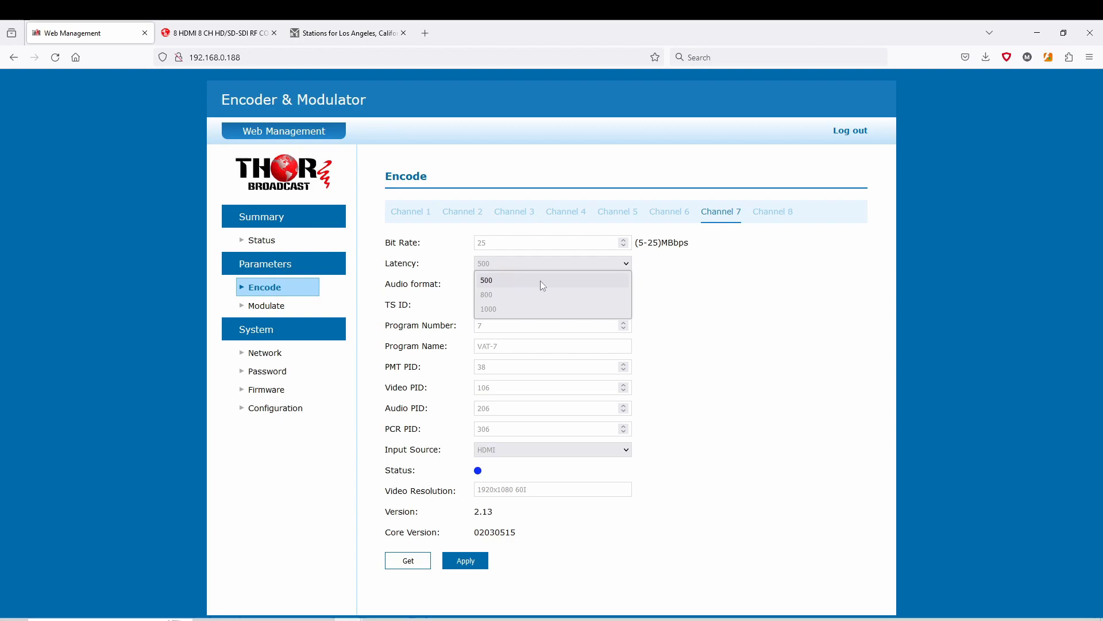
pyautogui.moveTo(536, 281)
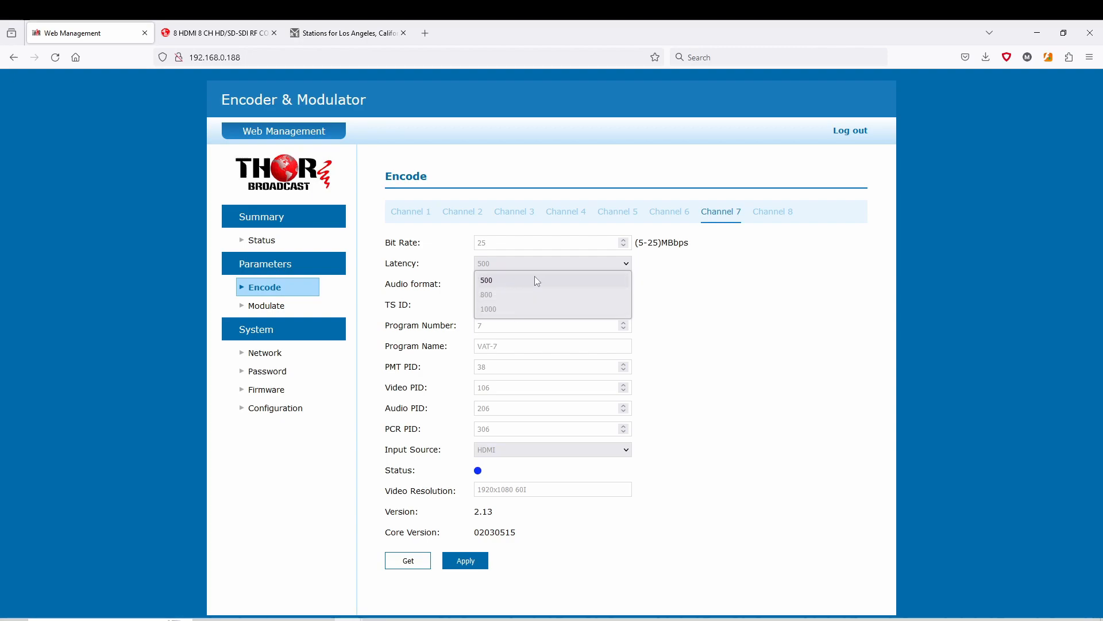
pyautogui.moveTo(546, 285)
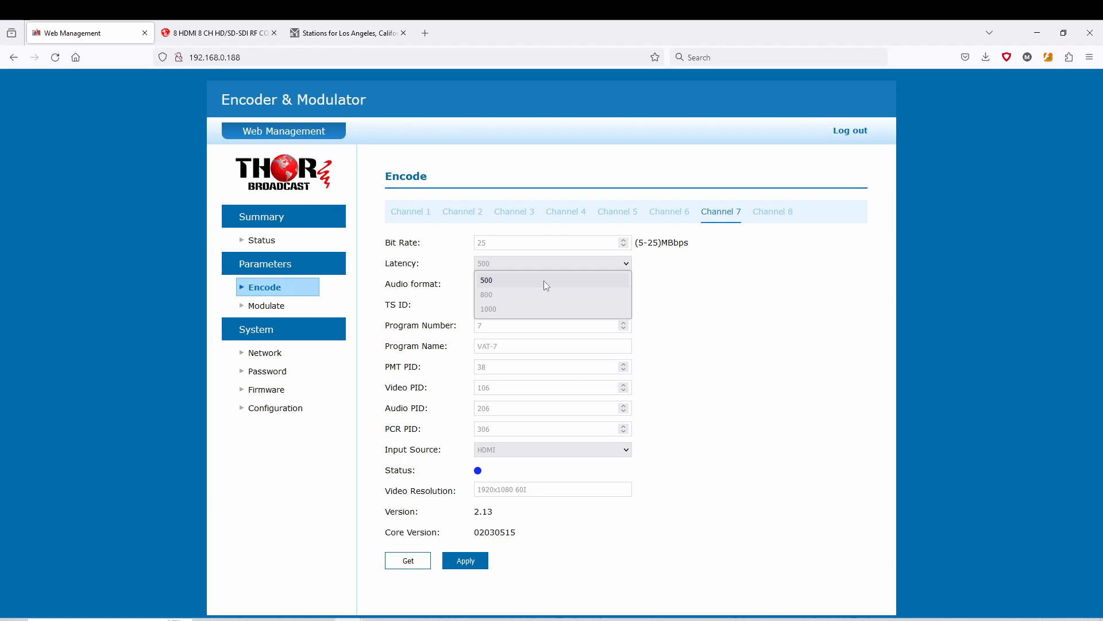
pyautogui.moveTo(556, 289)
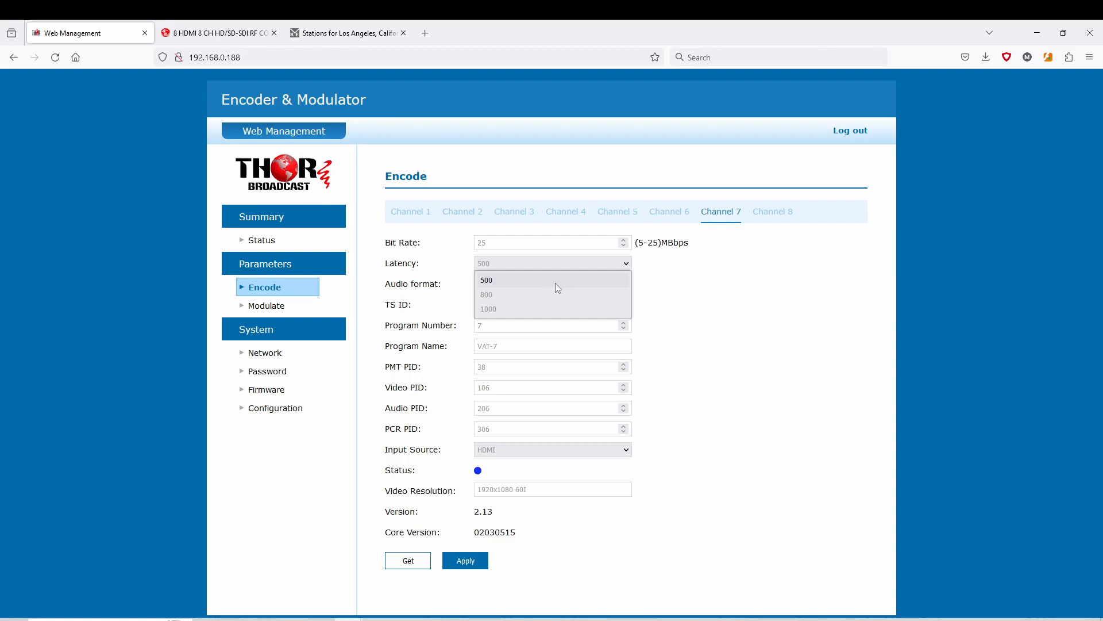
pyautogui.moveTo(673, 295)
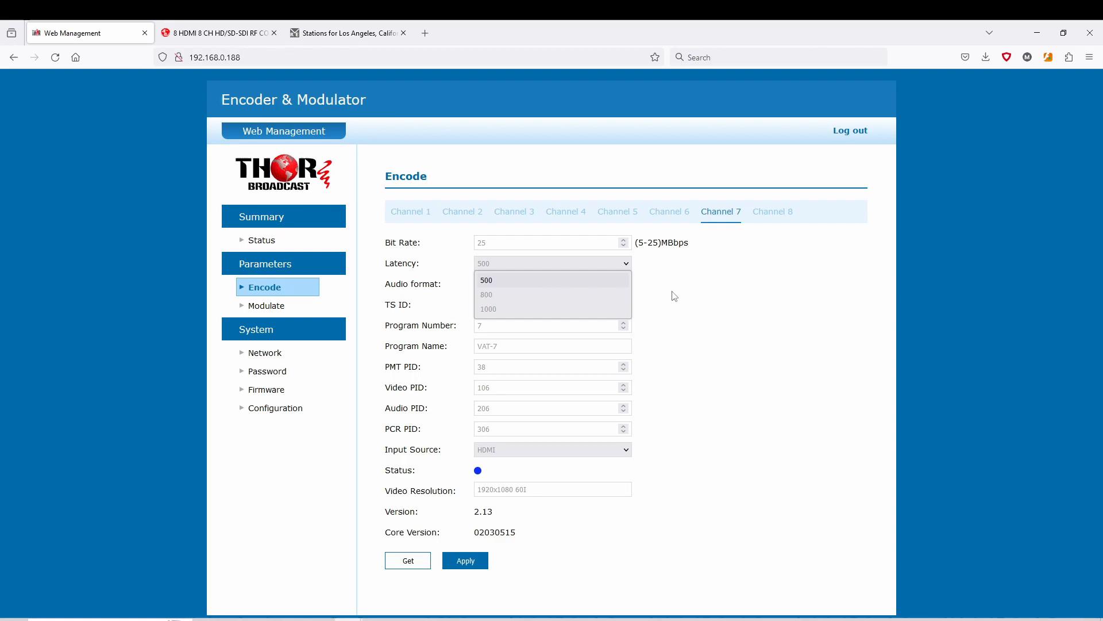
pyautogui.moveTo(548, 283)
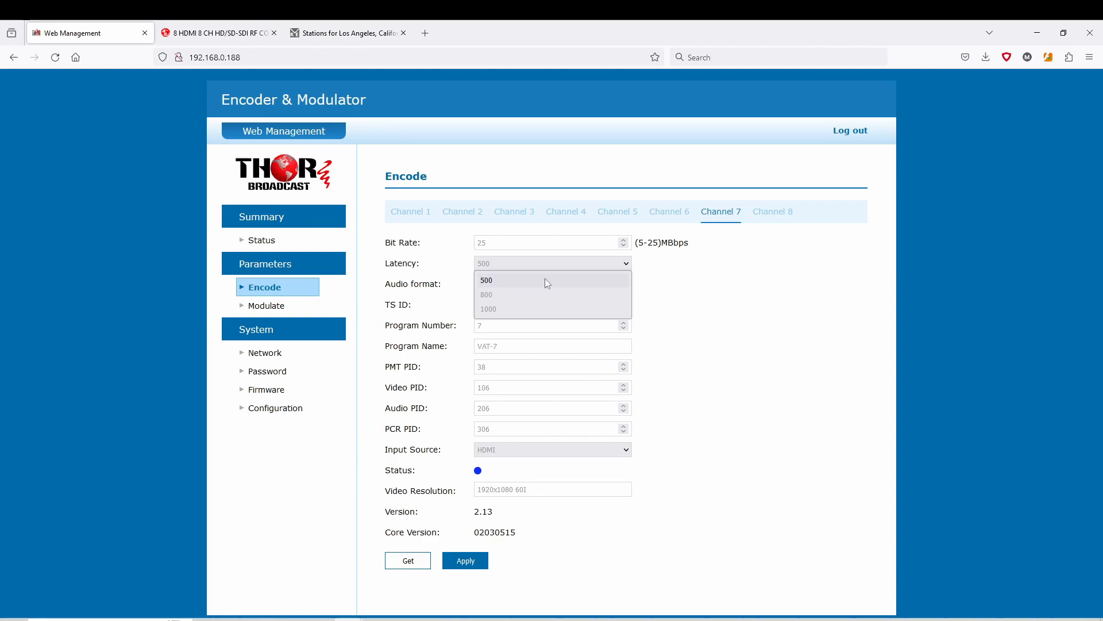
pyautogui.moveTo(529, 285)
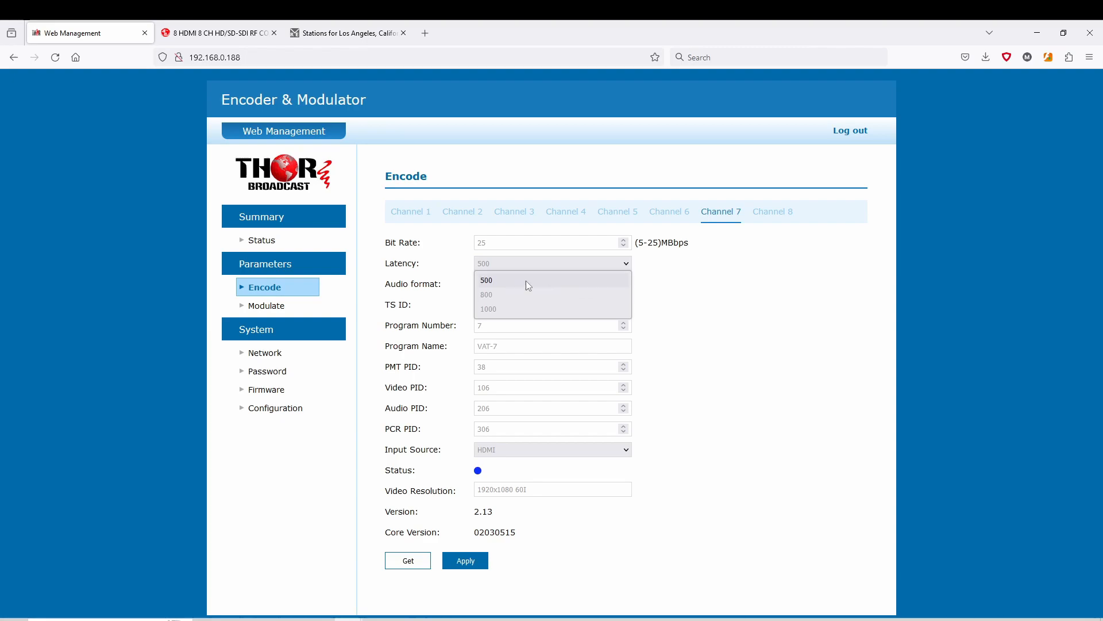
pyautogui.moveTo(547, 286)
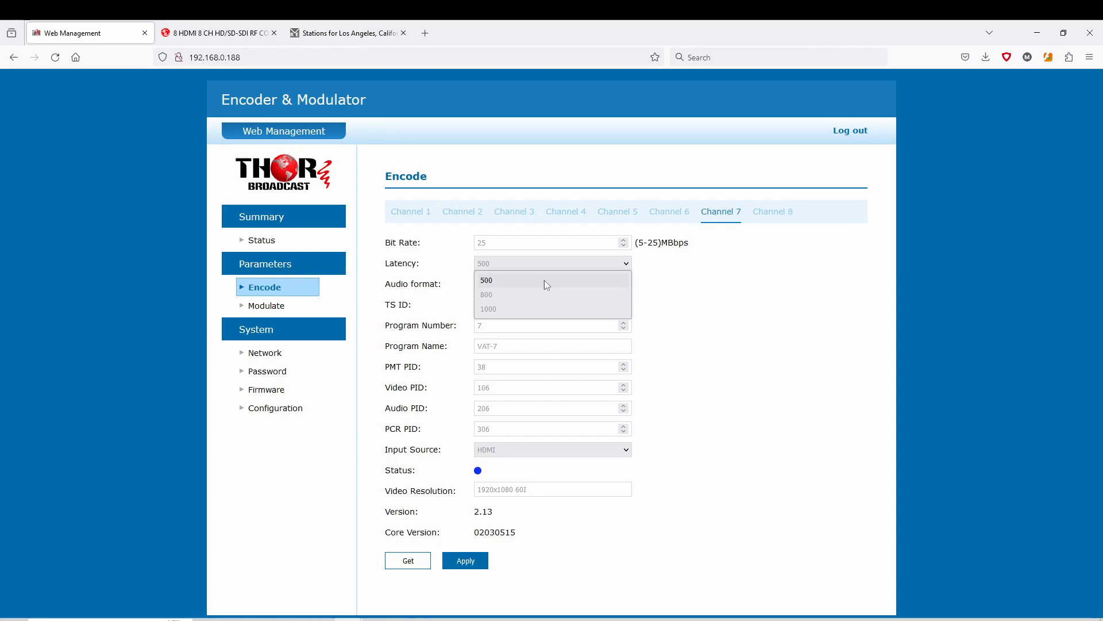
pyautogui.moveTo(533, 285)
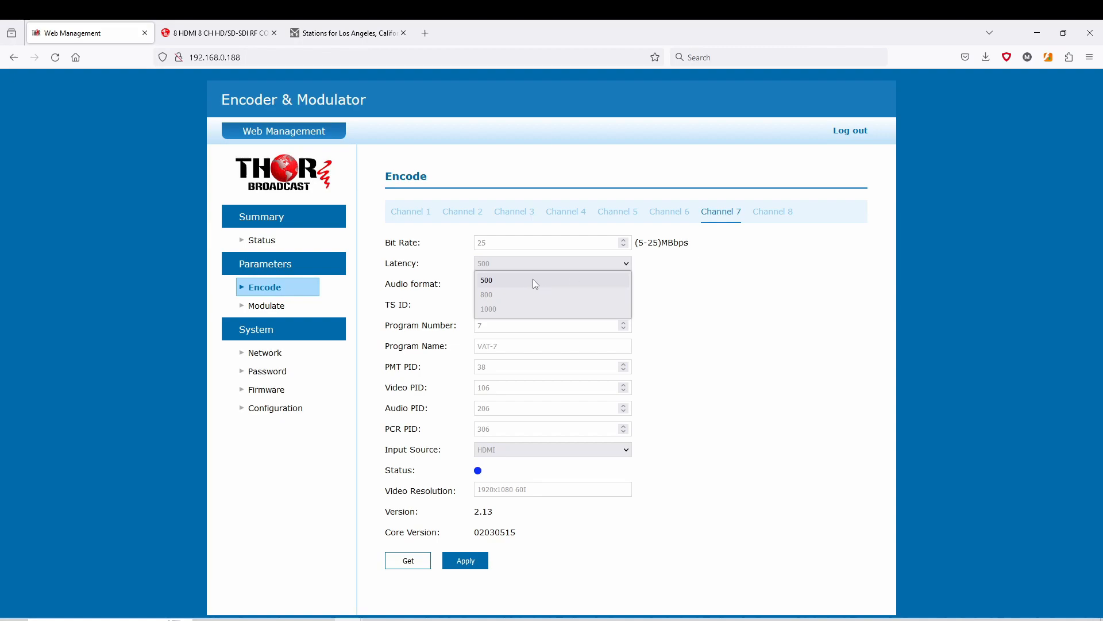
pyautogui.moveTo(596, 284)
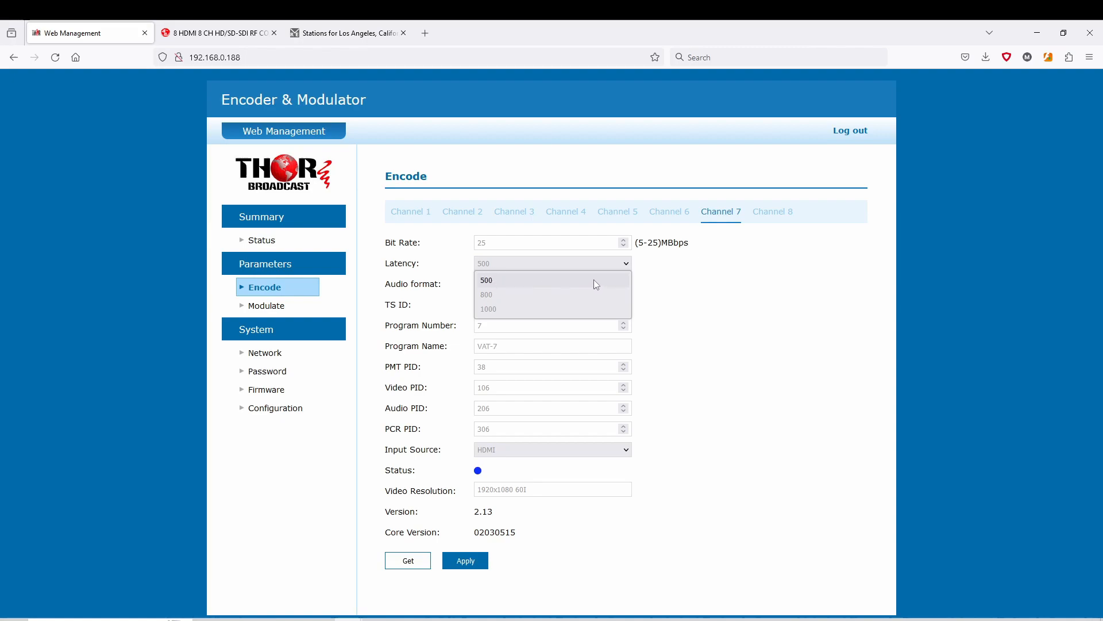
# Replace channel 7's program name VAT-7 with BluRay.
pyautogui.click(486, 280)
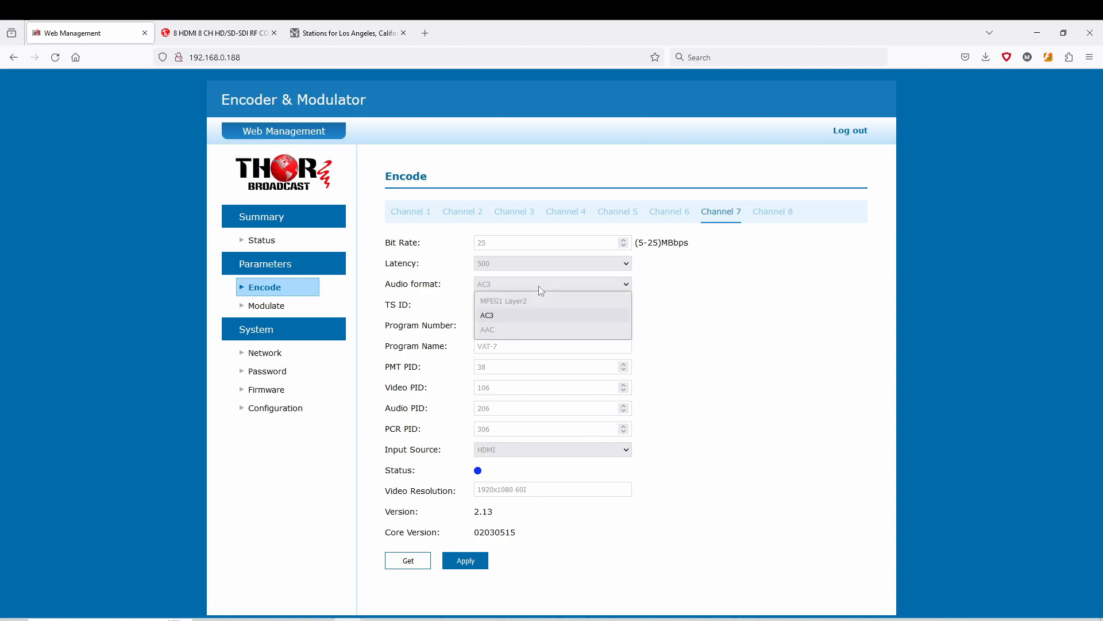
pyautogui.moveTo(504, 300)
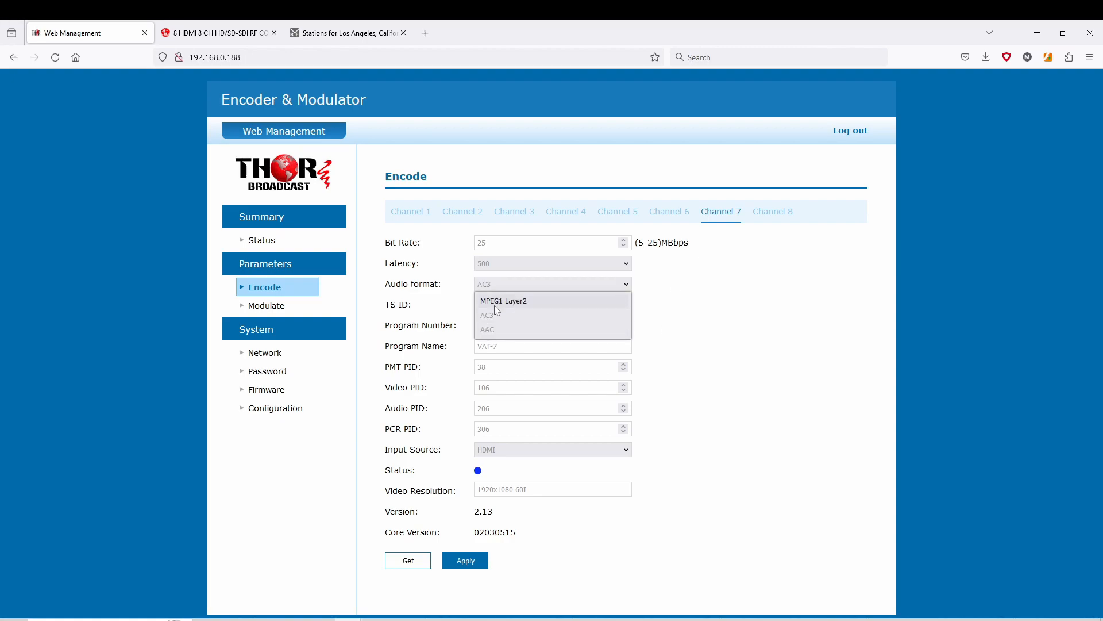
pyautogui.moveTo(498, 338)
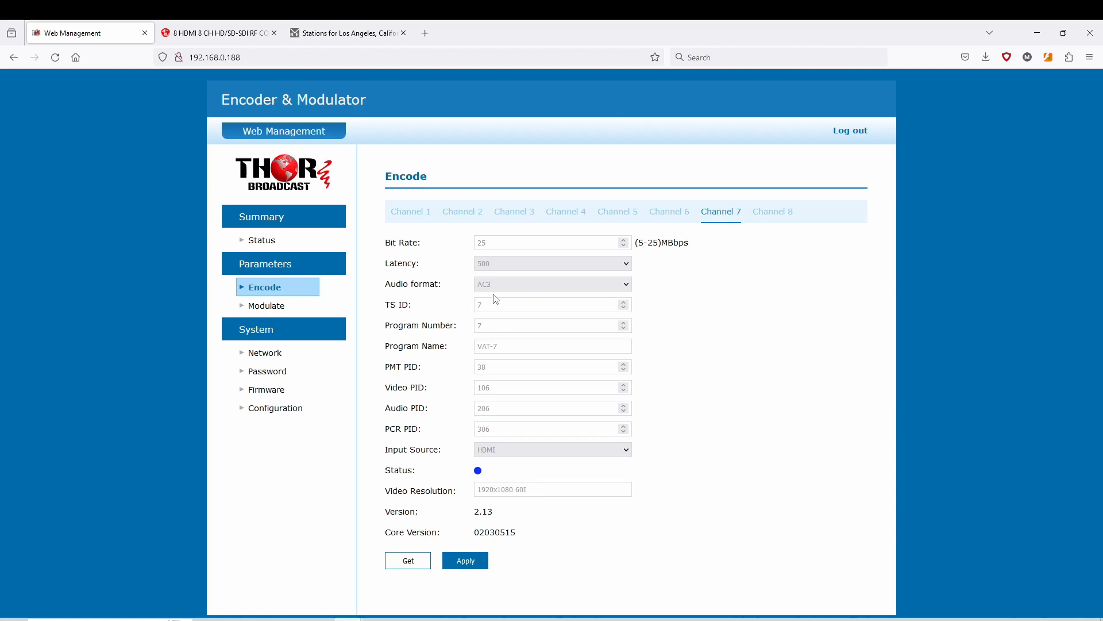
pyautogui.moveTo(511, 358)
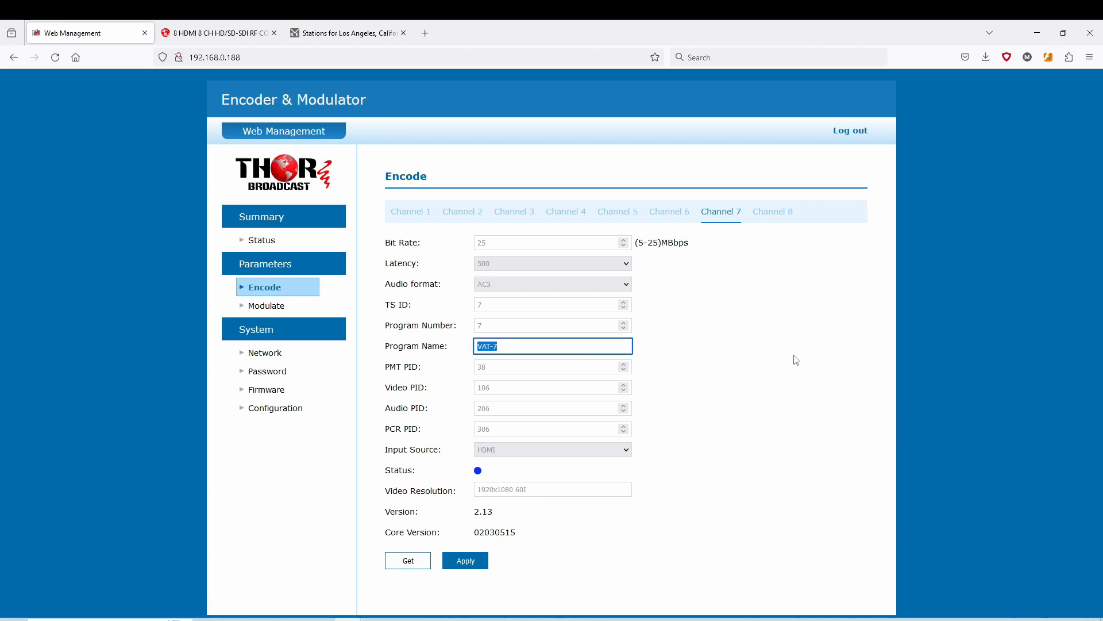
pyautogui.write('BluRay')
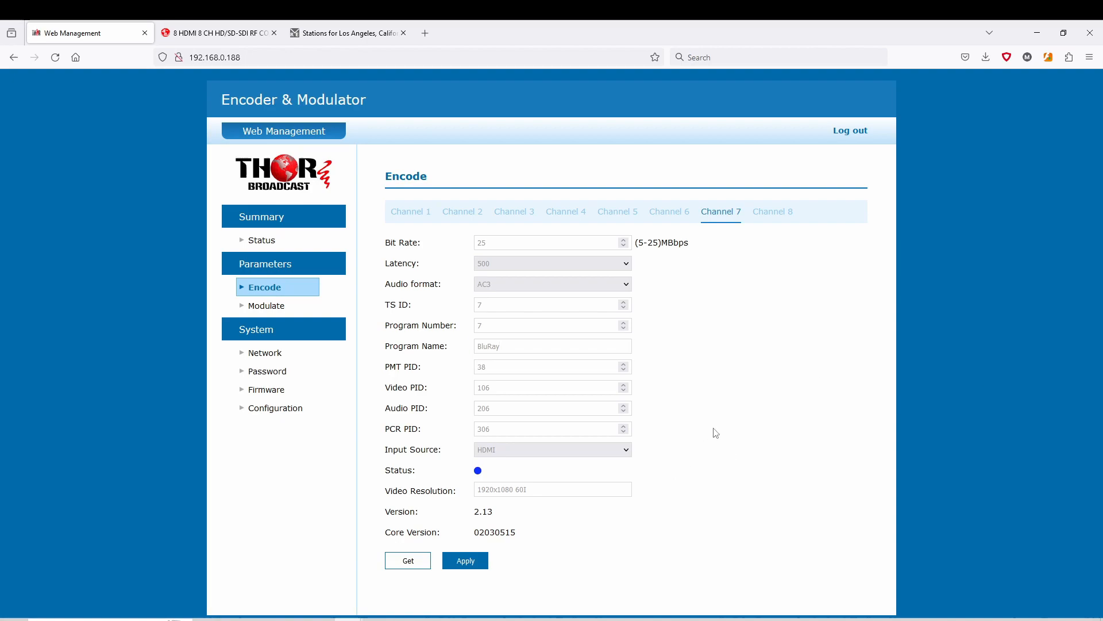
pyautogui.moveTo(581, 447)
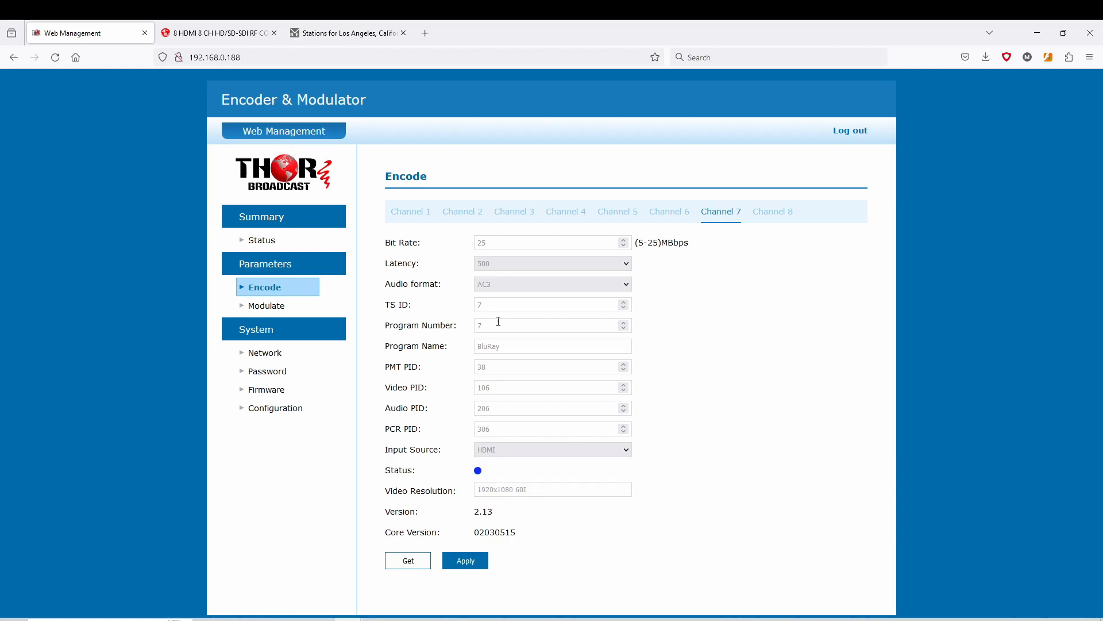
pyautogui.moveTo(496, 246)
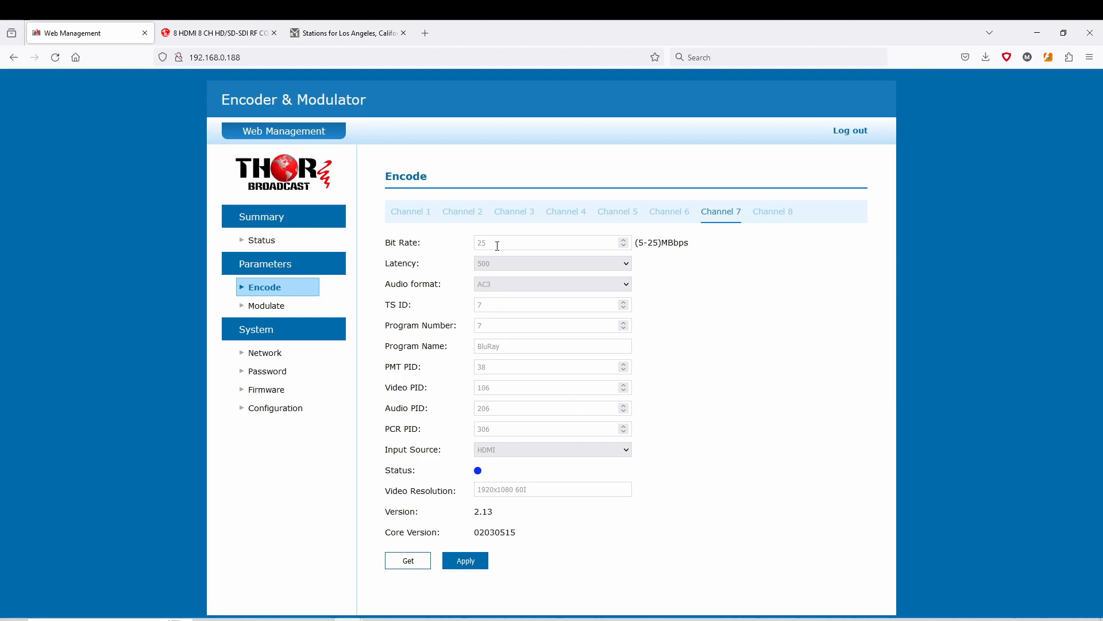
# Apply channel 7's updated encode settings to the encoder.
pyautogui.click(465, 560)
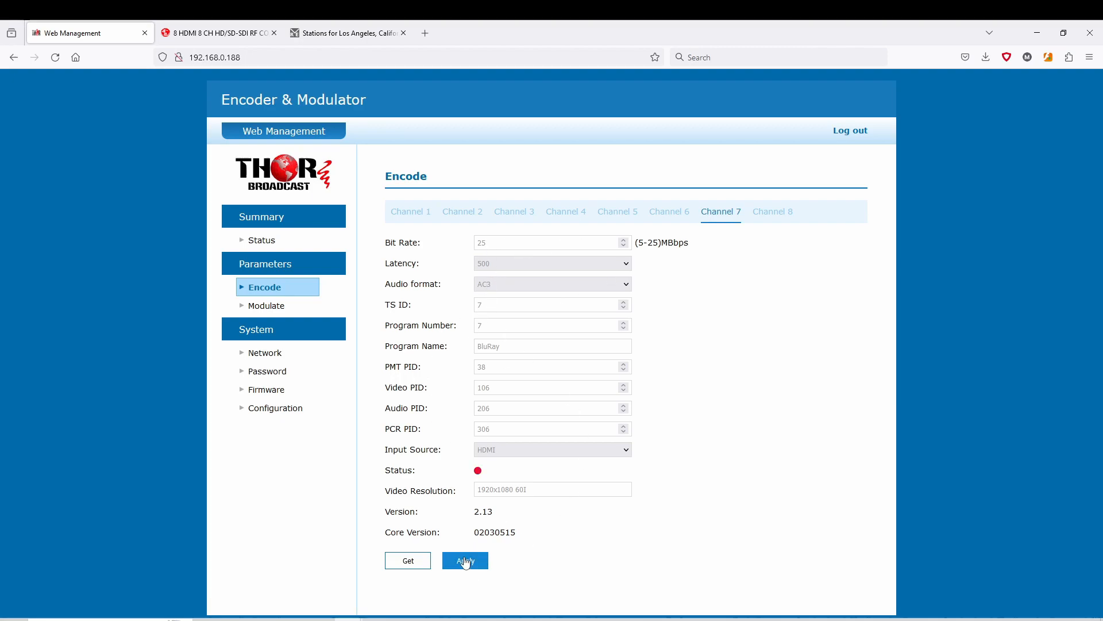
pyautogui.click(465, 560)
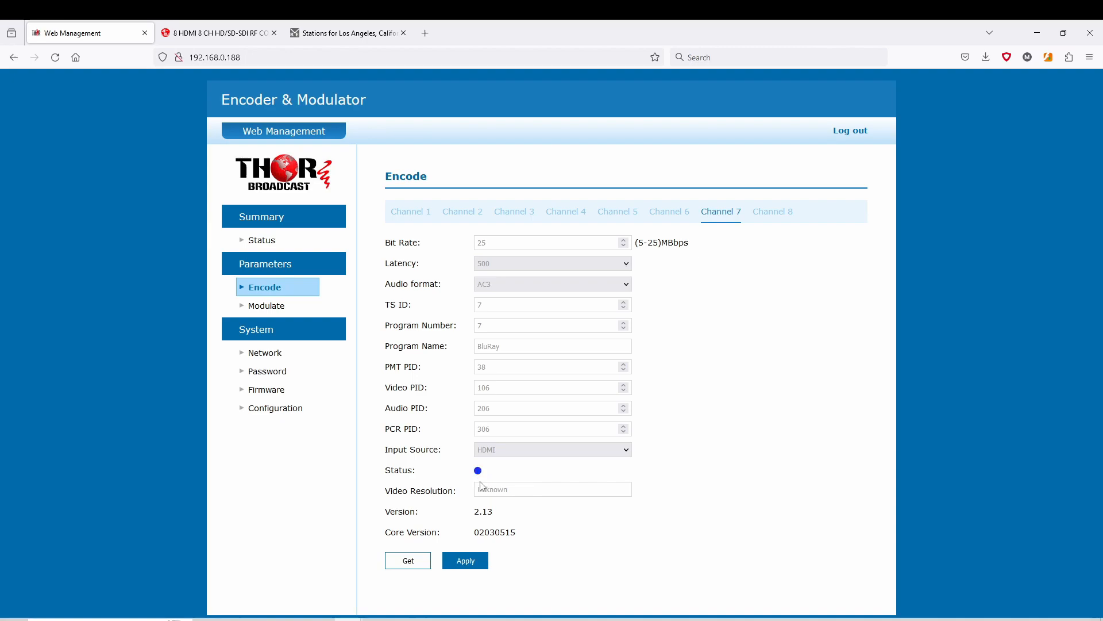
pyautogui.moveTo(746, 461)
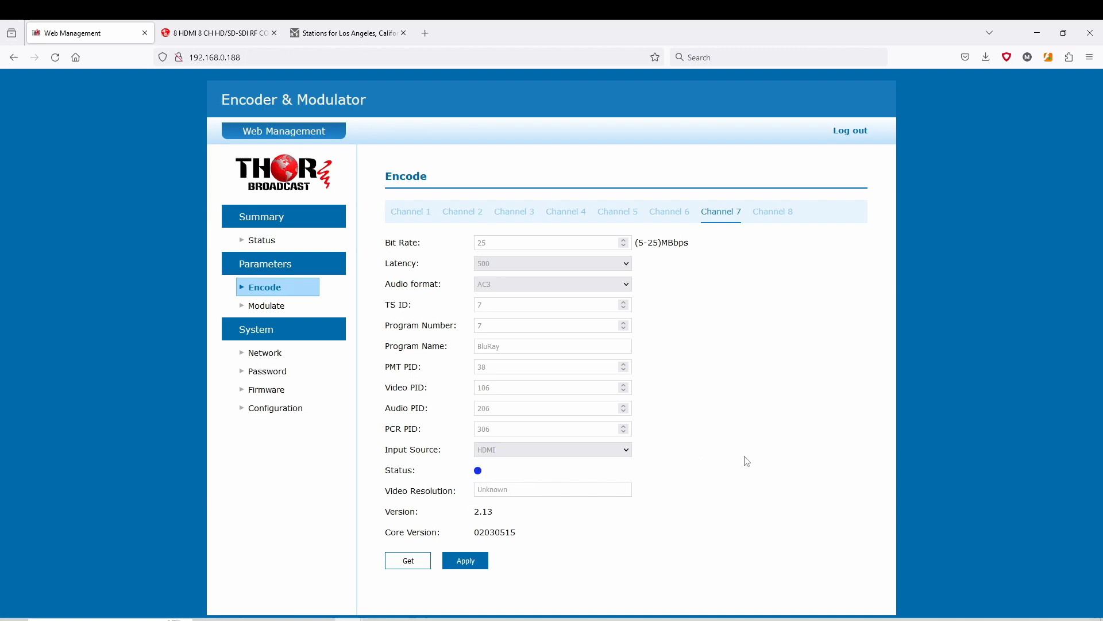
pyautogui.moveTo(716, 401)
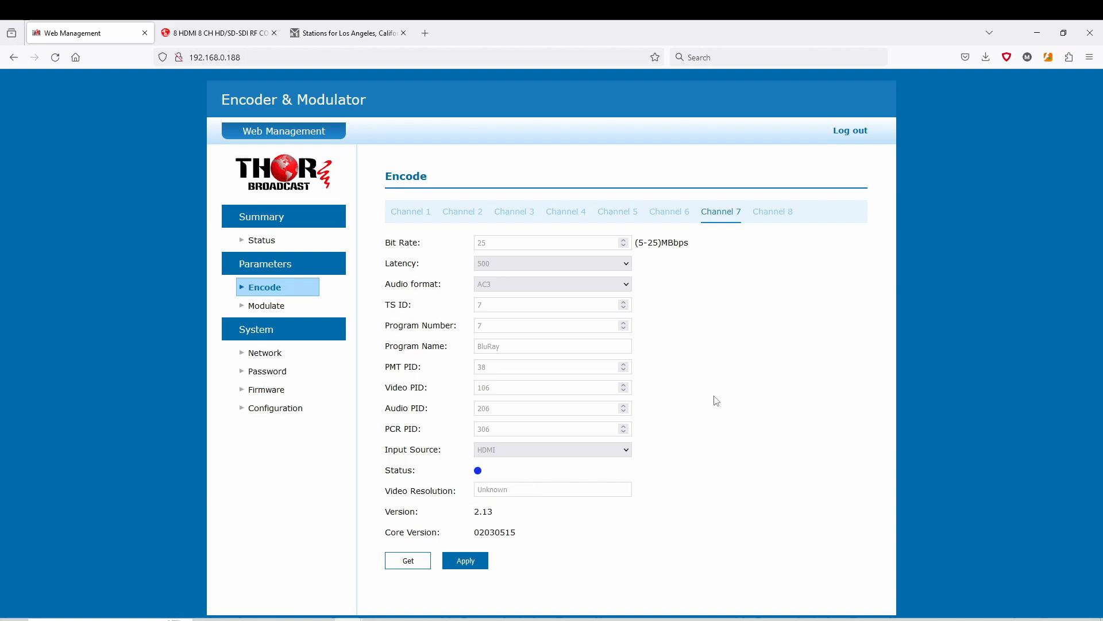
pyautogui.moveTo(528, 295)
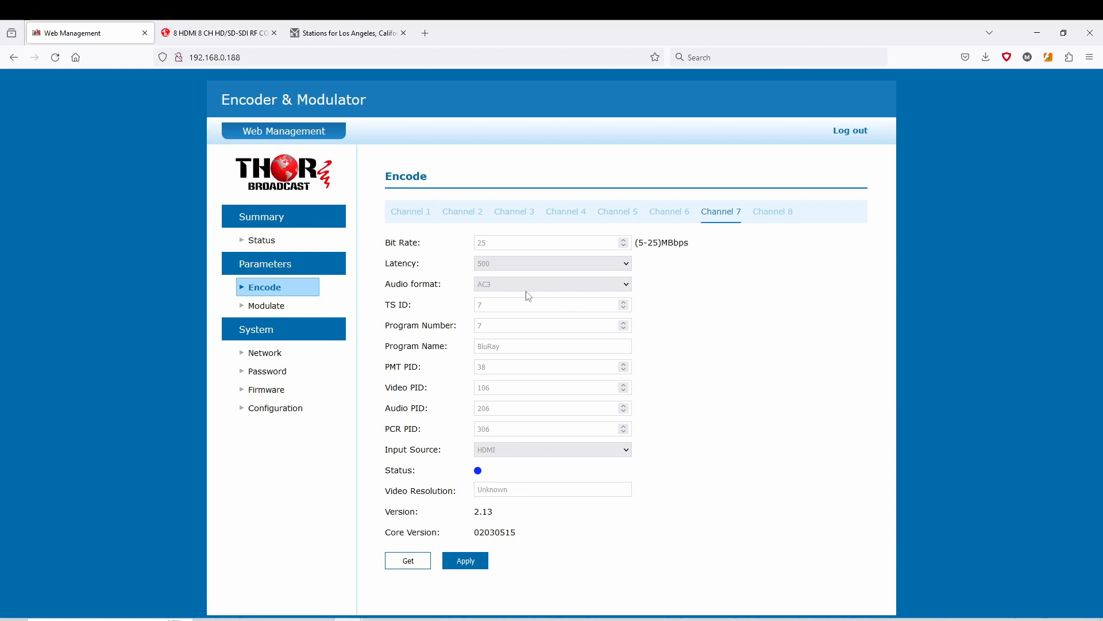
pyautogui.moveTo(573, 486)
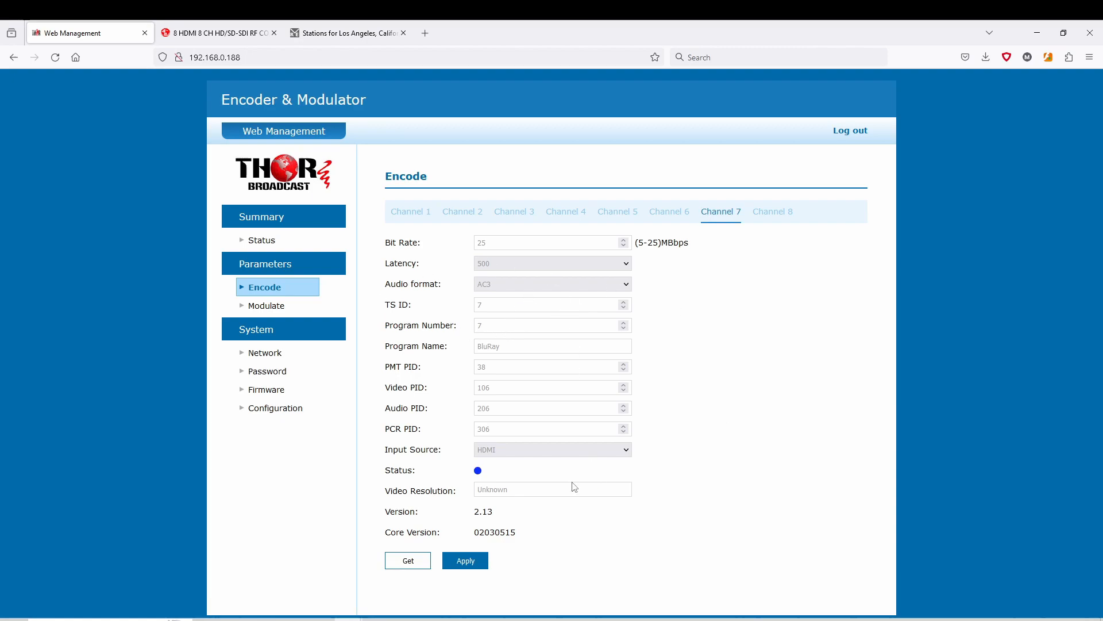
pyautogui.moveTo(268, 305)
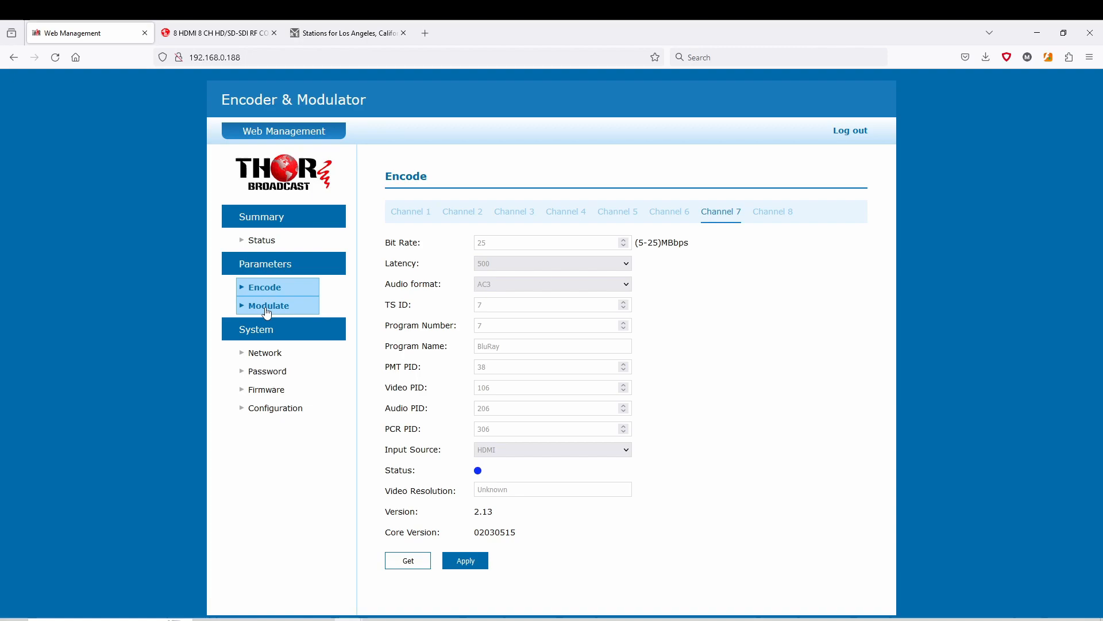
# On channel 7's Modulate page, select J.83B as the transmission standard.
pyautogui.click(269, 305)
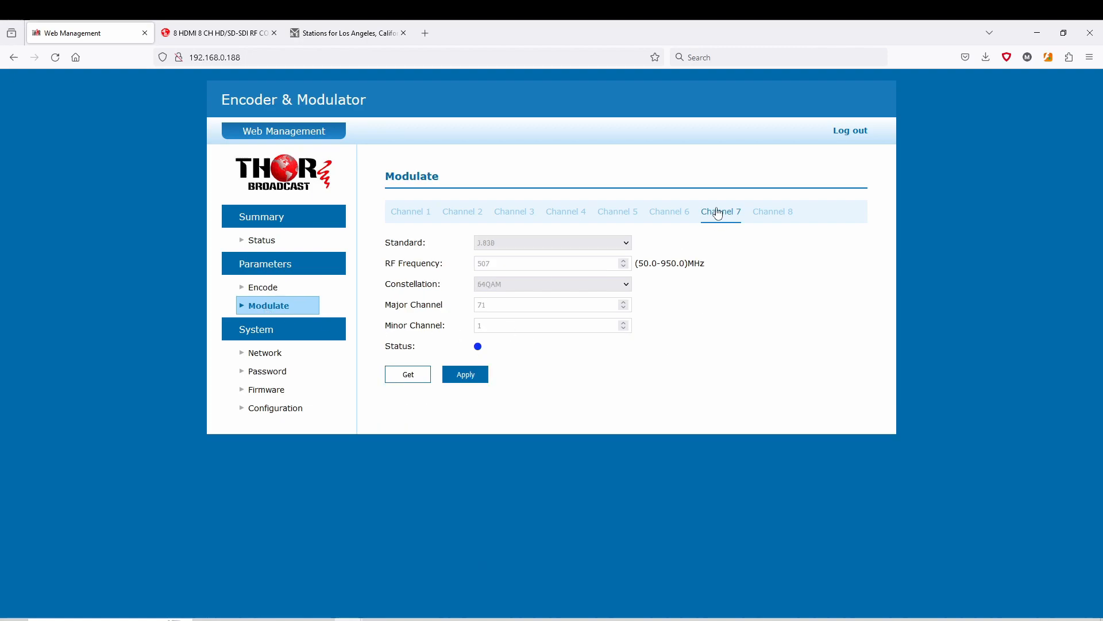
pyautogui.moveTo(723, 216)
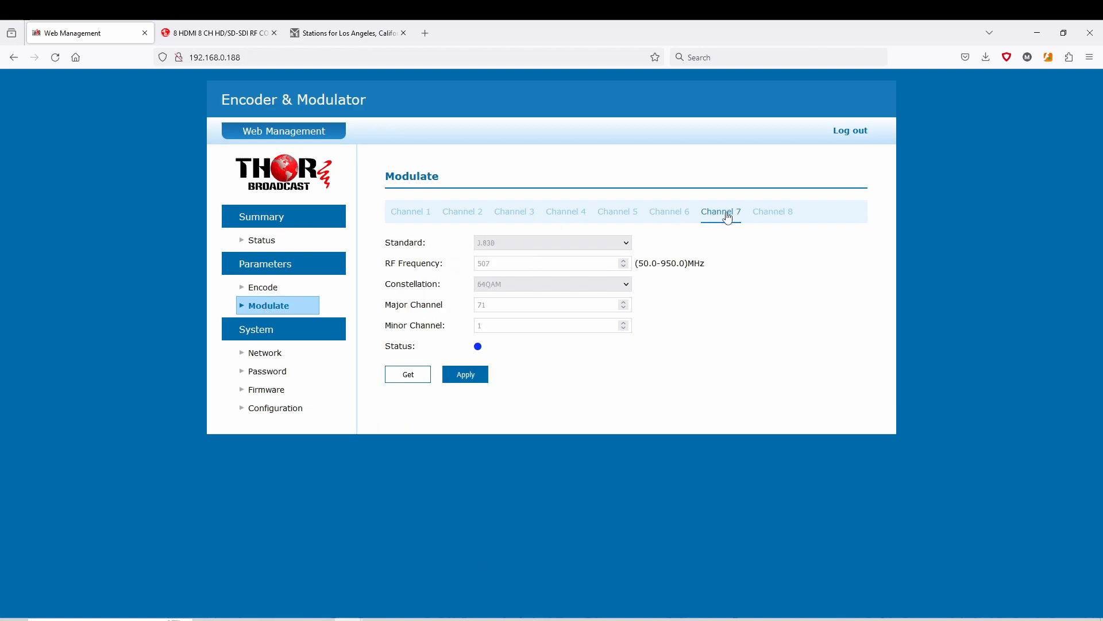
pyautogui.click(552, 242)
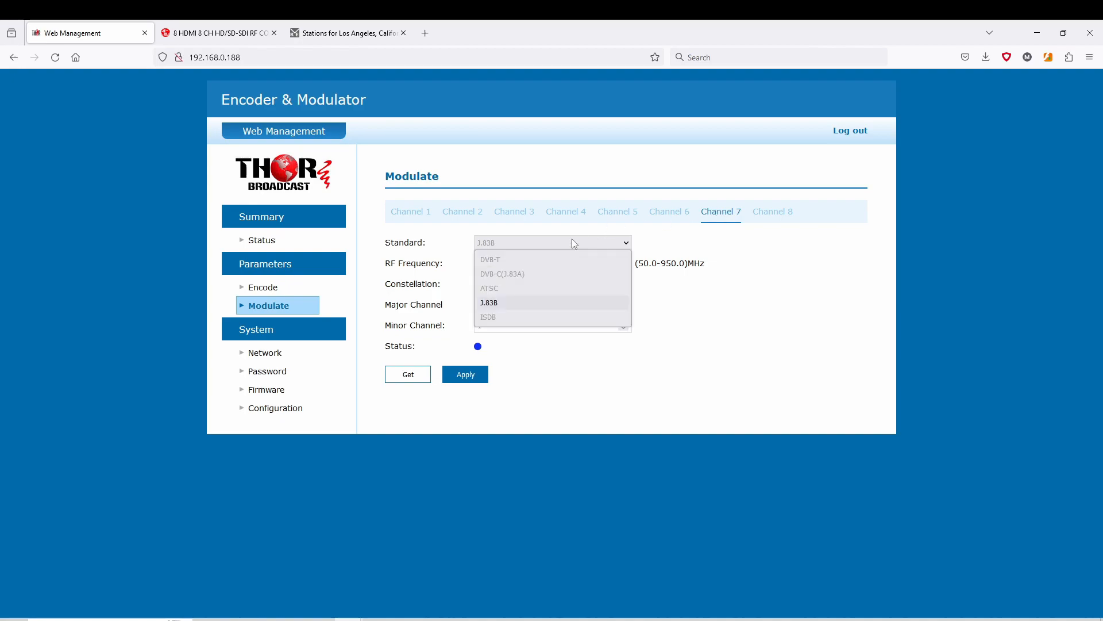
pyautogui.moveTo(493, 288)
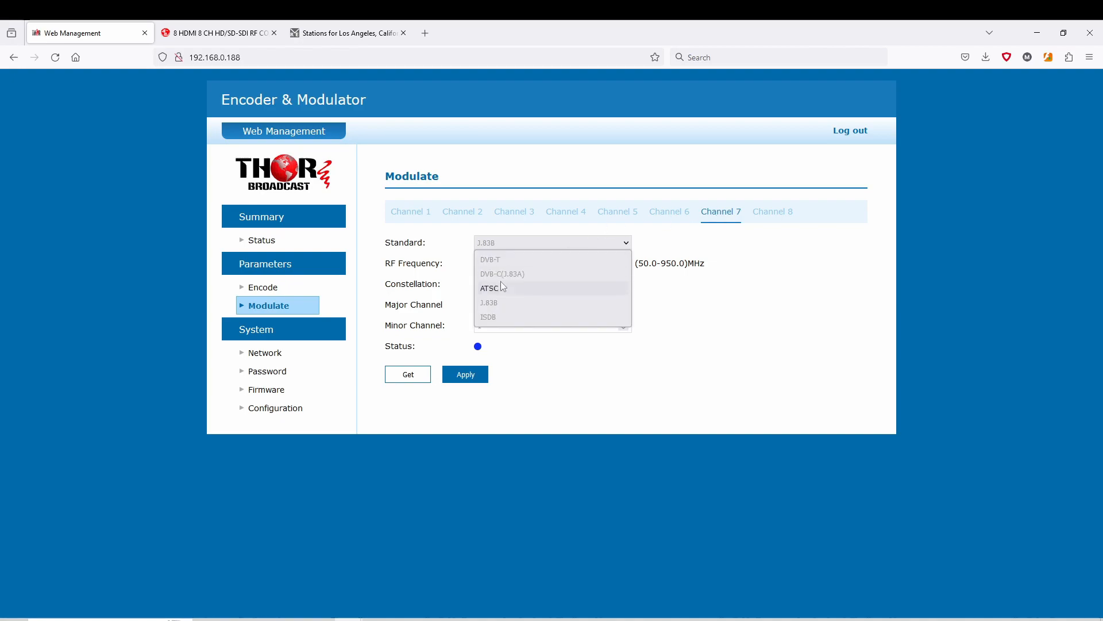
pyautogui.moveTo(558, 268)
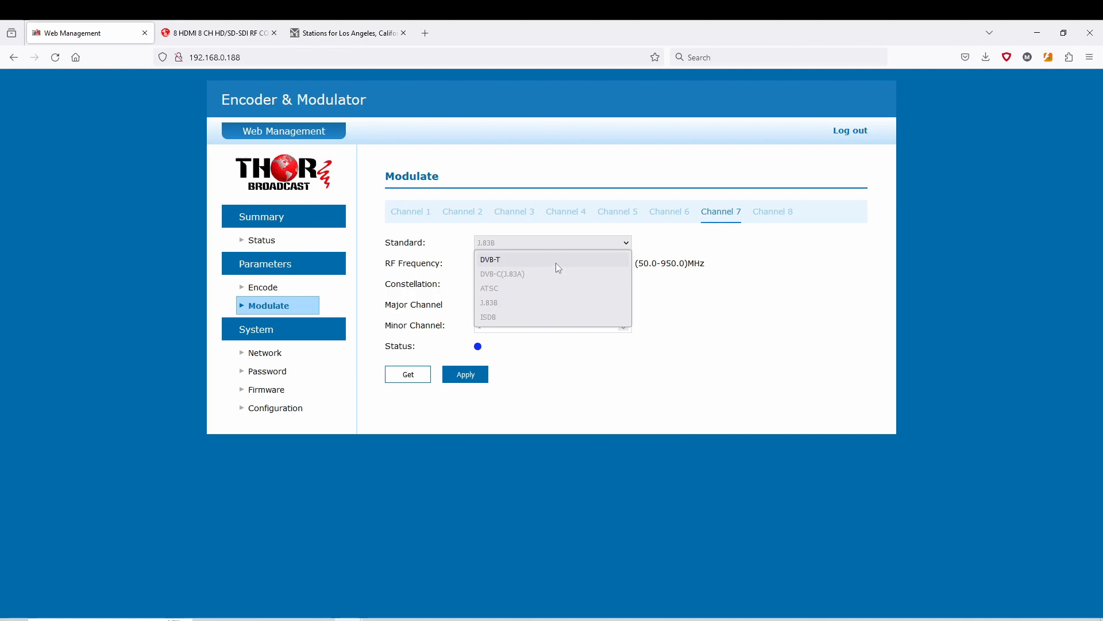
pyautogui.moveTo(538, 274)
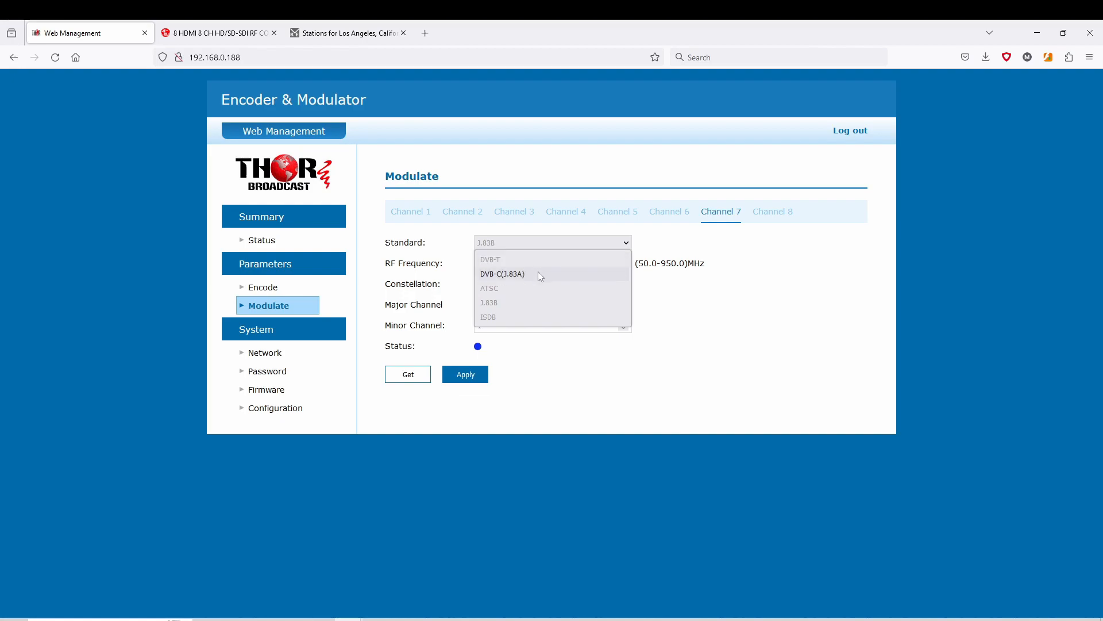
pyautogui.moveTo(534, 282)
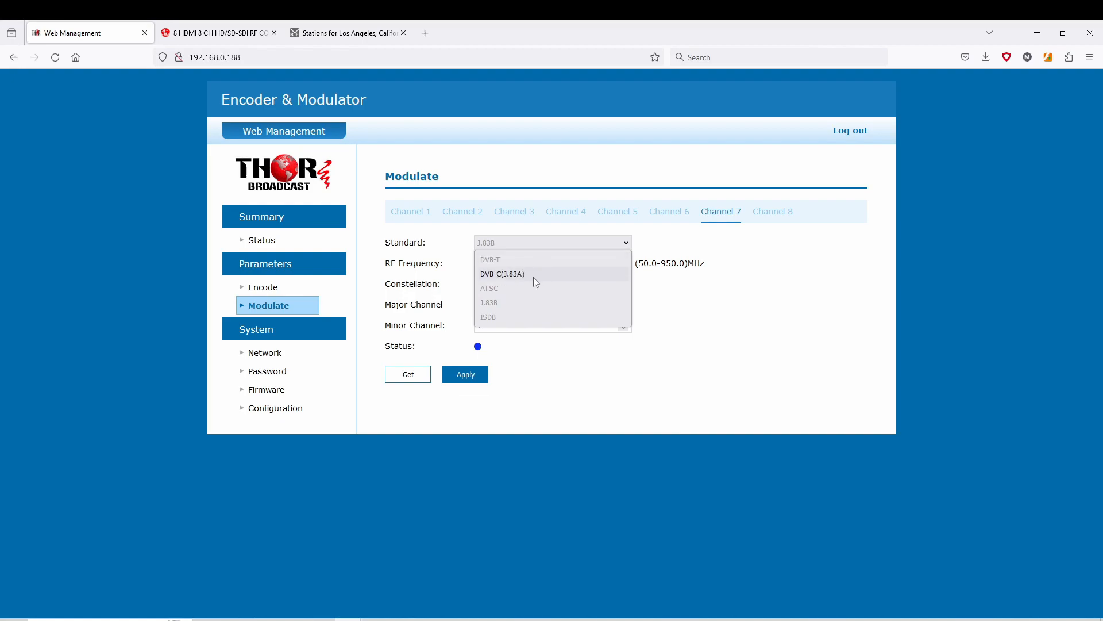
pyautogui.moveTo(551, 281)
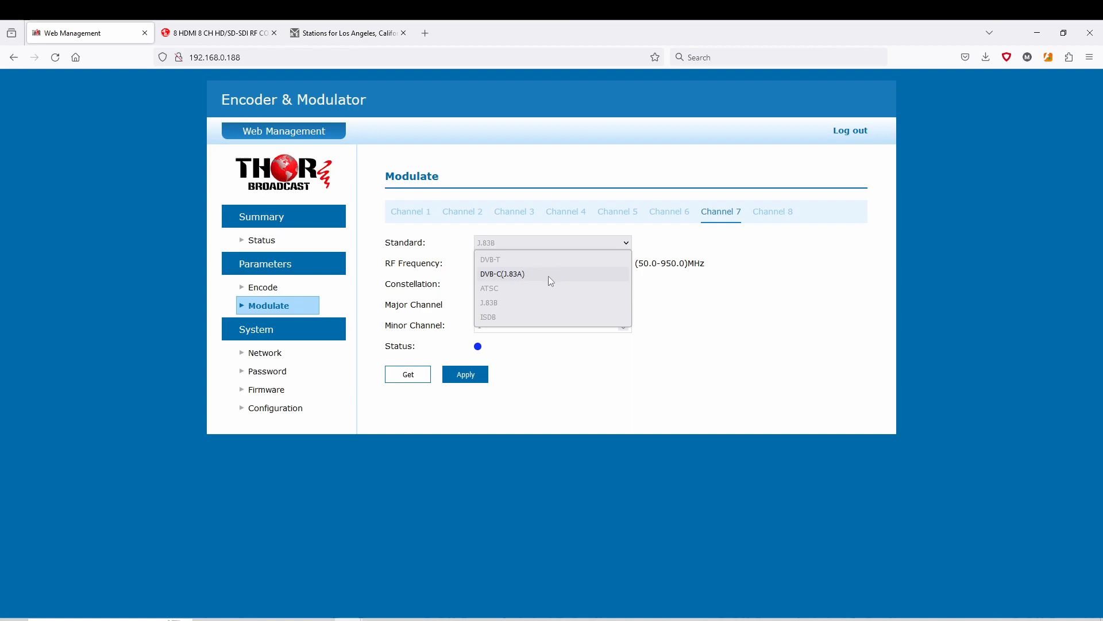
pyautogui.moveTo(538, 288)
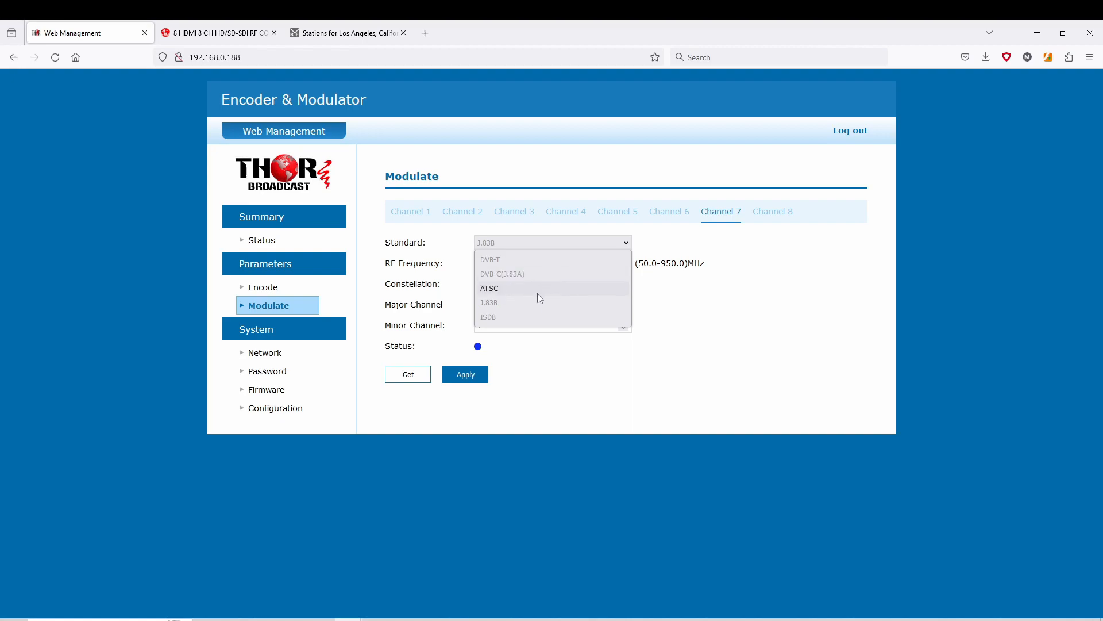
pyautogui.moveTo(514, 303)
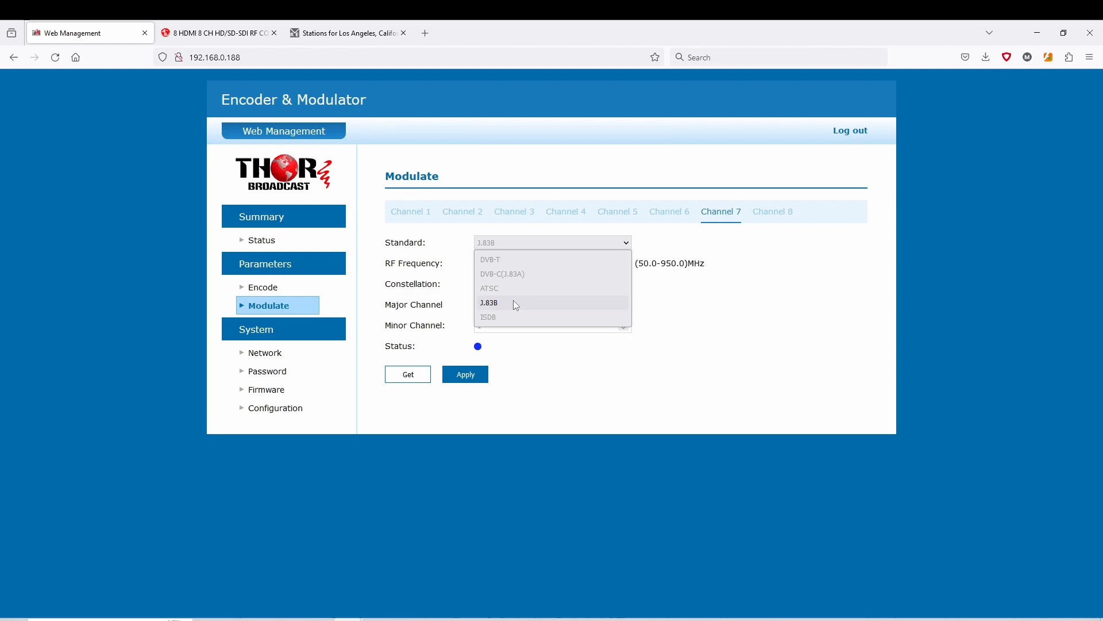
pyautogui.moveTo(524, 305)
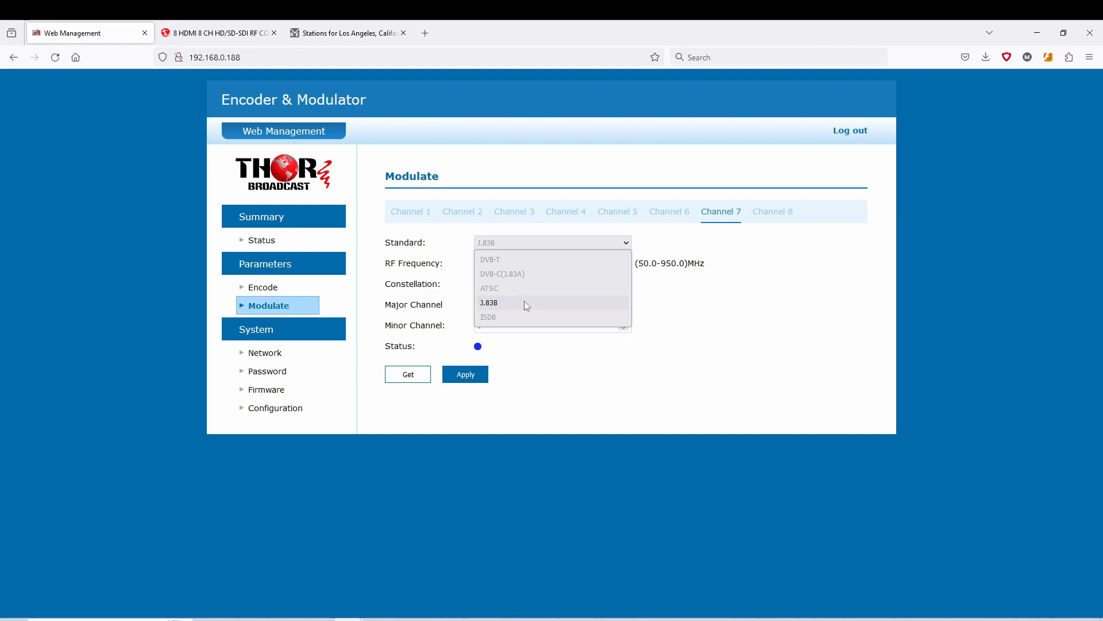
pyautogui.click(489, 302)
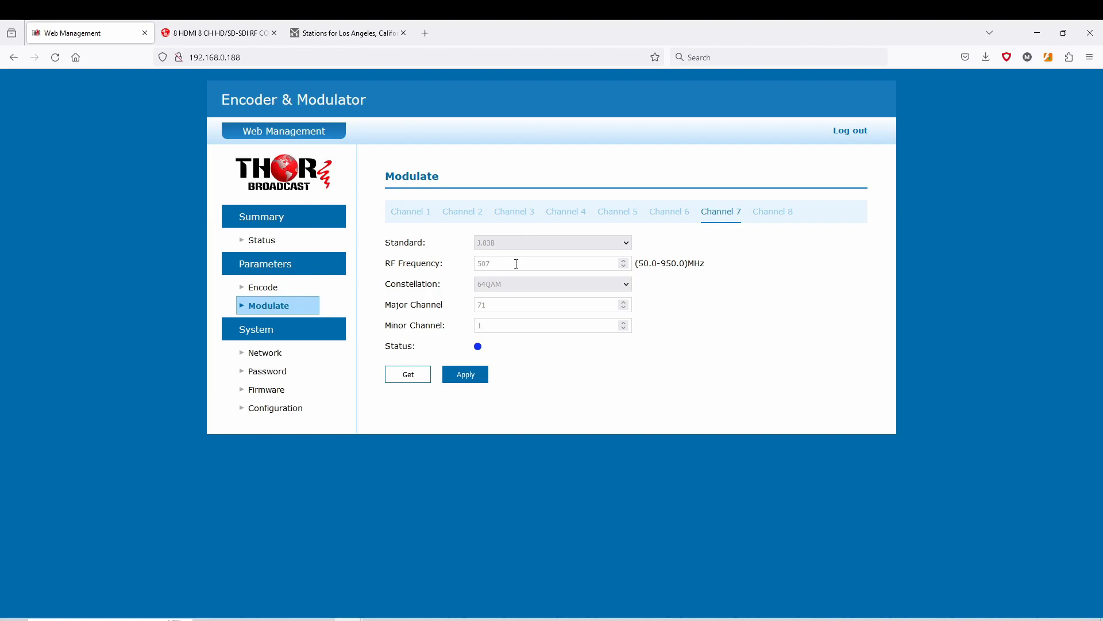
pyautogui.moveTo(563, 279)
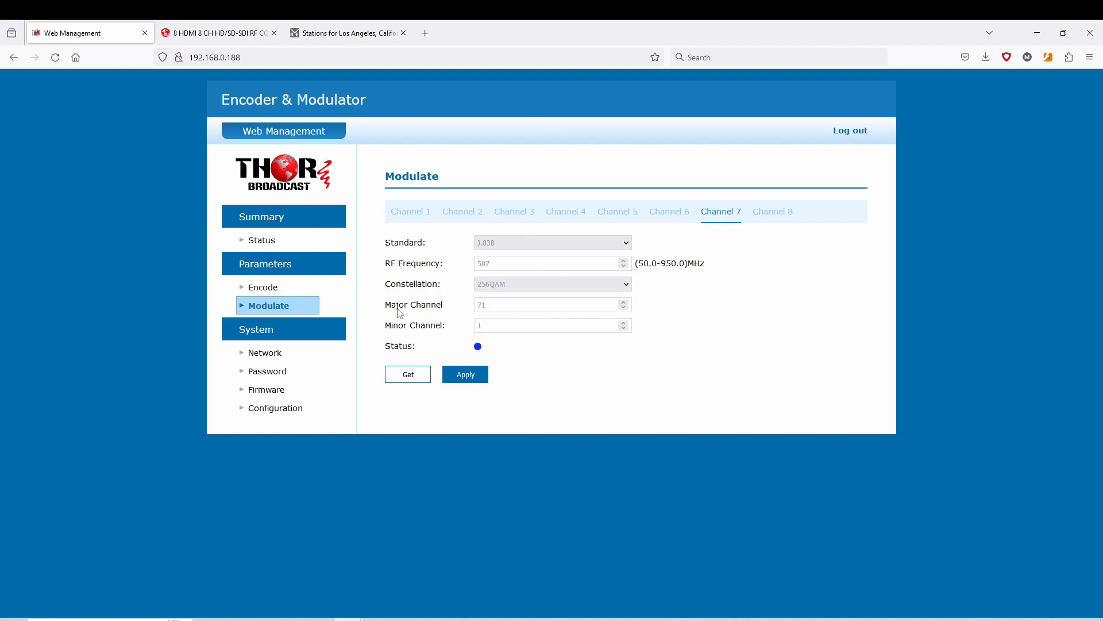
pyautogui.moveTo(687, 320)
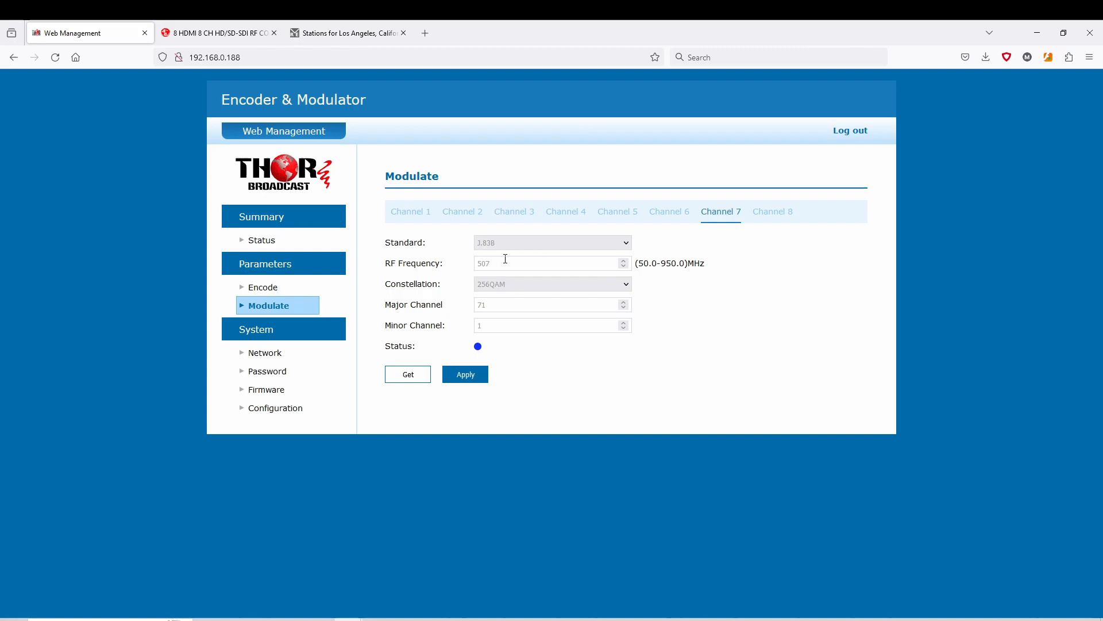
pyautogui.moveTo(501, 262)
pyautogui.write('57')
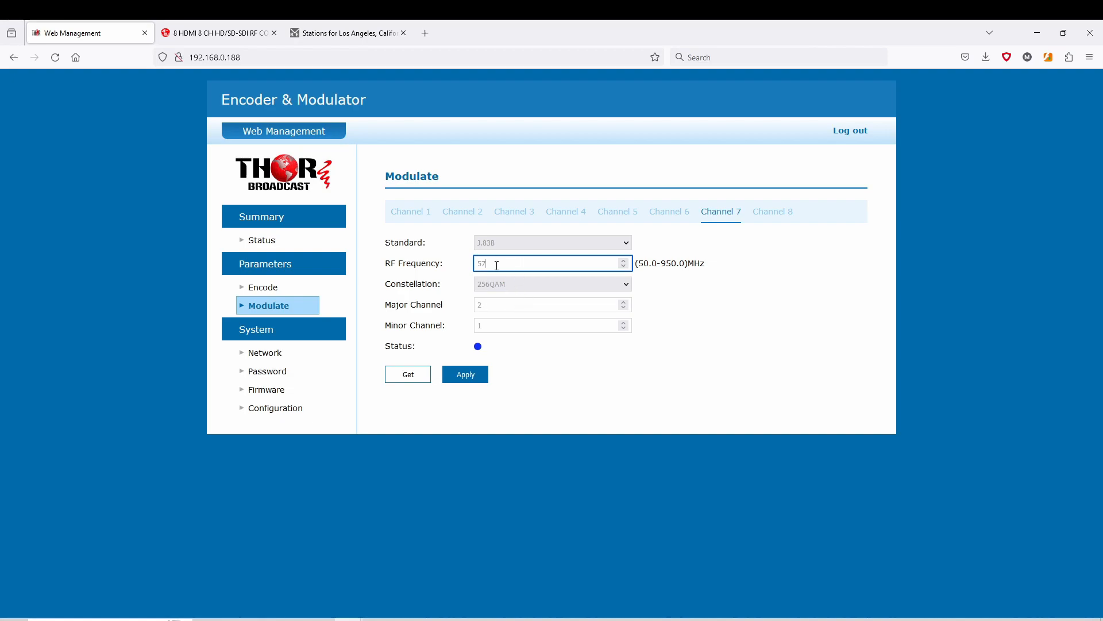
# Enter 63 MHz as channel 7's RF frequency.
pyautogui.write('63')
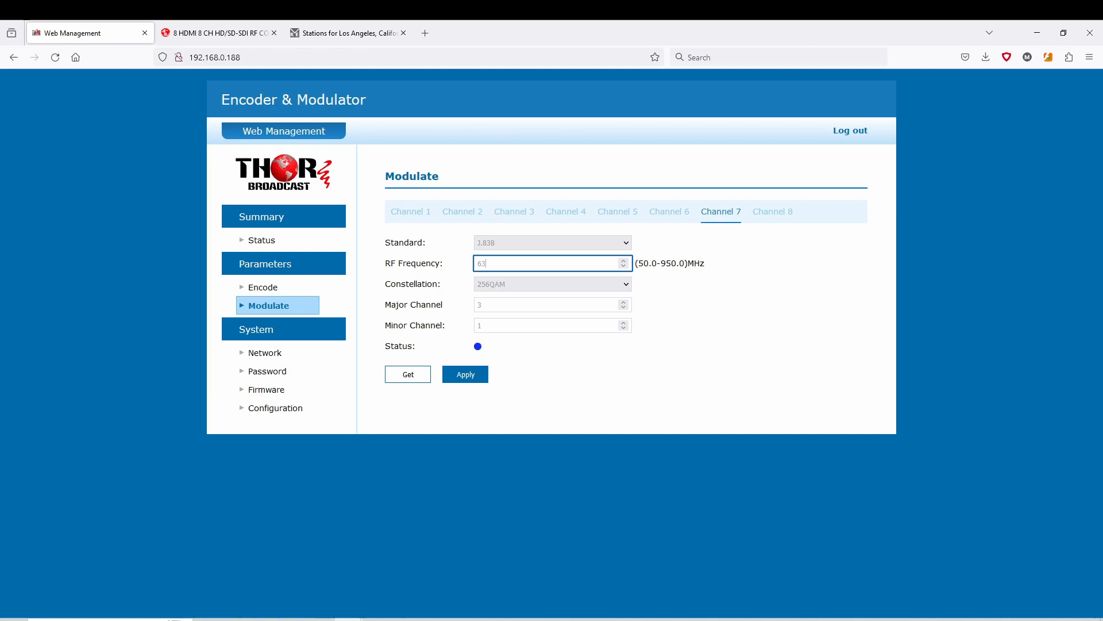
pyautogui.moveTo(486, 303)
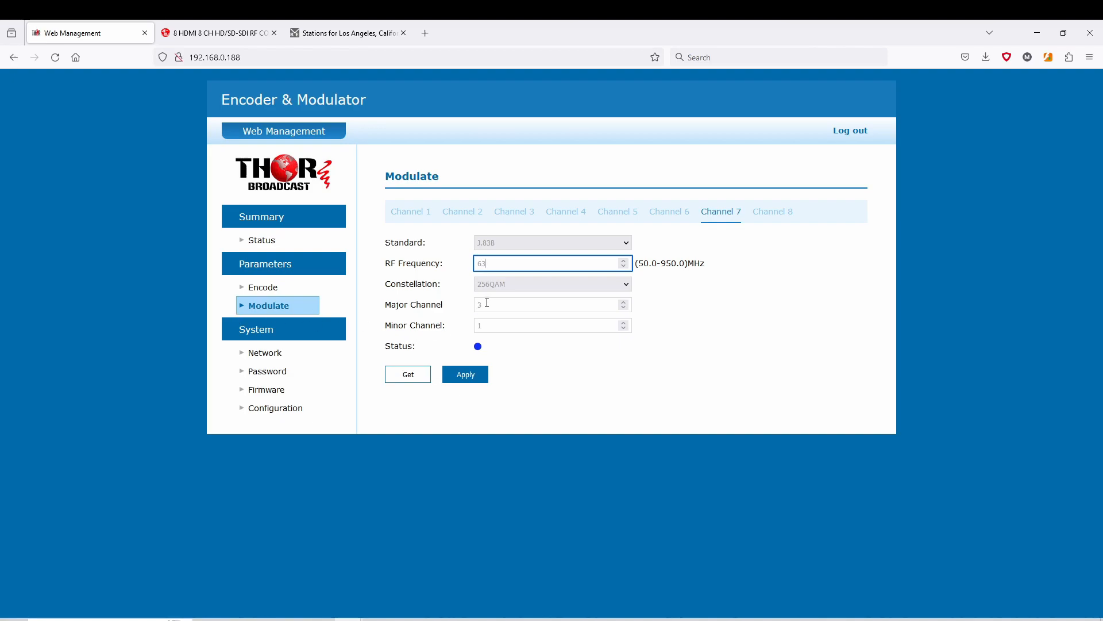
pyautogui.moveTo(489, 254)
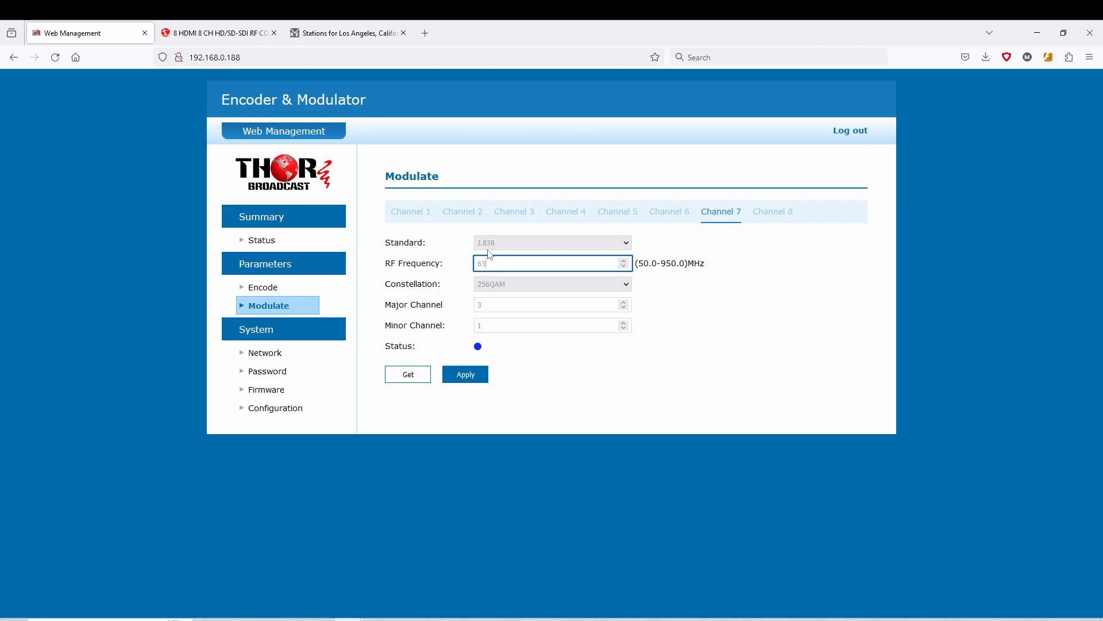
pyautogui.moveTo(496, 316)
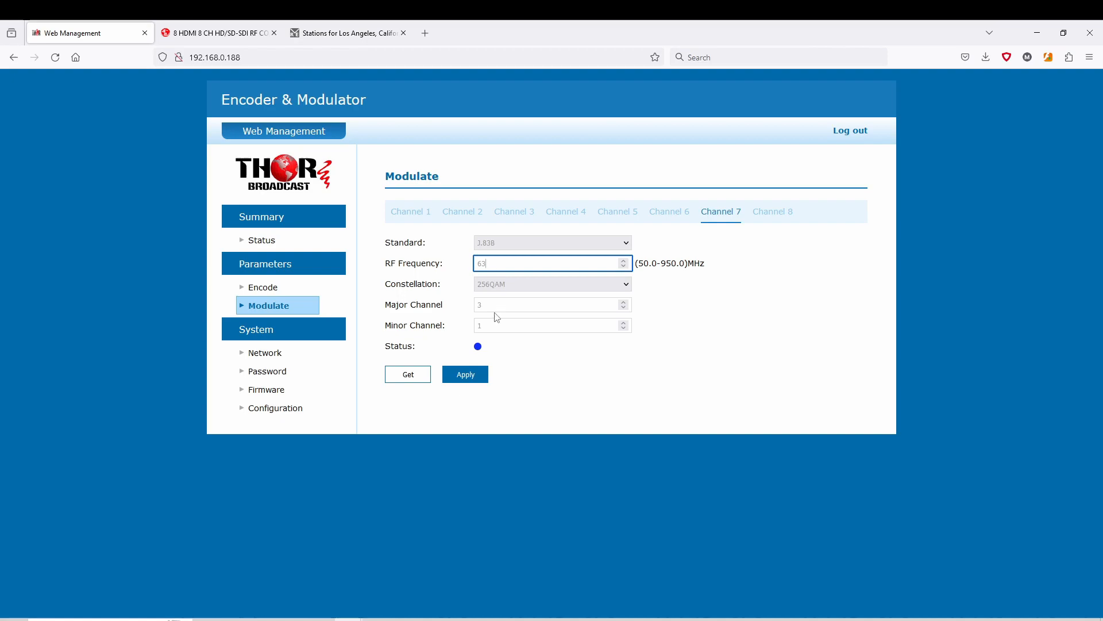
pyautogui.moveTo(485, 304)
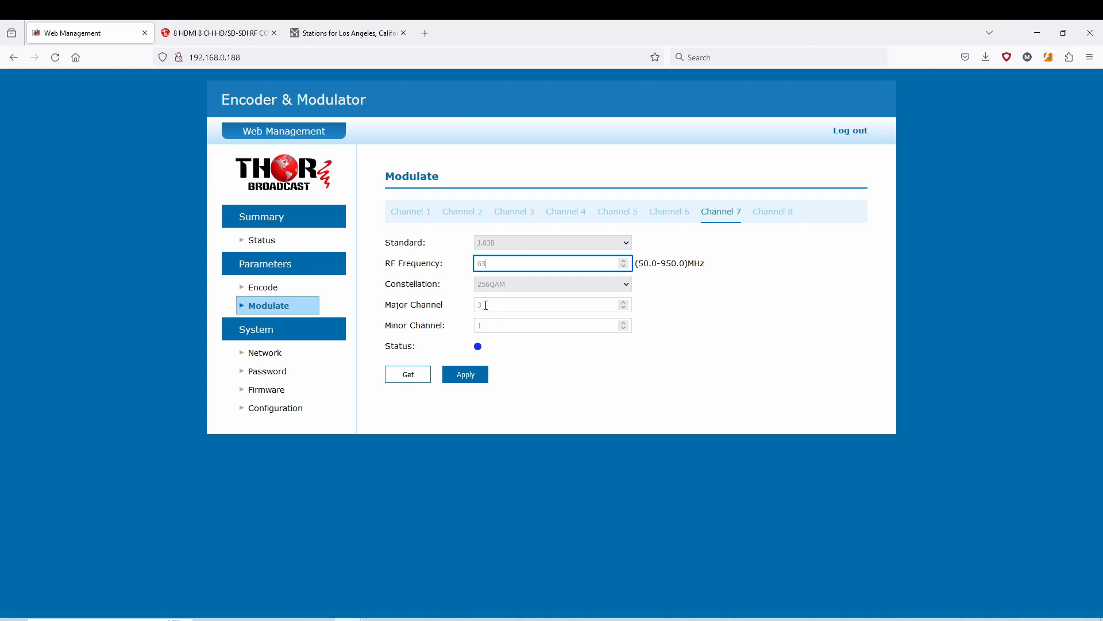
pyautogui.moveTo(465, 331)
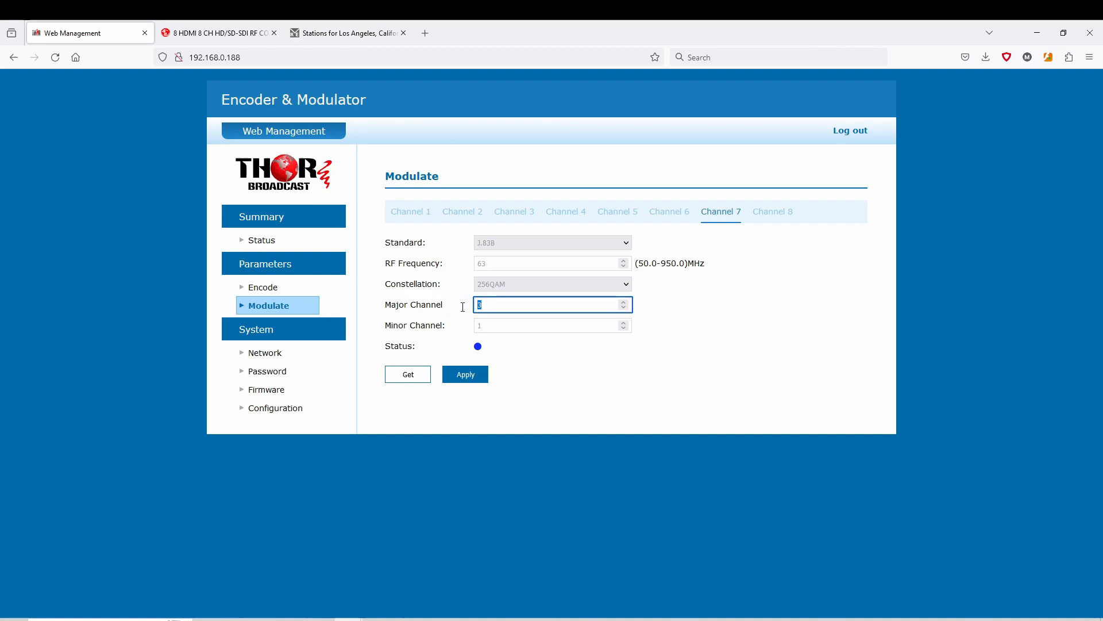
pyautogui.moveTo(485, 271)
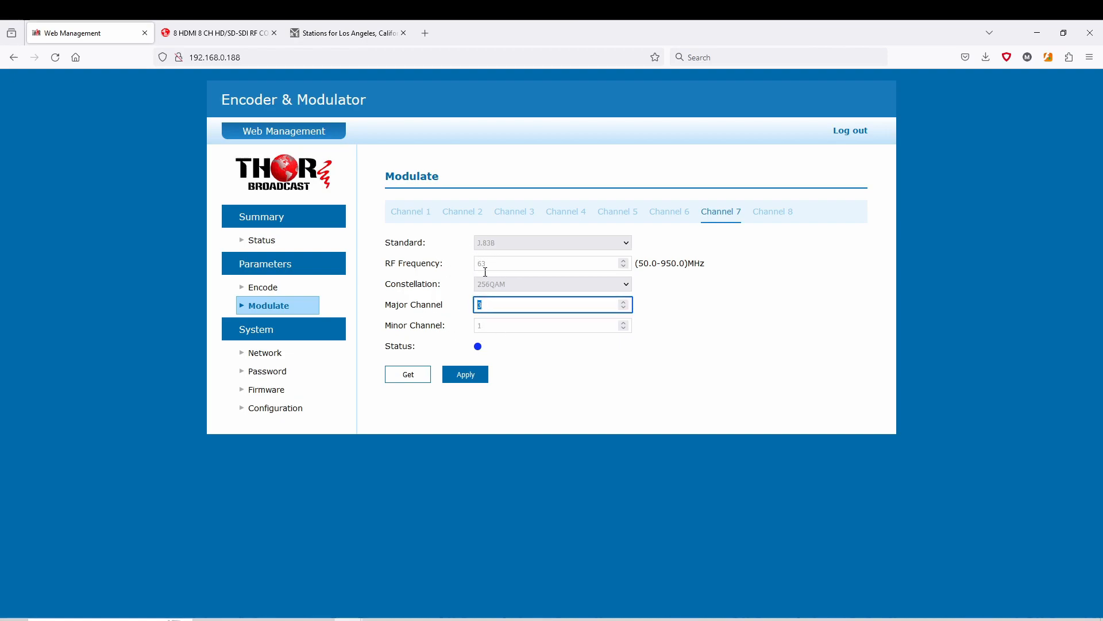
pyautogui.moveTo(500, 274)
pyautogui.write('40')
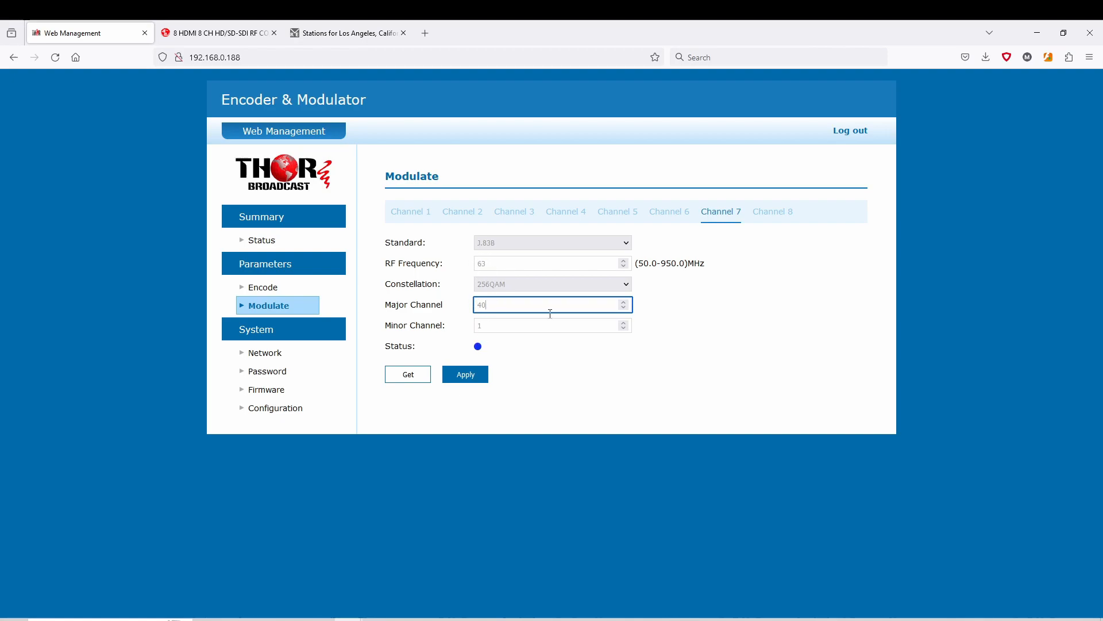
# Reload channel 7, re-enter 63 MHz, and apply with major channel 40.
pyautogui.click(408, 373)
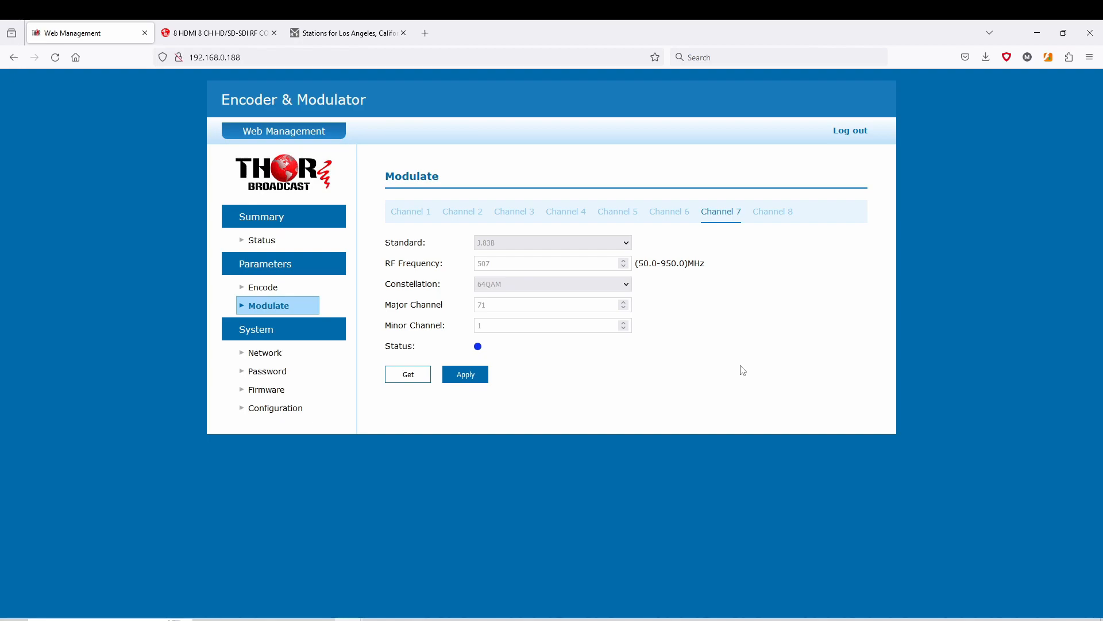
pyautogui.moveTo(493, 298)
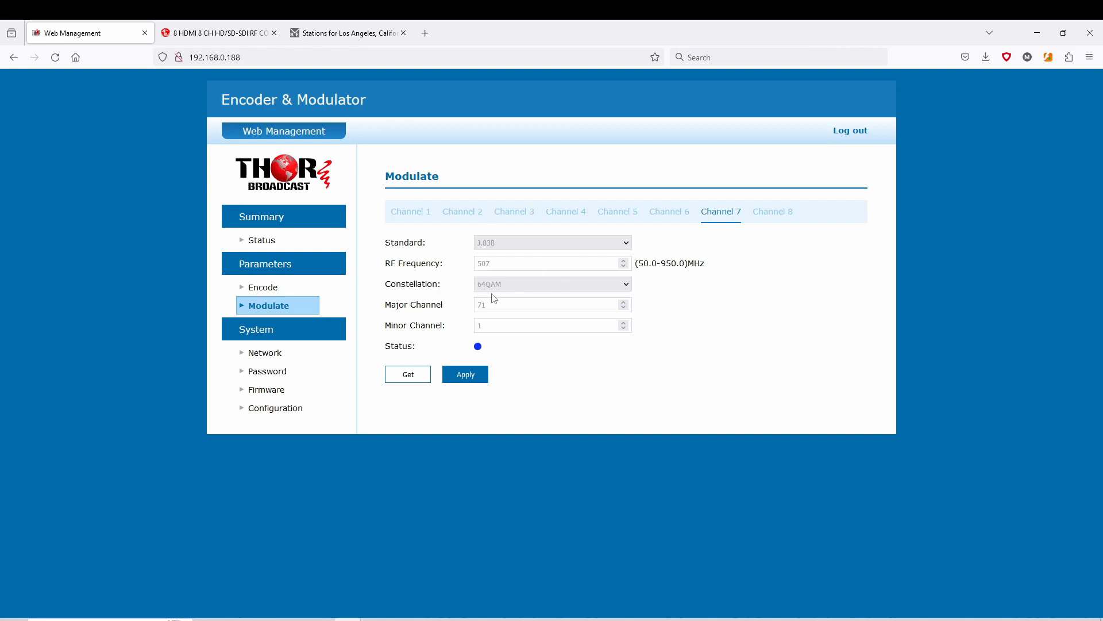
pyautogui.tripleClick(553, 263)
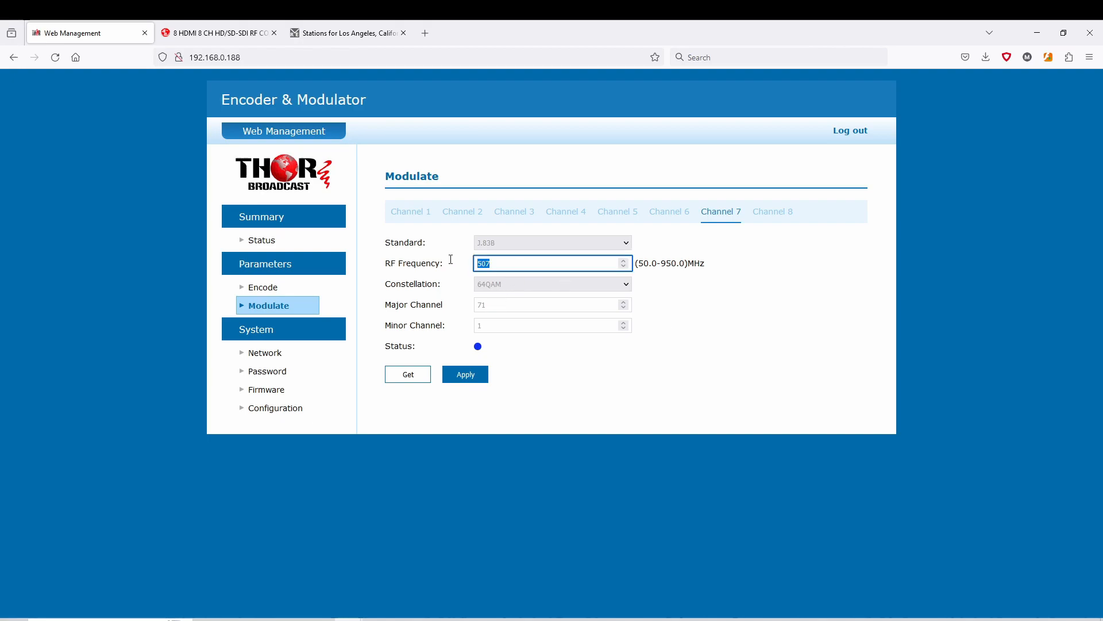
pyautogui.moveTo(631, 267)
pyautogui.write('63')
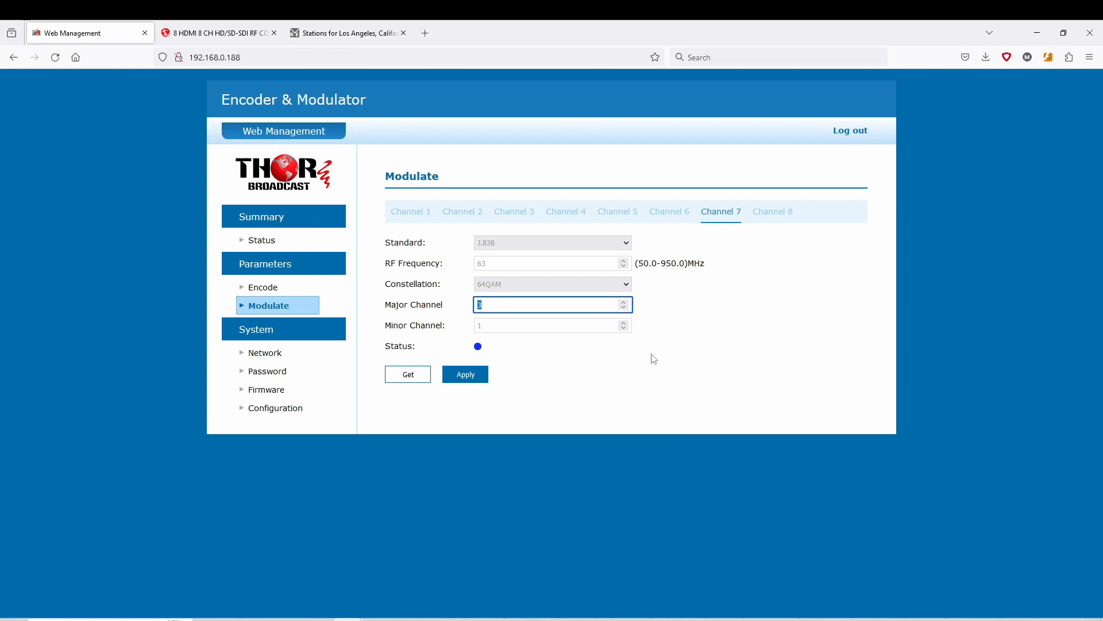
pyautogui.click(465, 373)
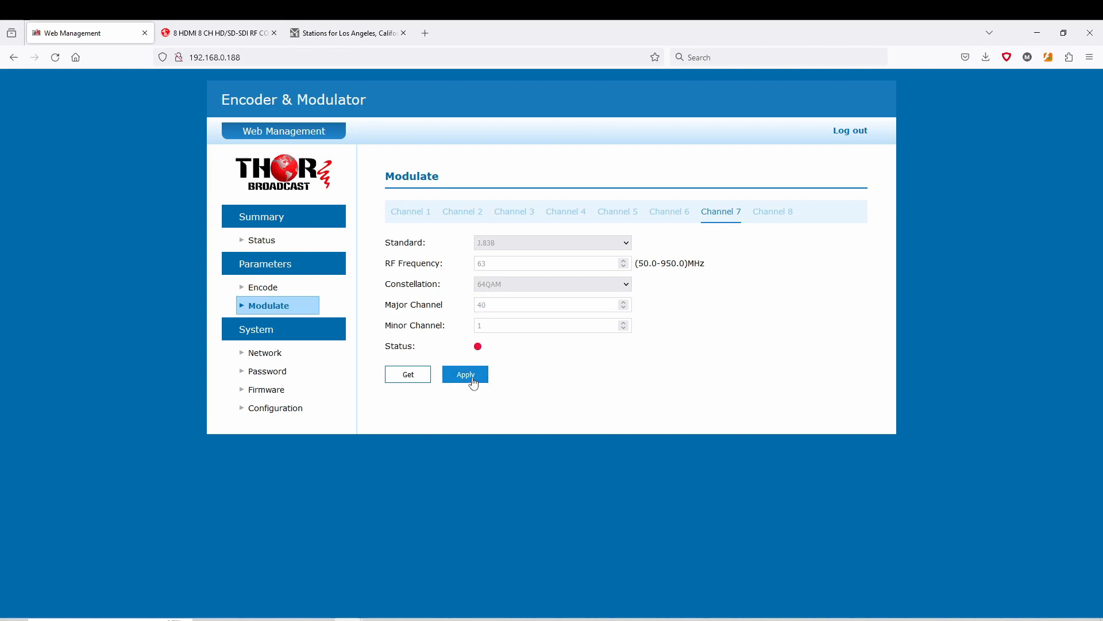
pyautogui.click(464, 374)
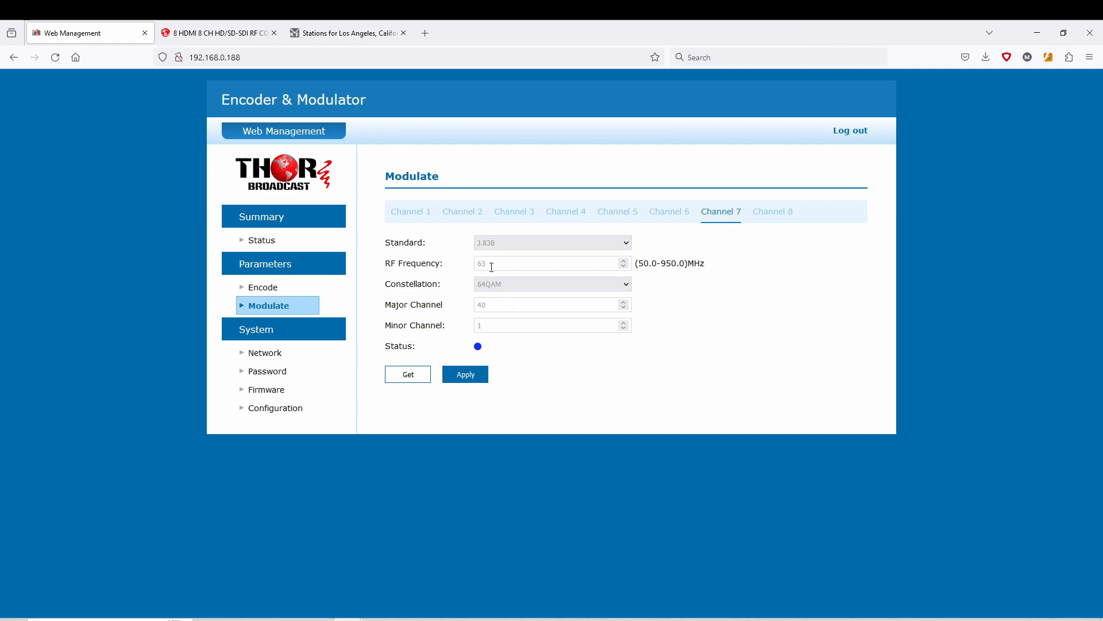
pyautogui.moveTo(489, 303)
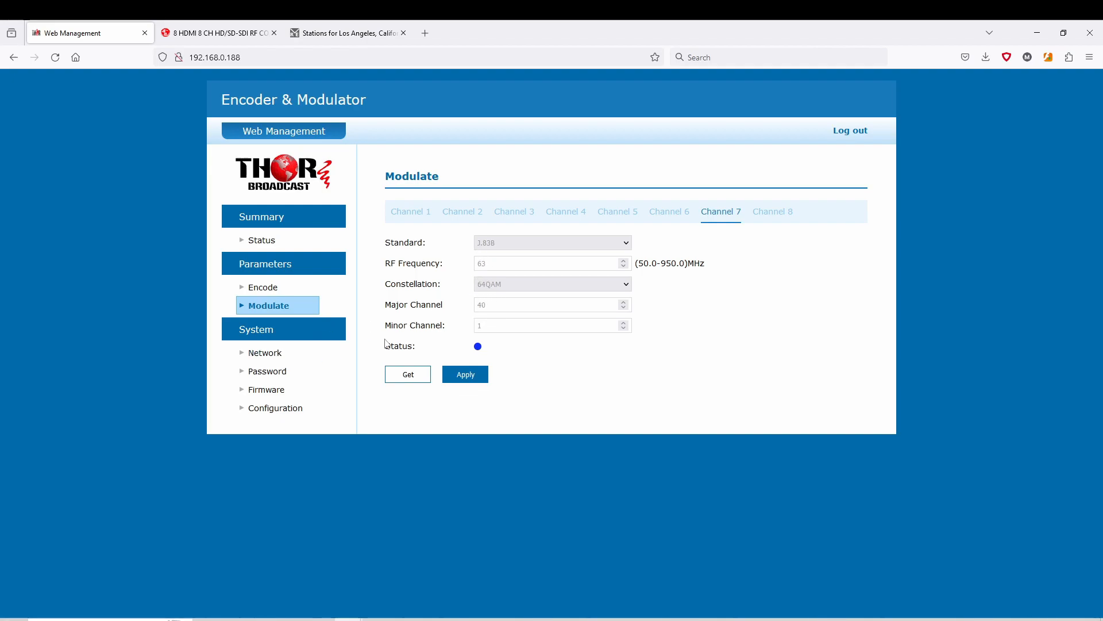
pyautogui.moveTo(640, 267)
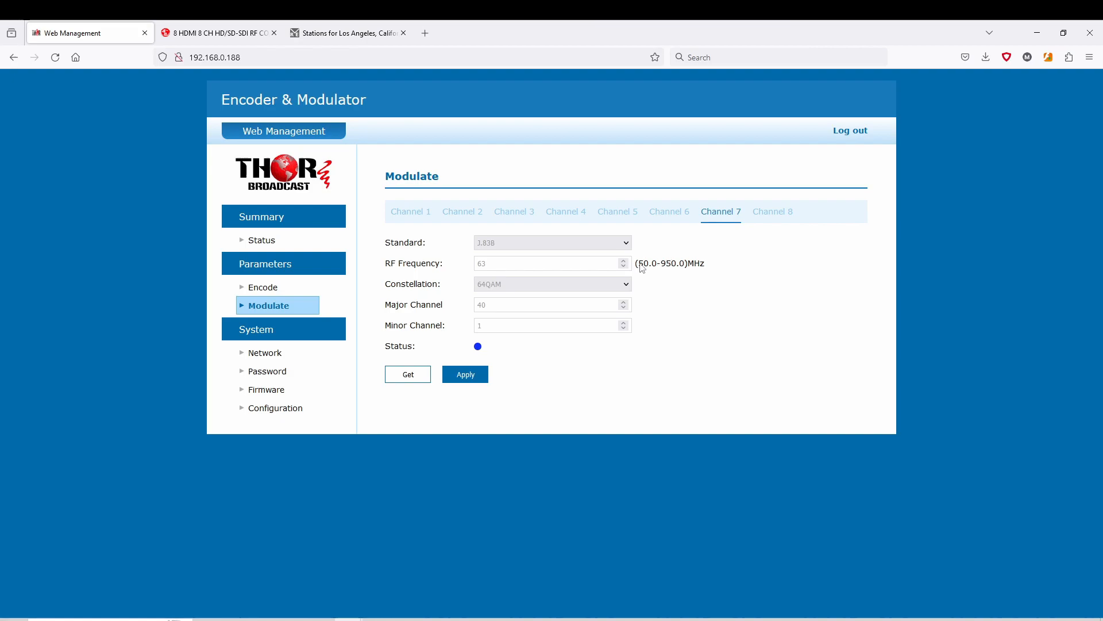
pyautogui.moveTo(607, 266)
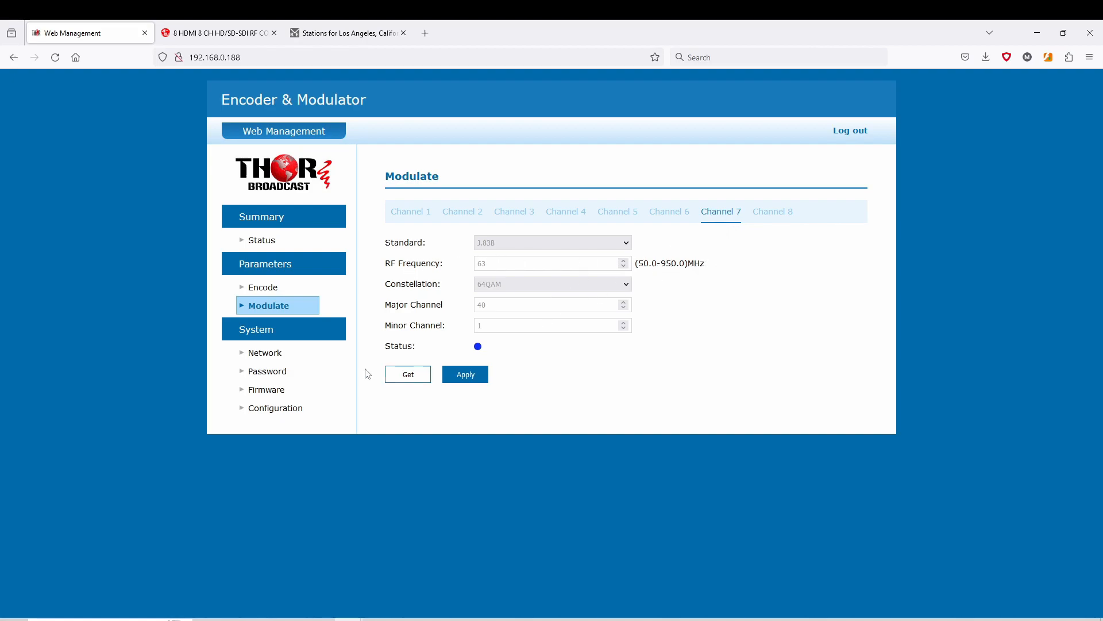
# Review the Network IP address, then the Password, Firmware and Configuration pages.
pyautogui.click(267, 352)
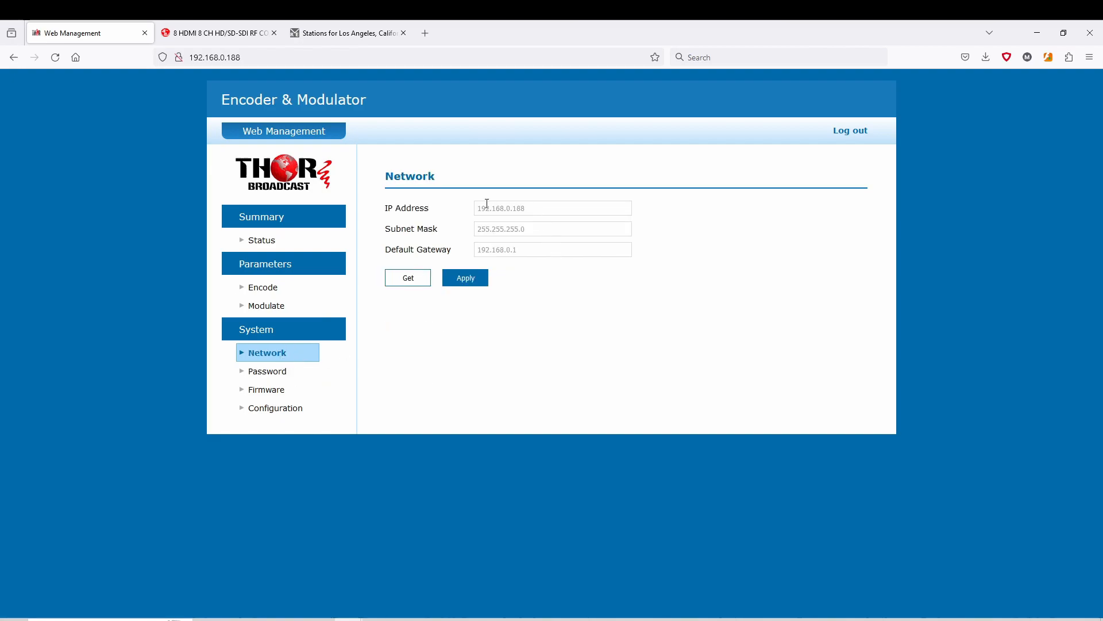
pyautogui.moveTo(461, 235)
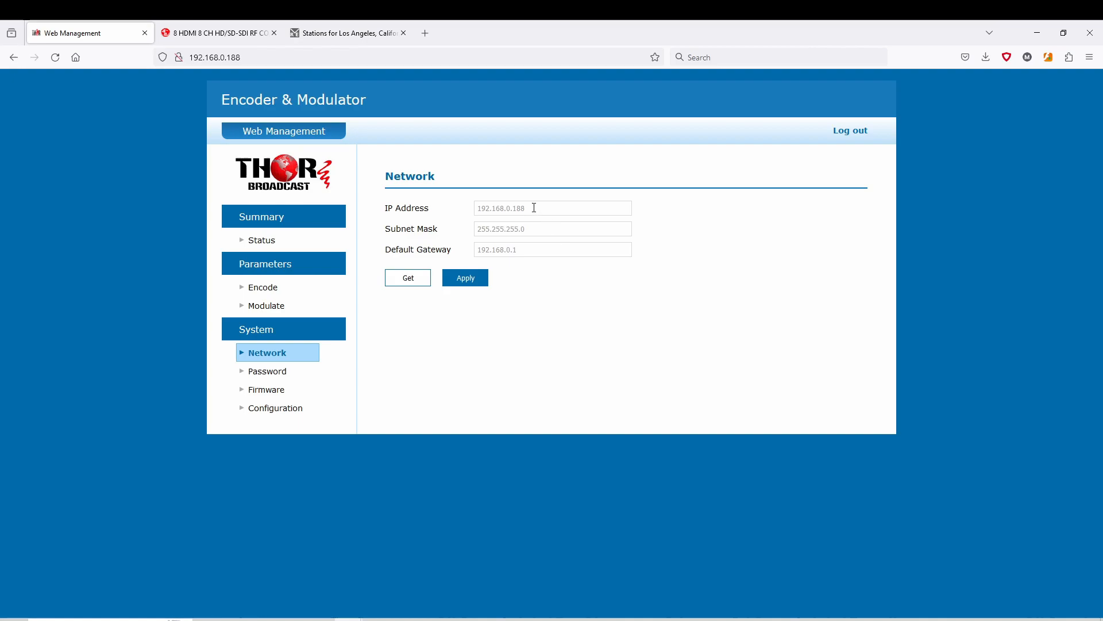
pyautogui.click(553, 207)
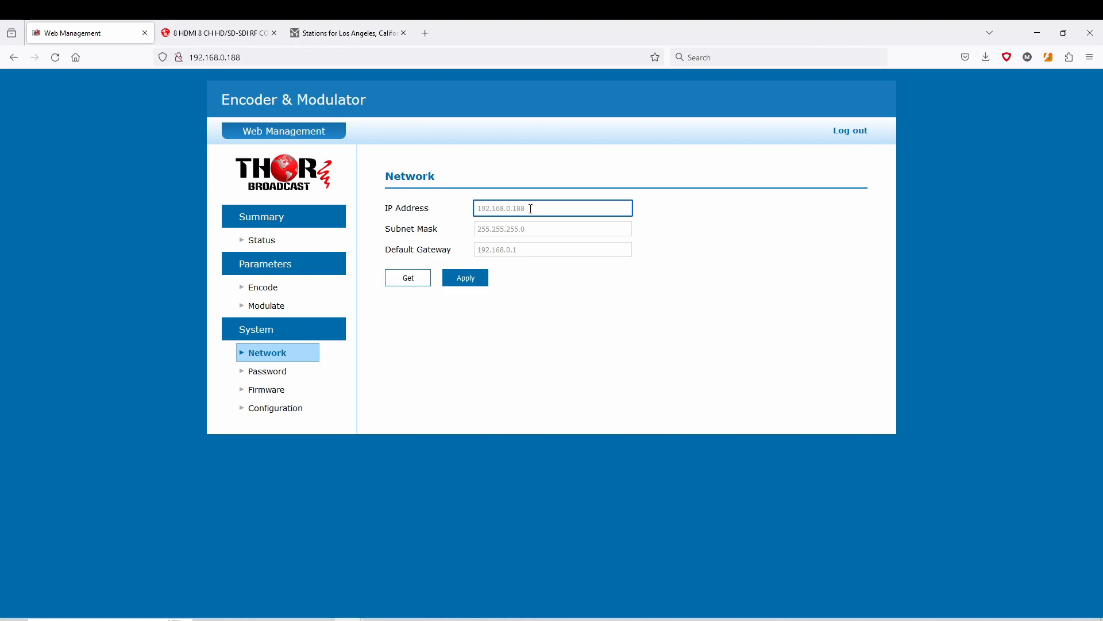
pyautogui.moveTo(539, 206)
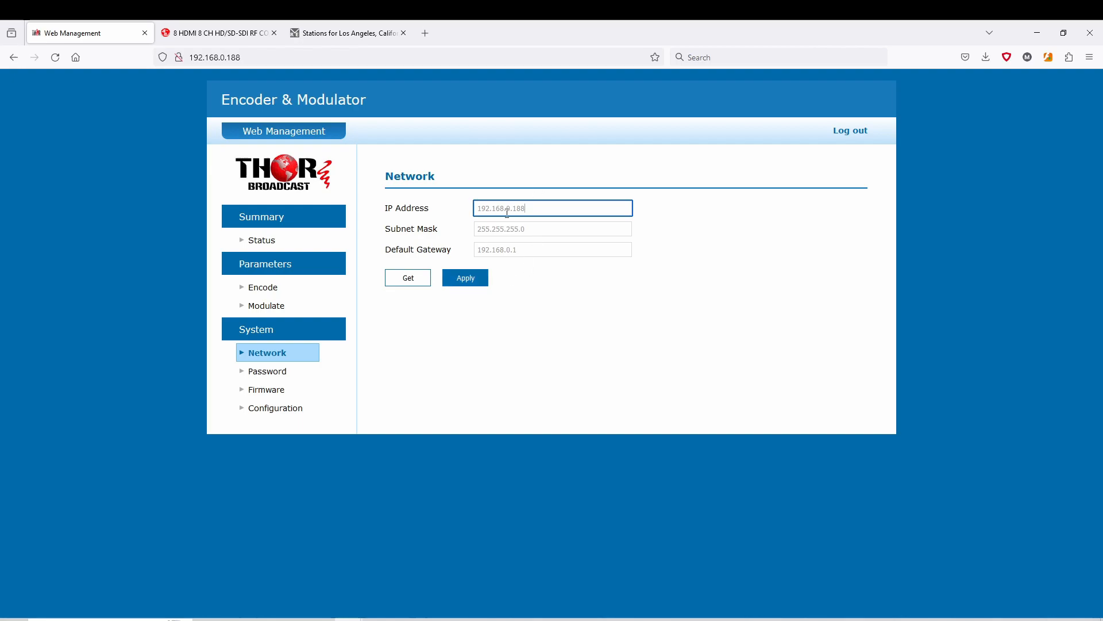
pyautogui.click(277, 371)
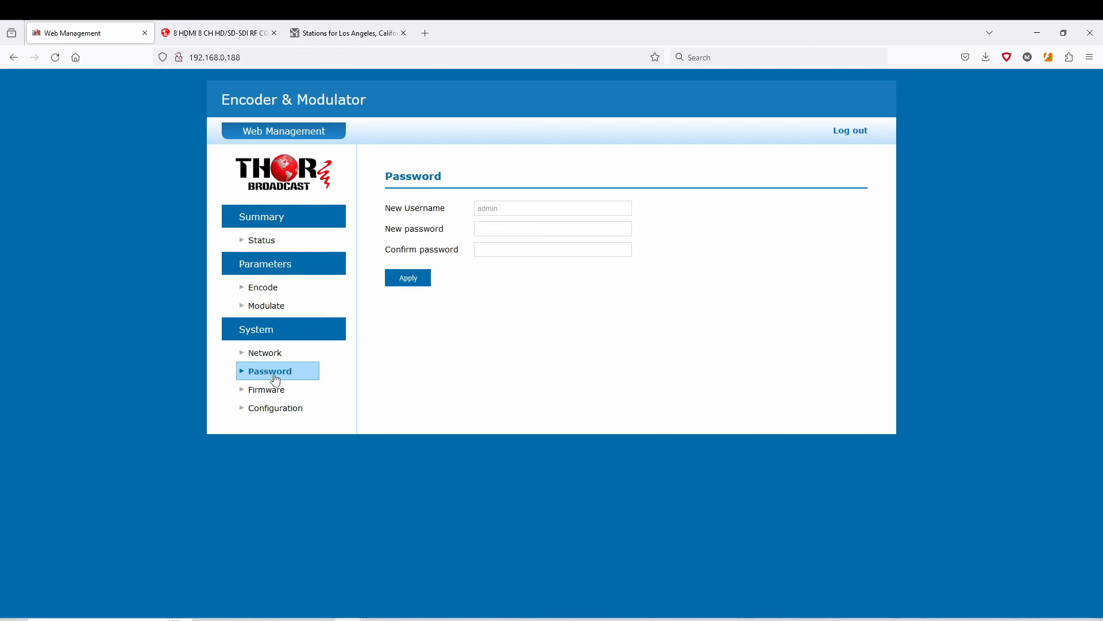
pyautogui.click(269, 389)
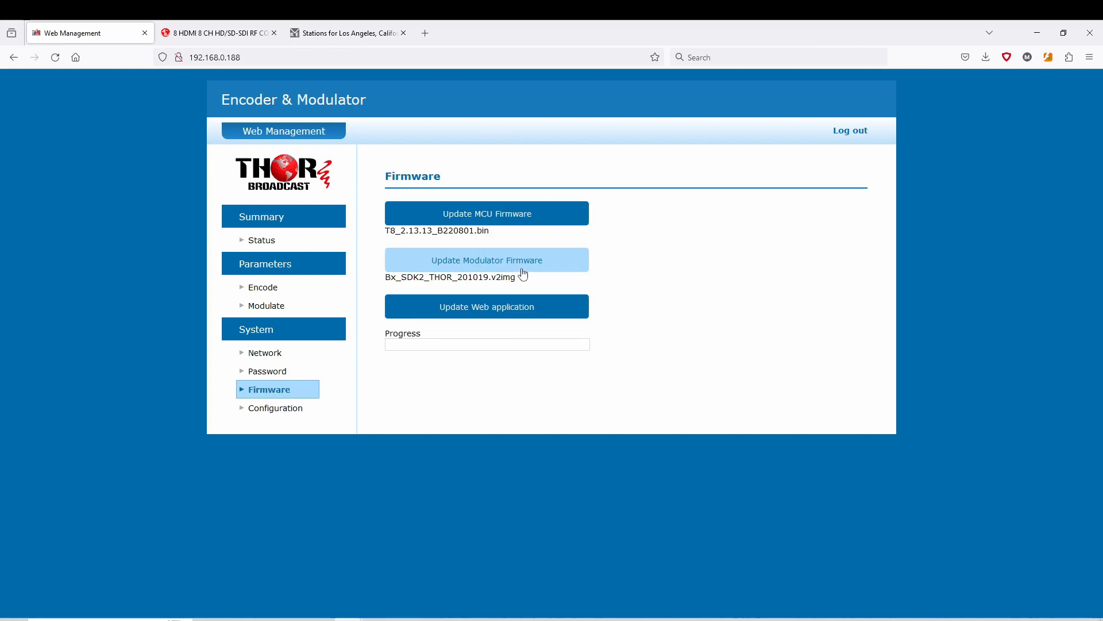
pyautogui.click(276, 408)
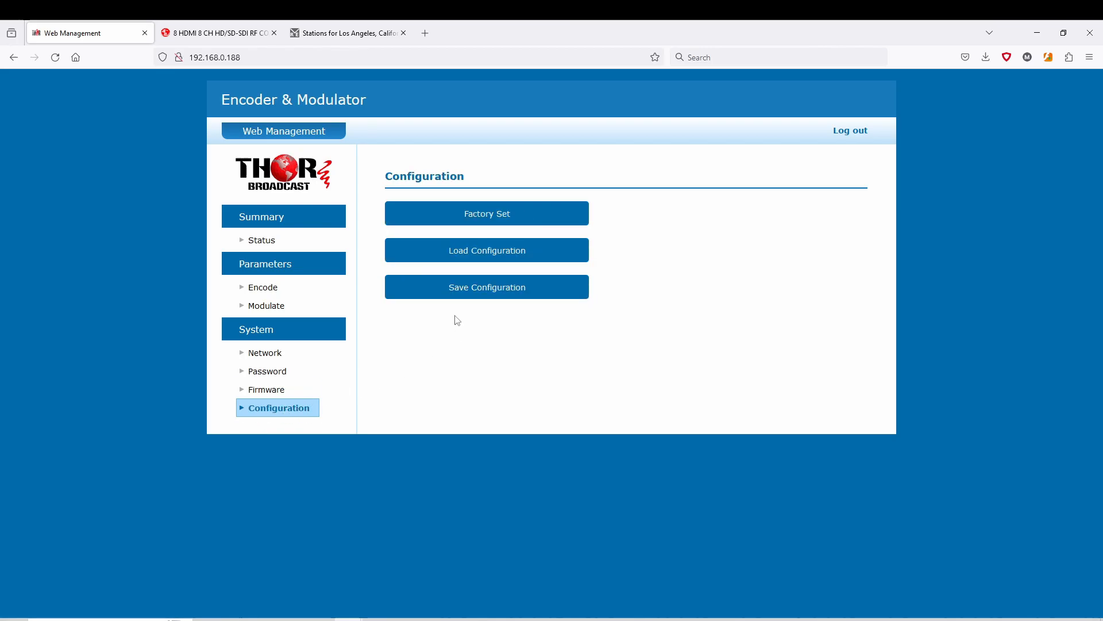
pyautogui.moveTo(487, 213)
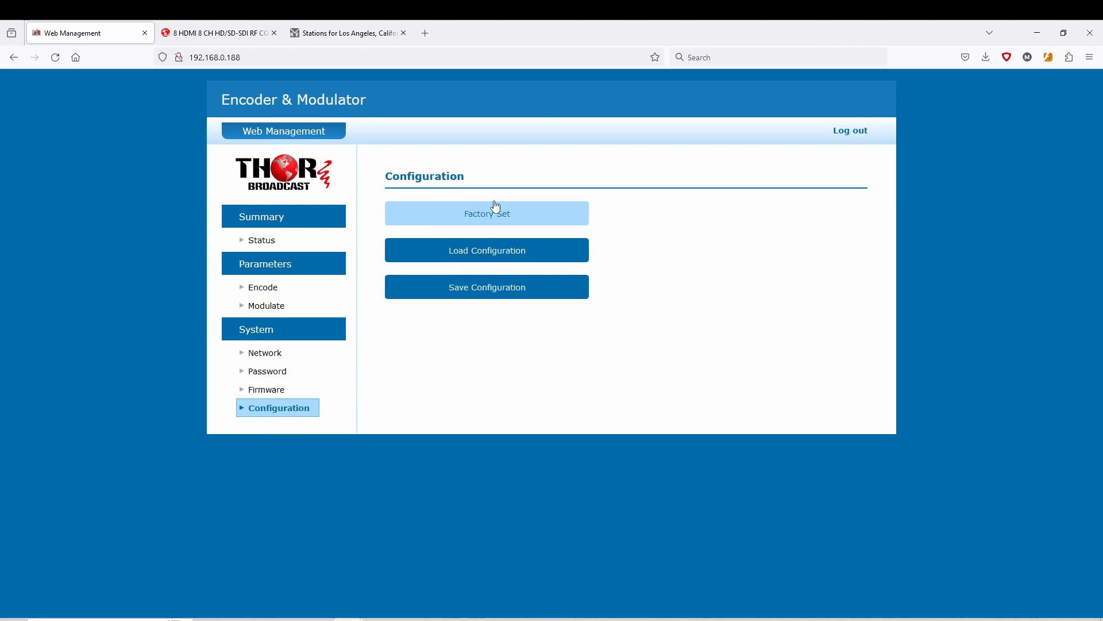
# Verify channel 7 on J.83B Ch 3-63 MHz in Status, then view Encode latency options.
pyautogui.click(262, 239)
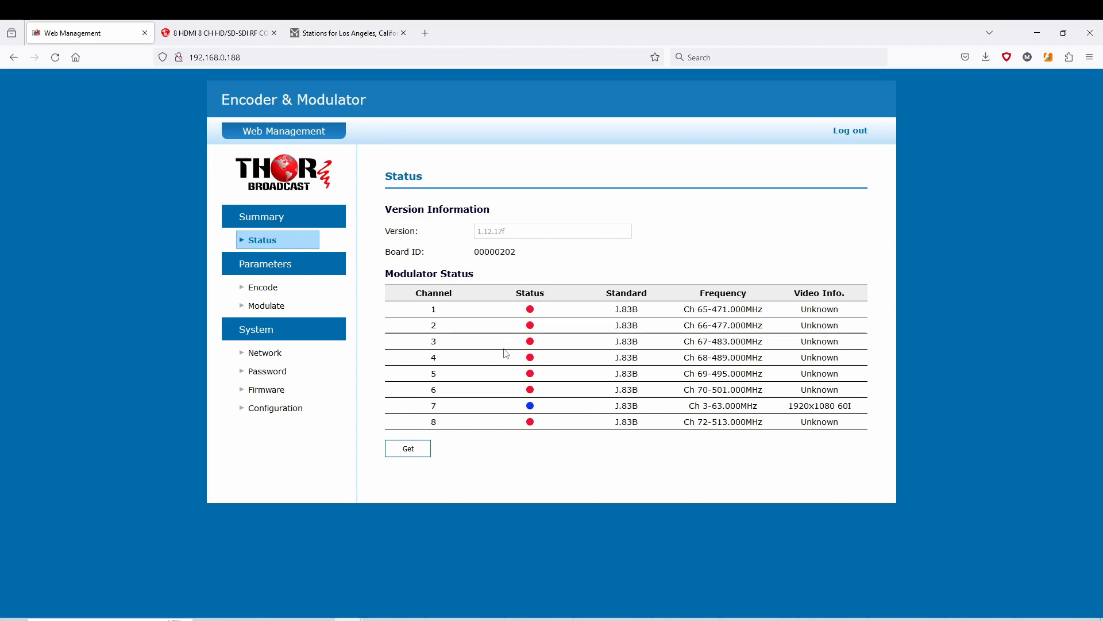
pyautogui.moveTo(815, 352)
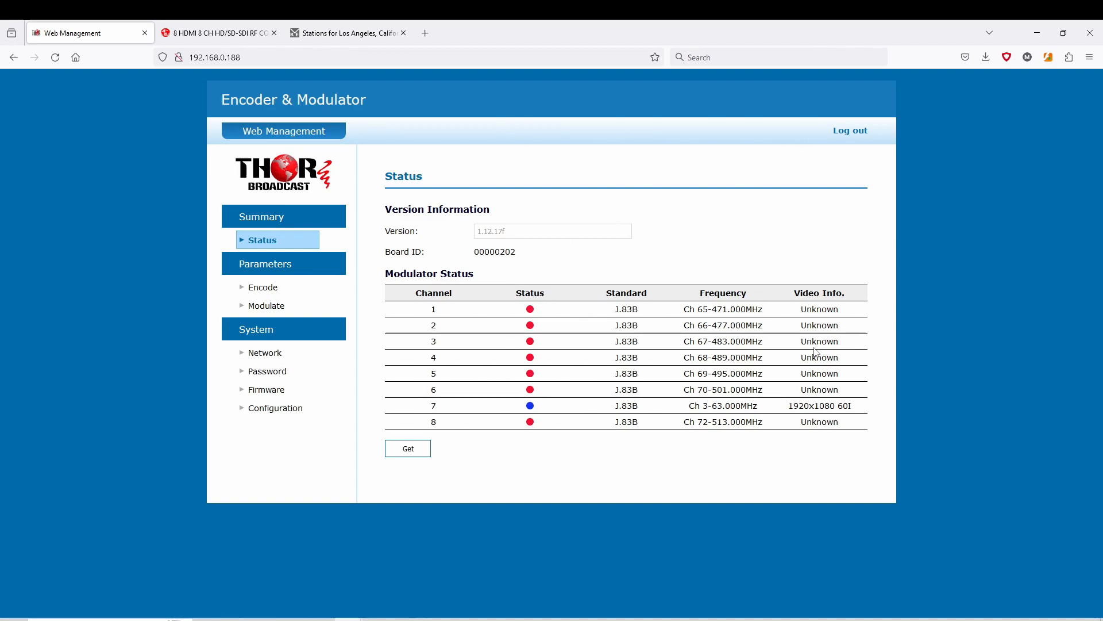
pyautogui.moveTo(859, 306)
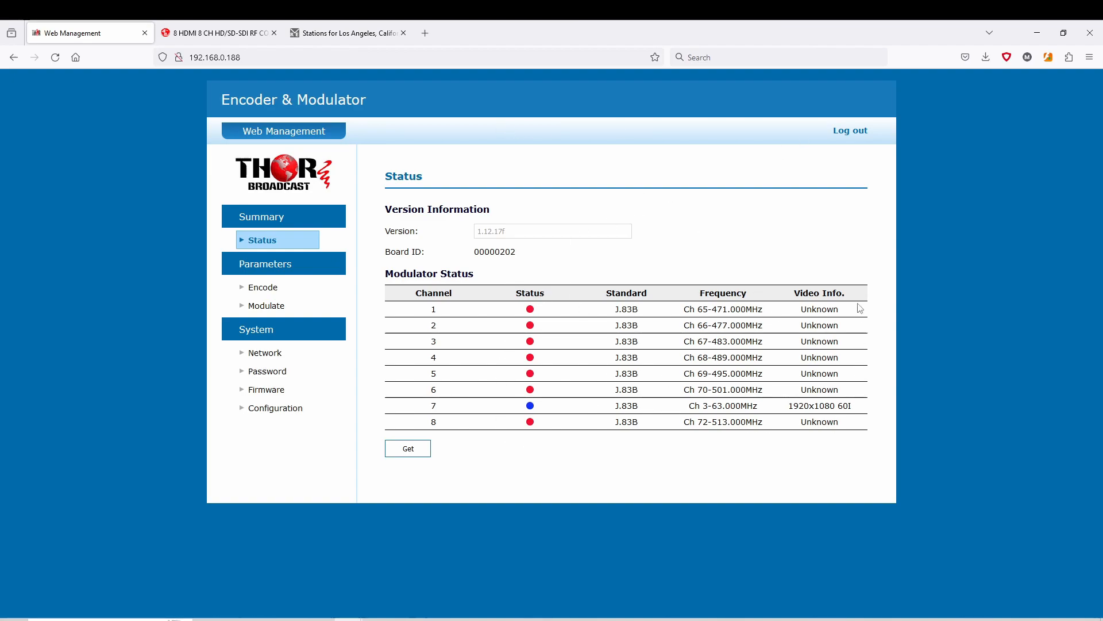
pyautogui.click(264, 286)
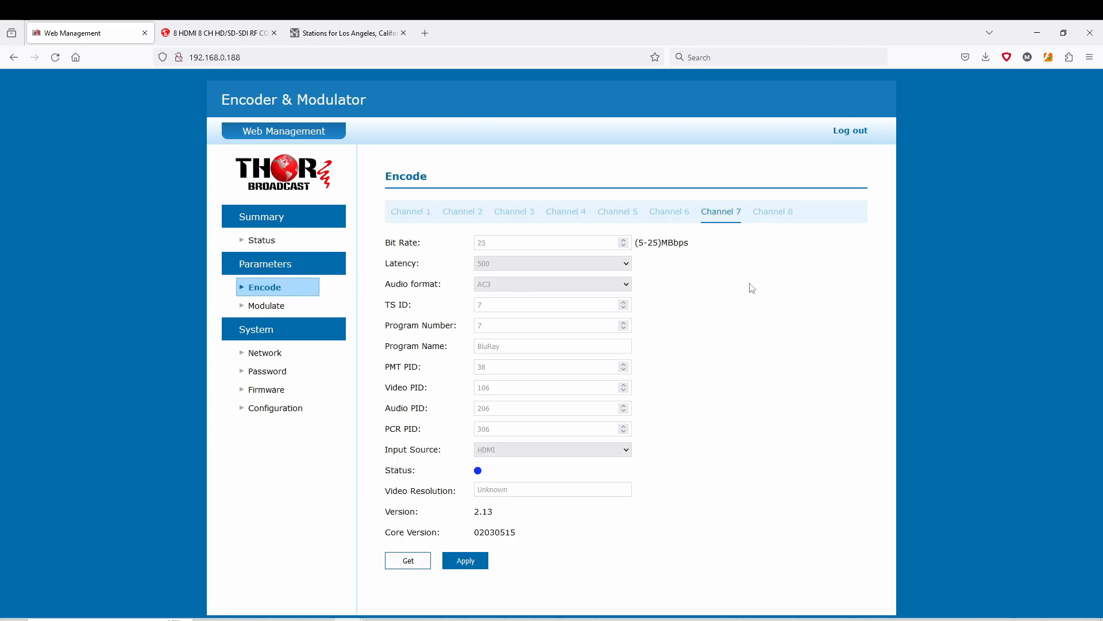
pyautogui.moveTo(727, 372)
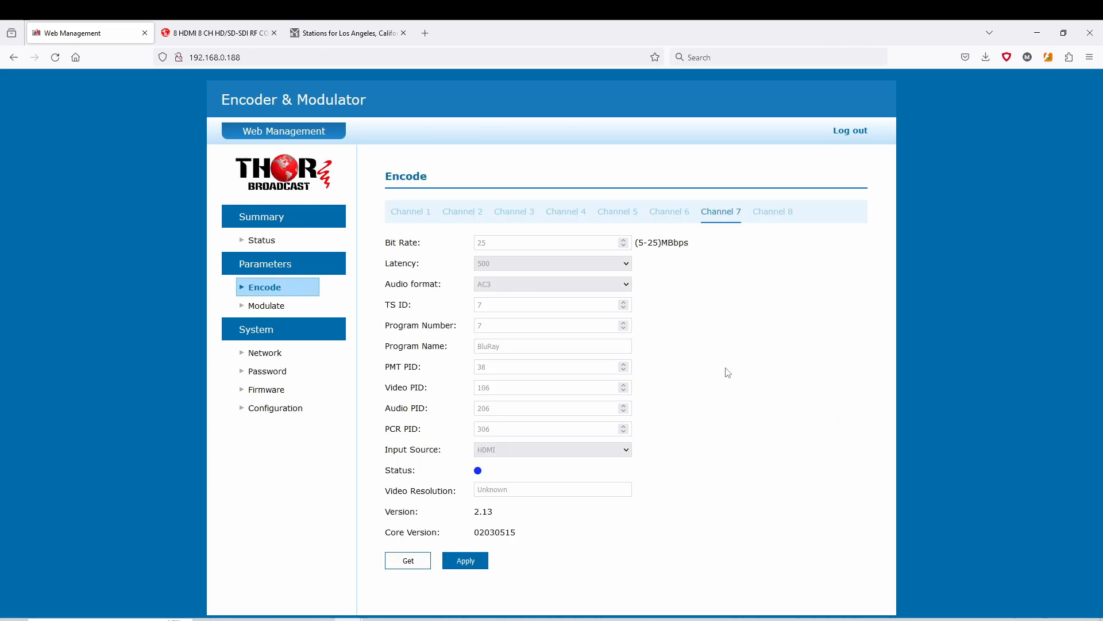
pyautogui.moveTo(527, 468)
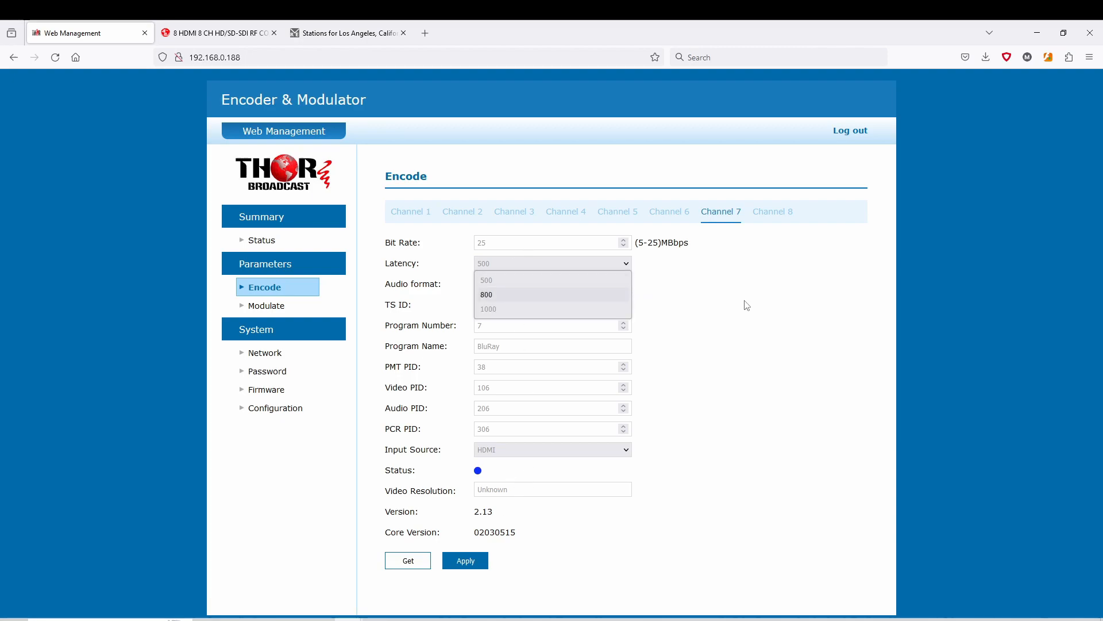
pyautogui.click(485, 279)
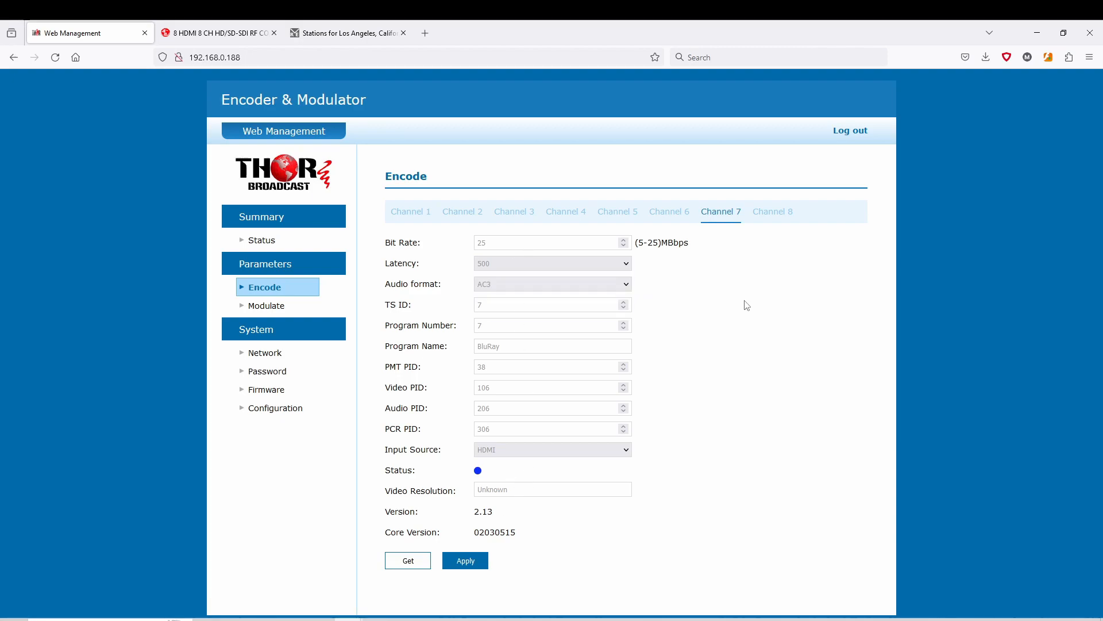
pyautogui.moveTo(730, 343)
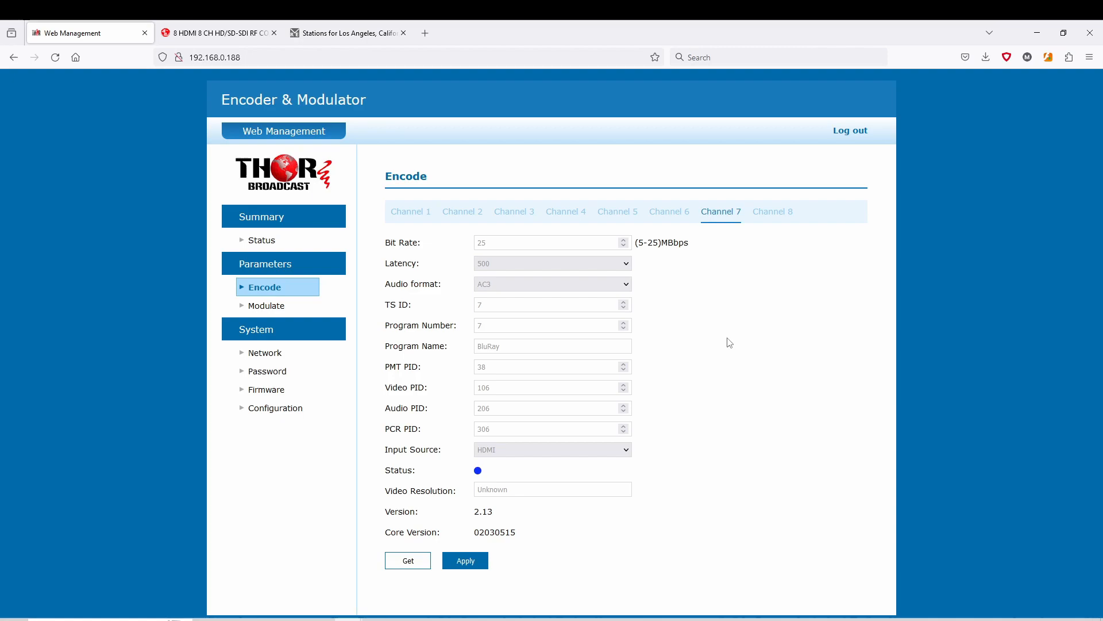